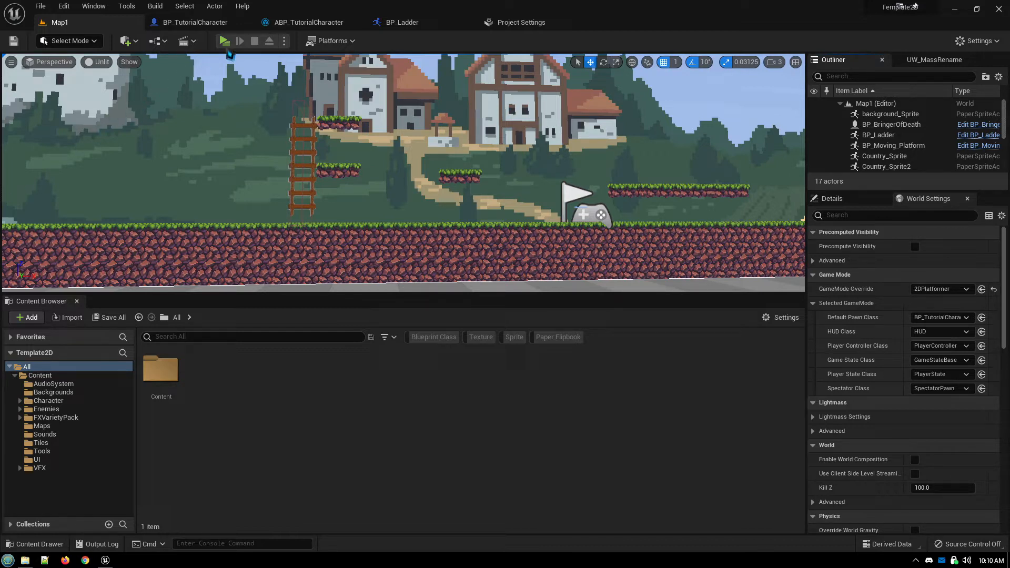
Run a quick play test of the village level, then bring up Project Settings > Input.
{"action": "left_click", "coordinate": [224, 40]}
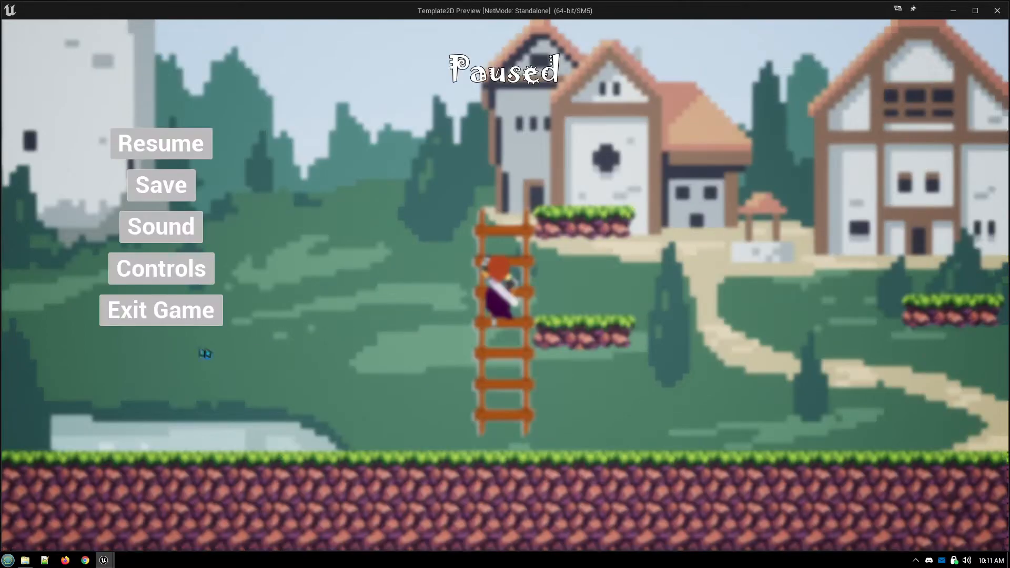
{"action": "left_click", "coordinate": [161, 310]}
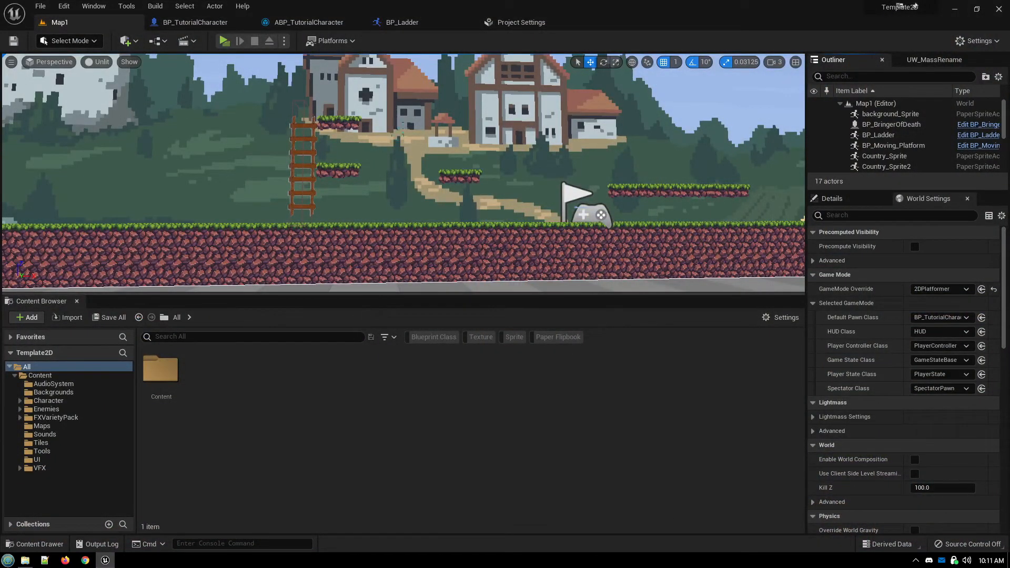
{"action": "left_click", "coordinate": [520, 22]}
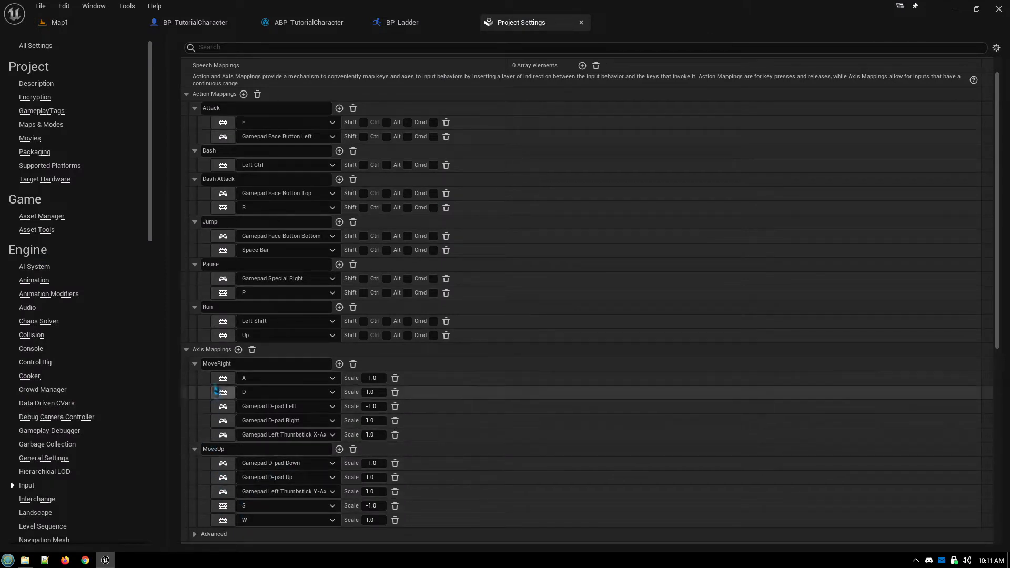
{"action": "mouse_move", "coordinate": [222, 463]}
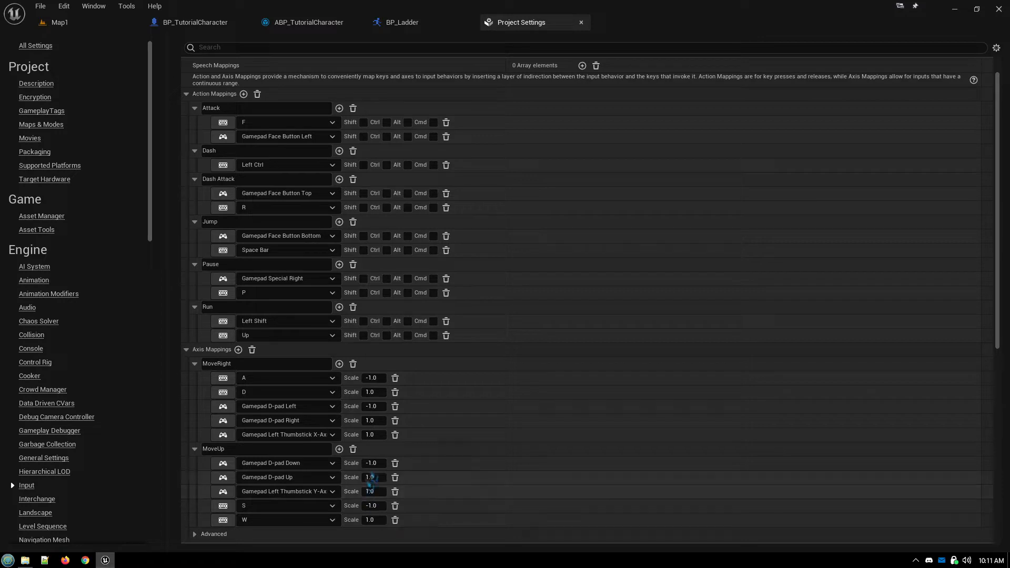
{"action": "mouse_move", "coordinate": [403, 22]}
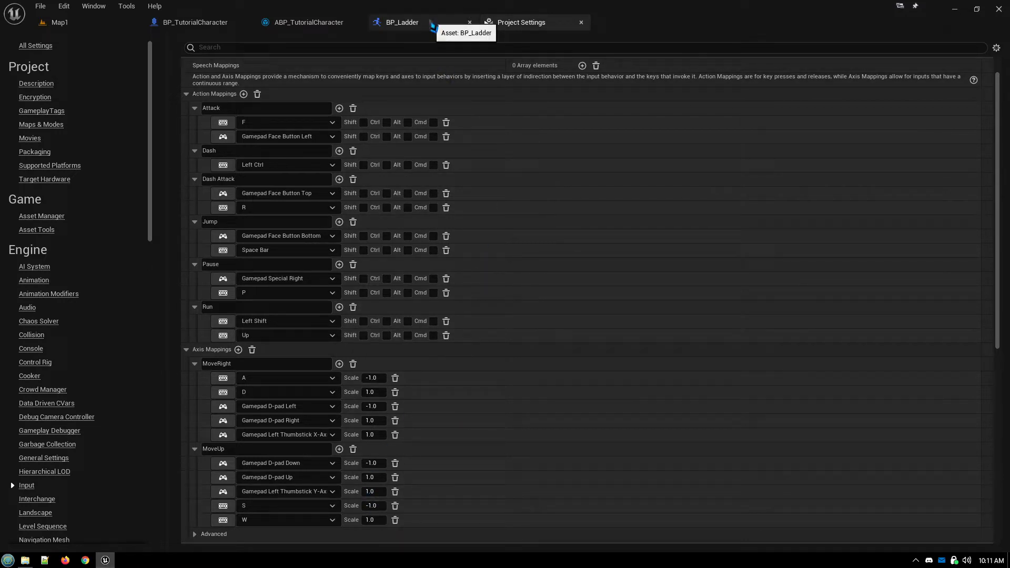
Open BP_Ladder from the Tiles folder and filter its Class Defaults by 'tag' to reveal the Ladder tag.
{"action": "left_click", "coordinate": [59, 22]}
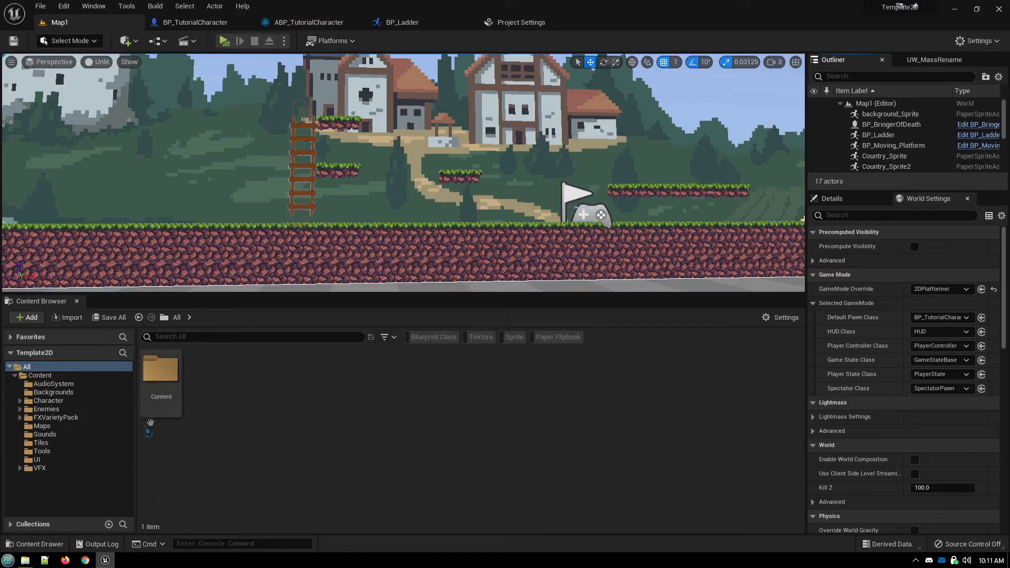
{"action": "left_click", "coordinate": [40, 442]}
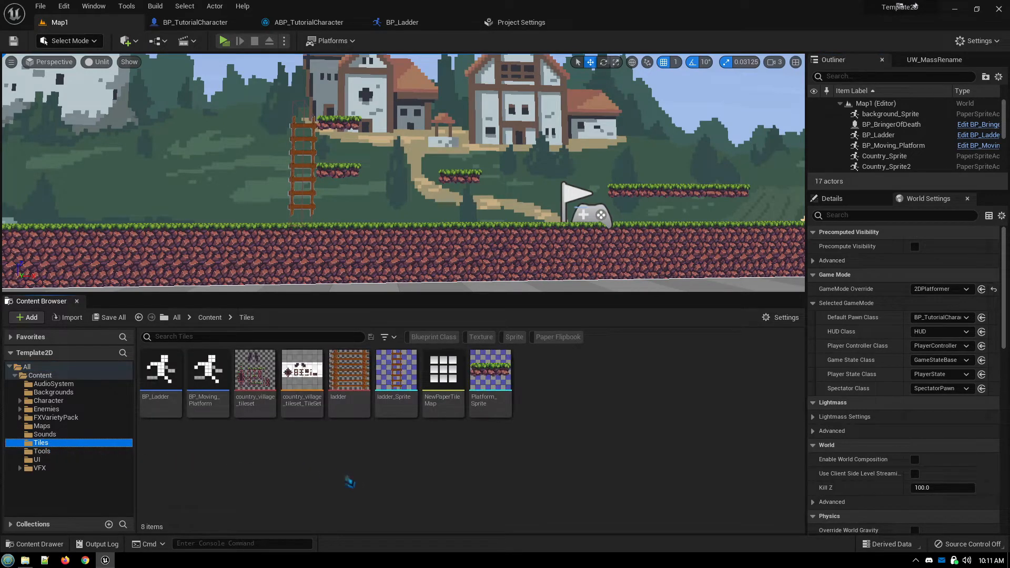
{"action": "mouse_move", "coordinate": [349, 371]}
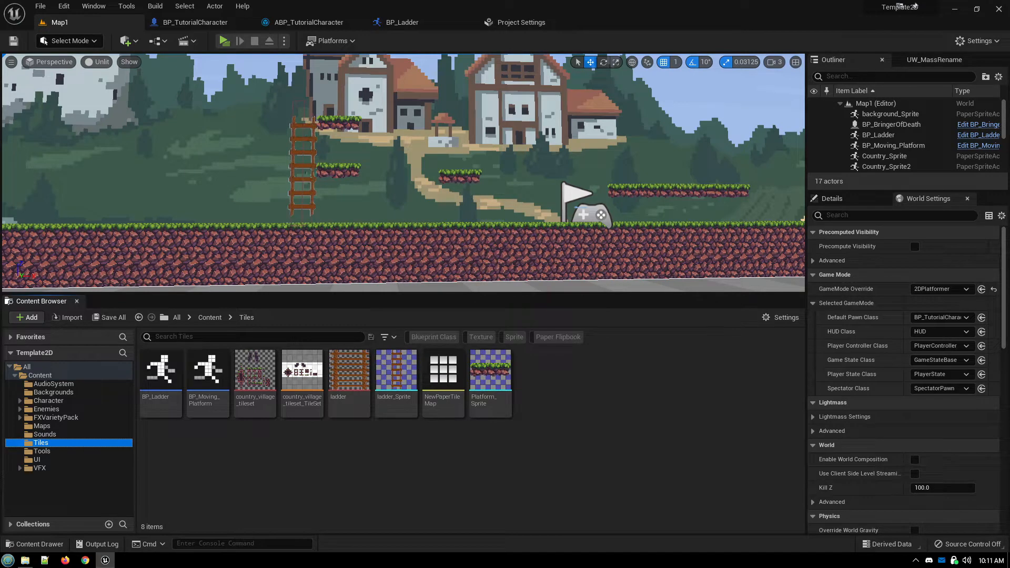
{"action": "mouse_move", "coordinate": [395, 376]}
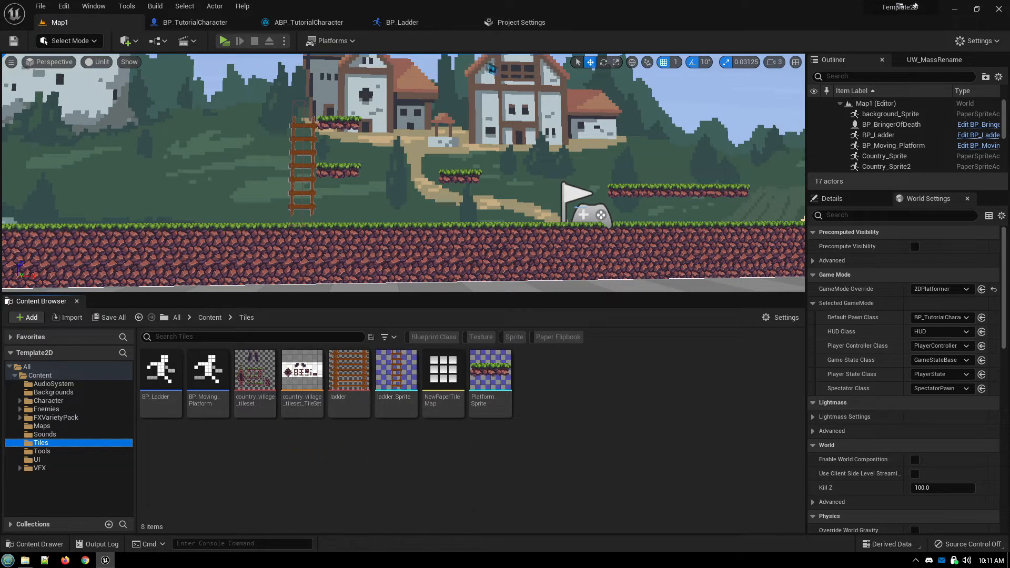
{"action": "left_click", "coordinate": [405, 22]}
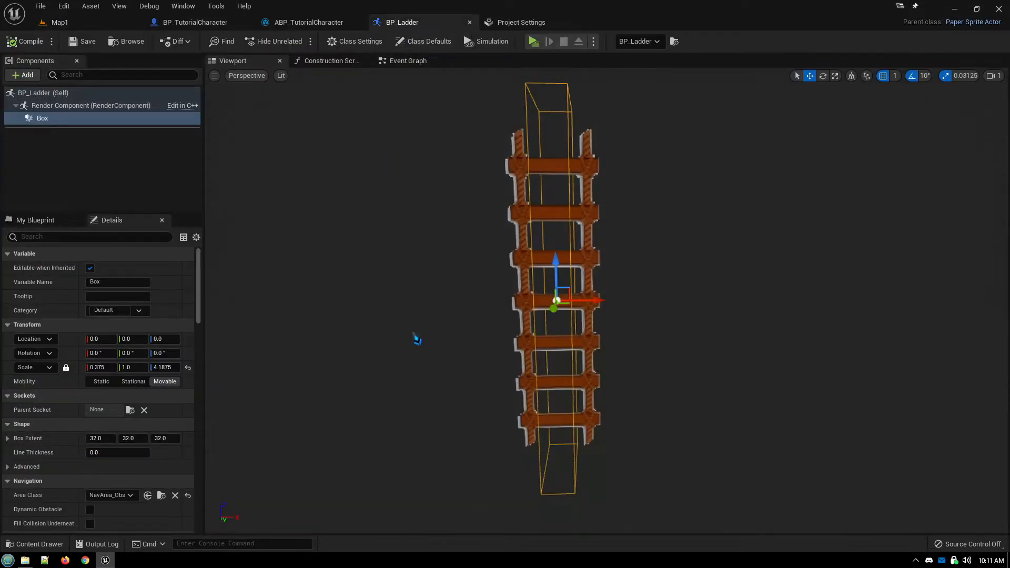
{"action": "mouse_move", "coordinate": [373, 317]}
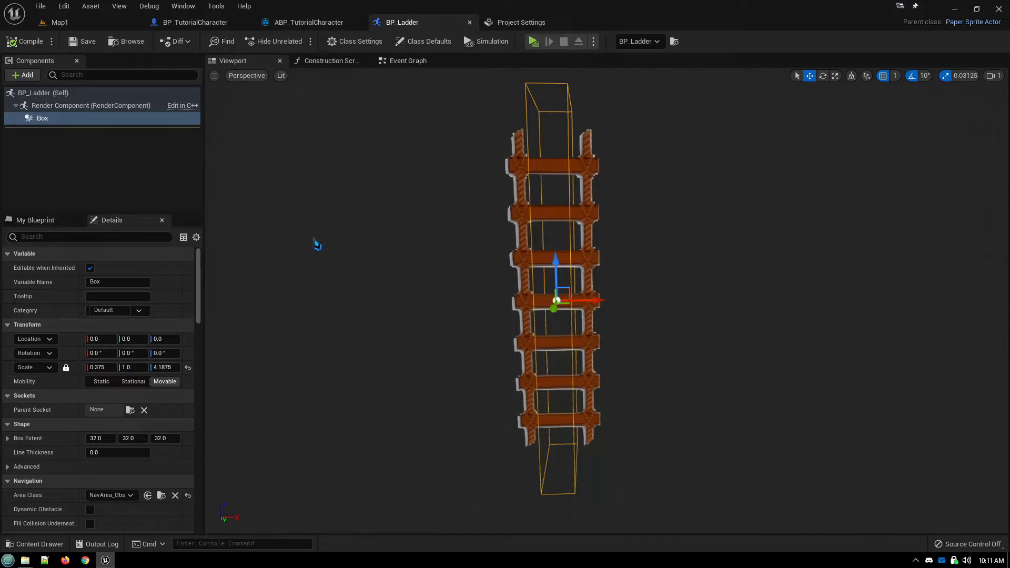
{"action": "mouse_move", "coordinate": [371, 213]}
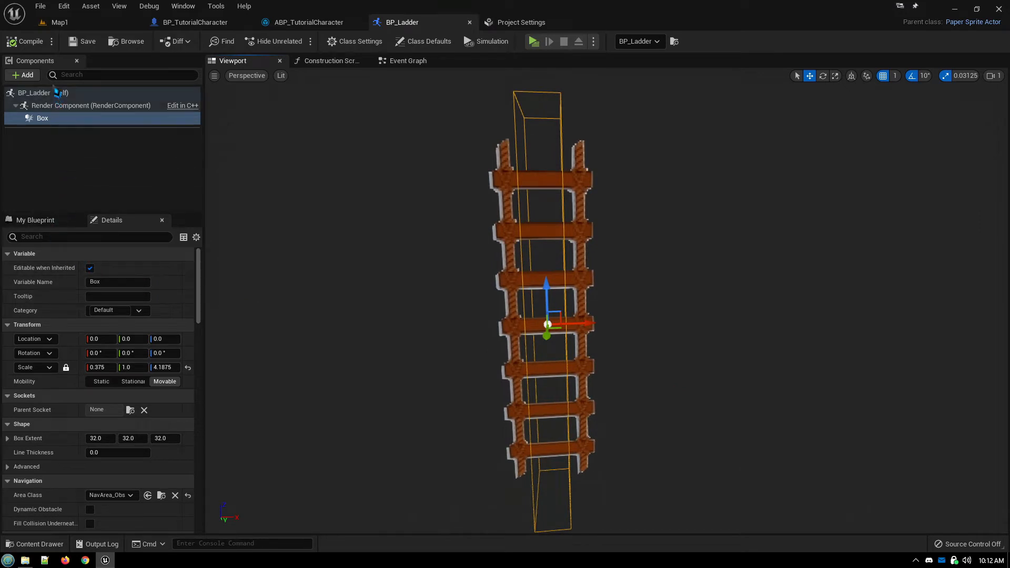
{"action": "left_click", "coordinate": [423, 42]}
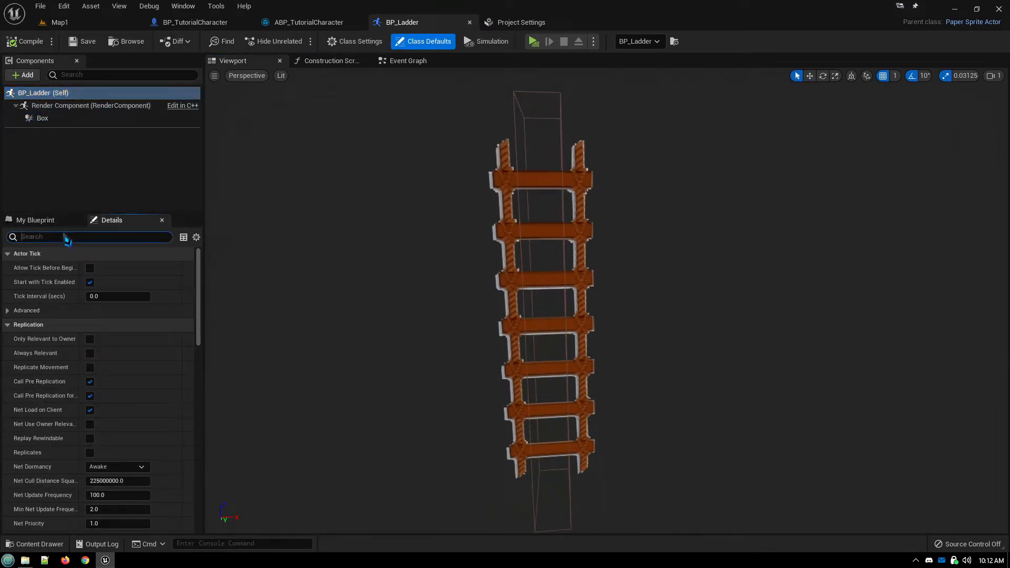
{"action": "type", "text": "tag"}
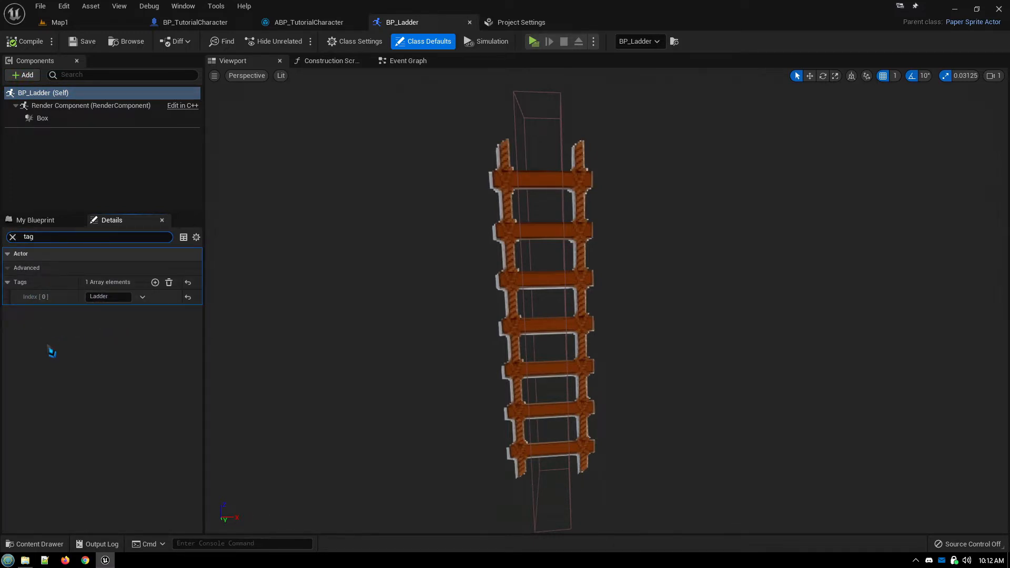
{"action": "mouse_move", "coordinate": [256, 112]}
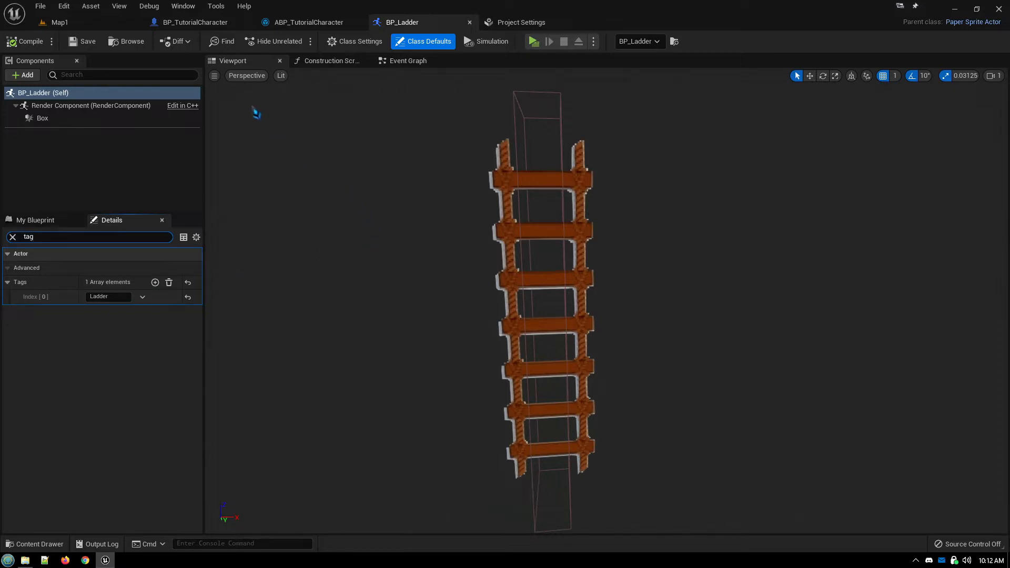
Switch to BP_TutorialCharacter to review its Climbing and Ladder Detection event graph.
{"action": "left_click", "coordinate": [195, 22]}
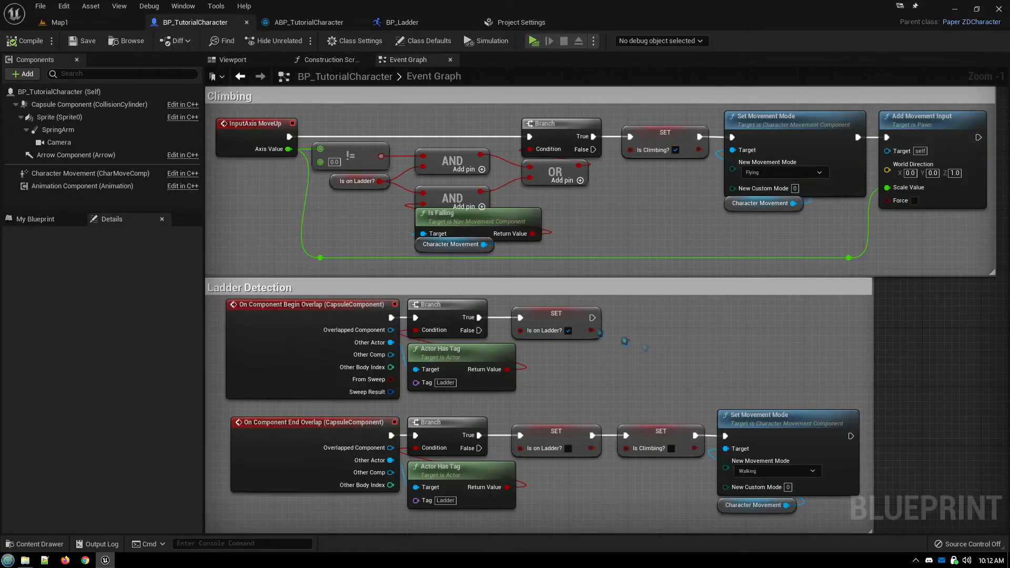
{"action": "mouse_move", "coordinate": [710, 353]}
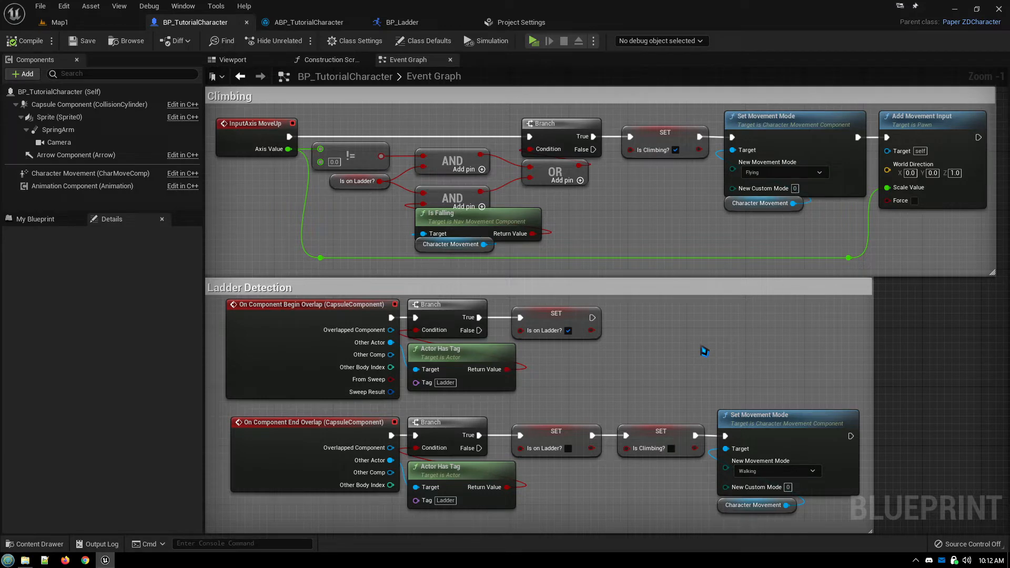
{"action": "mouse_move", "coordinate": [238, 305]}
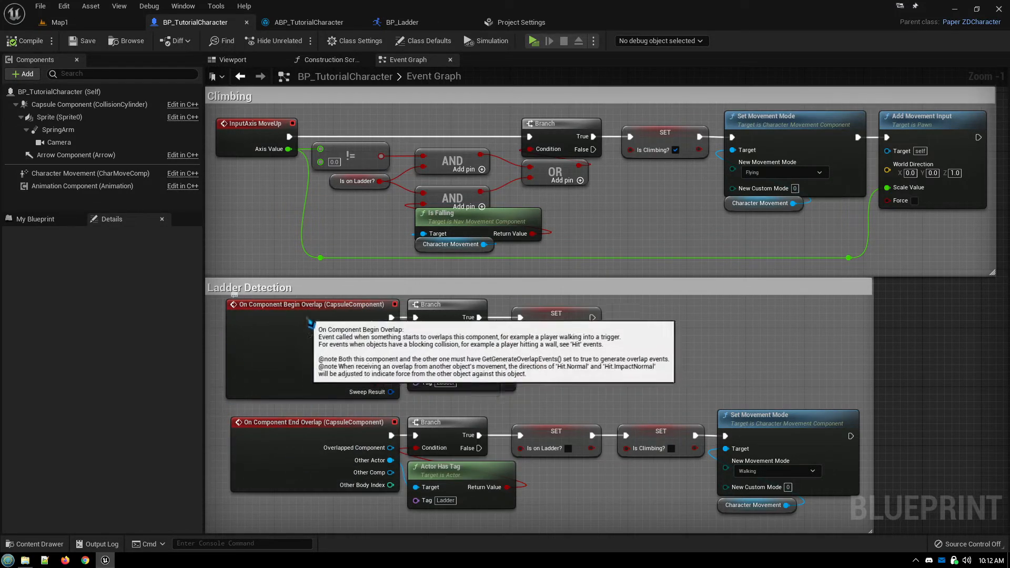
{"action": "mouse_move", "coordinate": [302, 490]}
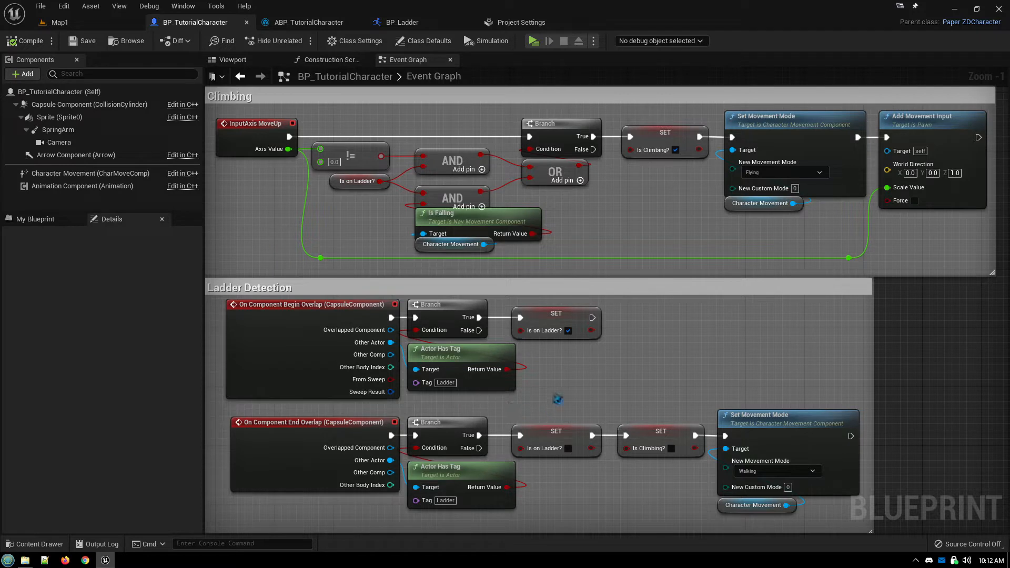
{"action": "mouse_move", "coordinate": [562, 395]}
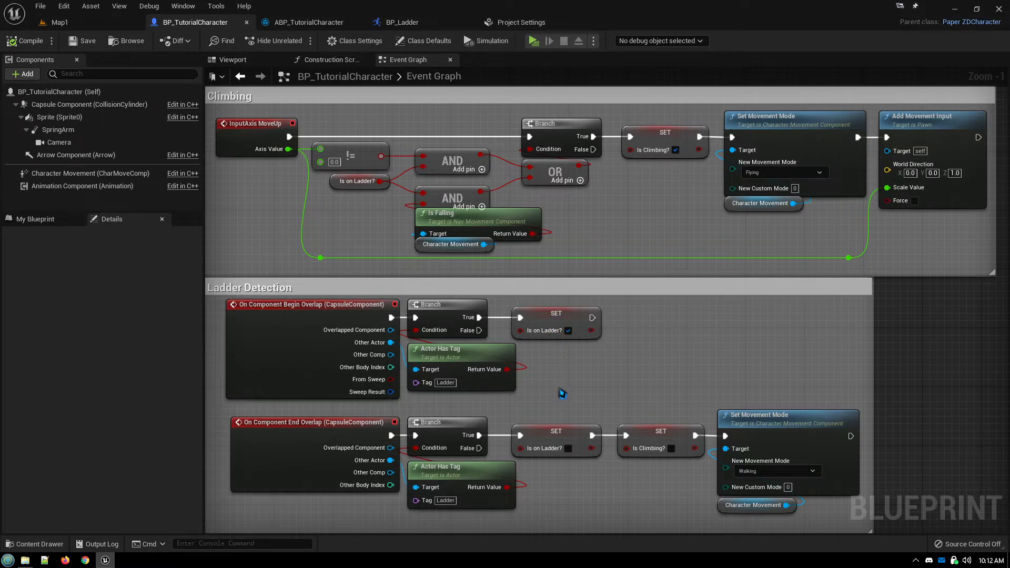
{"action": "mouse_move", "coordinate": [337, 505]}
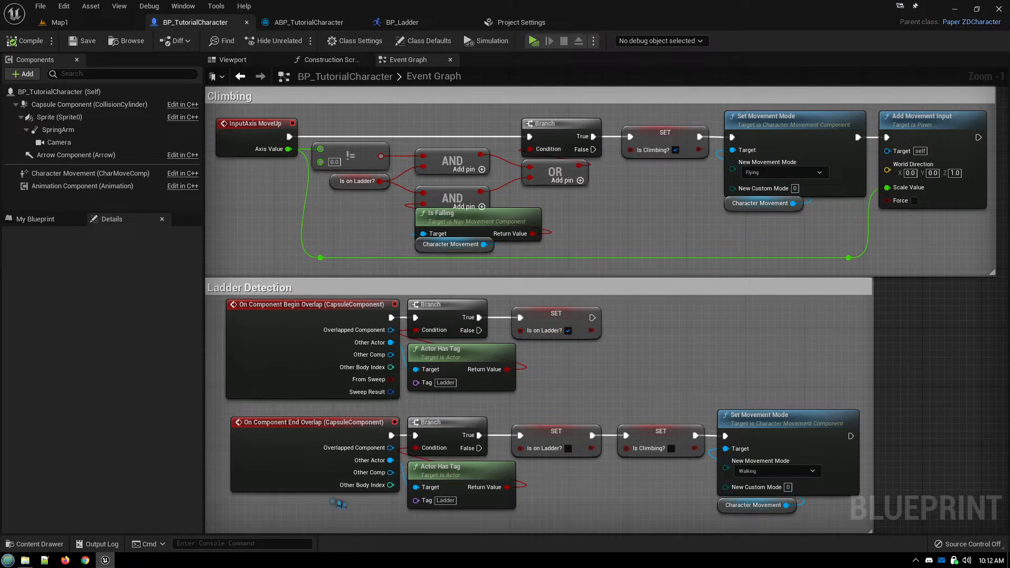
{"action": "mouse_move", "coordinate": [579, 485]}
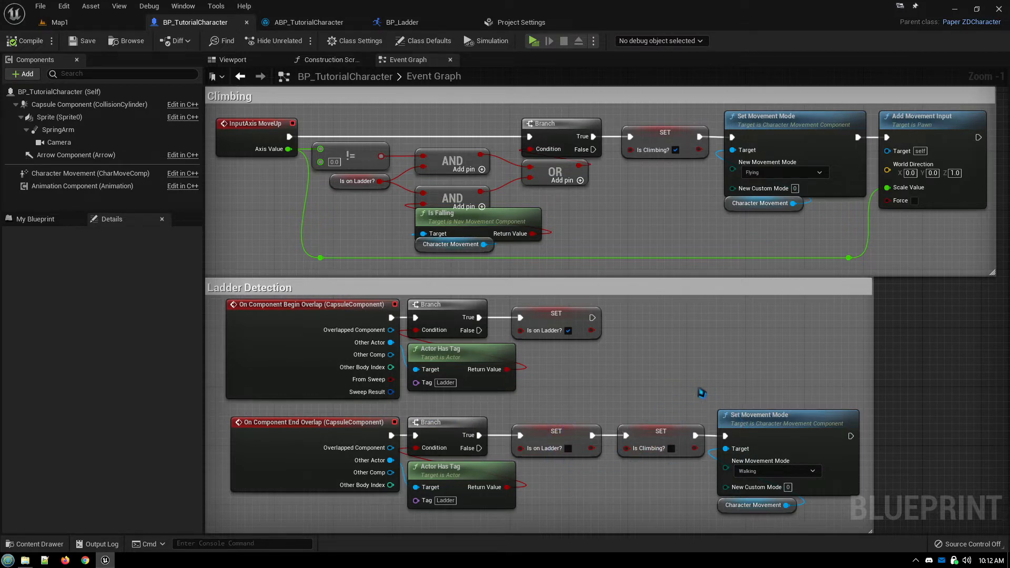
{"action": "mouse_move", "coordinate": [686, 490]}
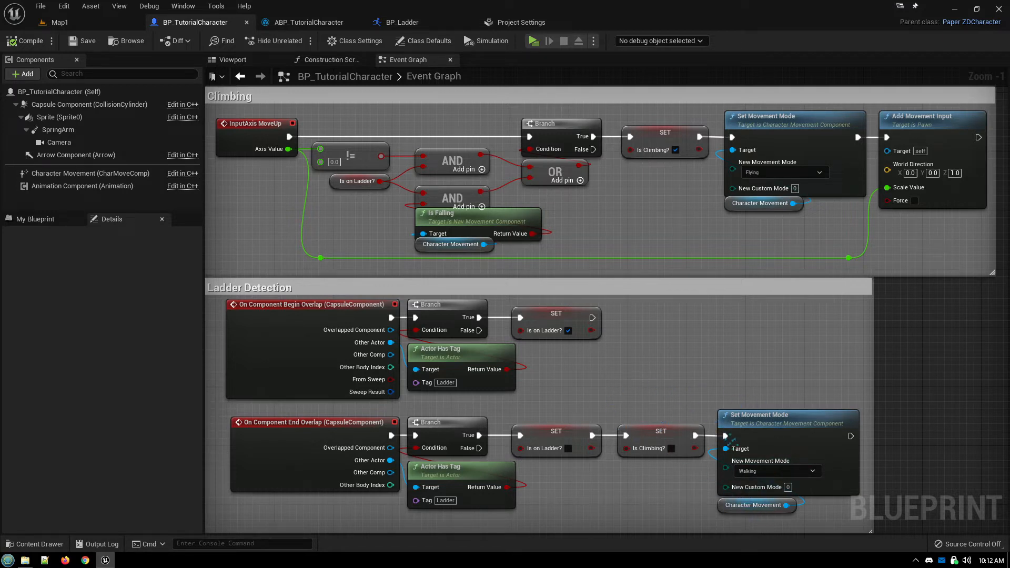
{"action": "mouse_move", "coordinate": [665, 395]}
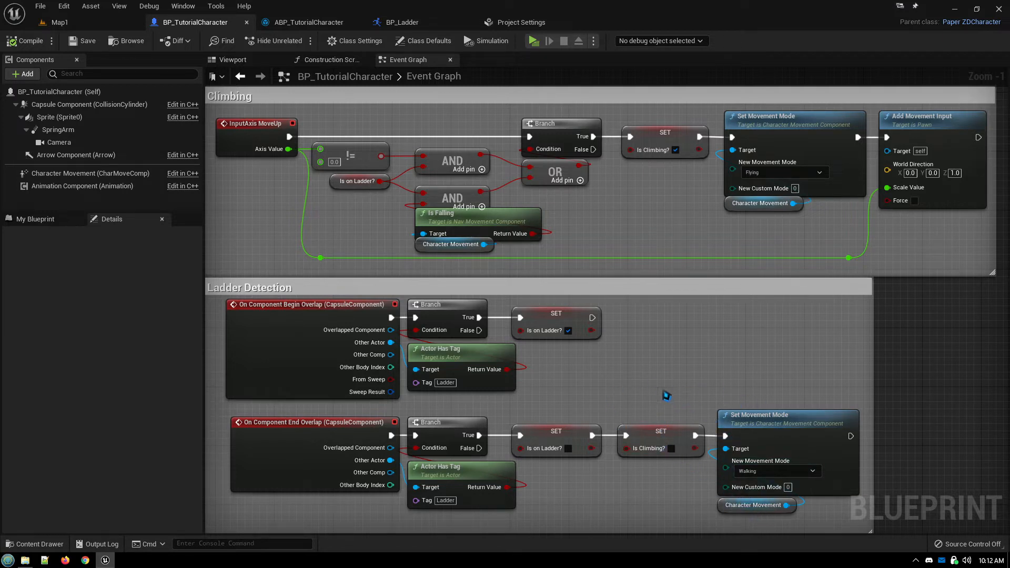
{"action": "mouse_move", "coordinate": [662, 387]}
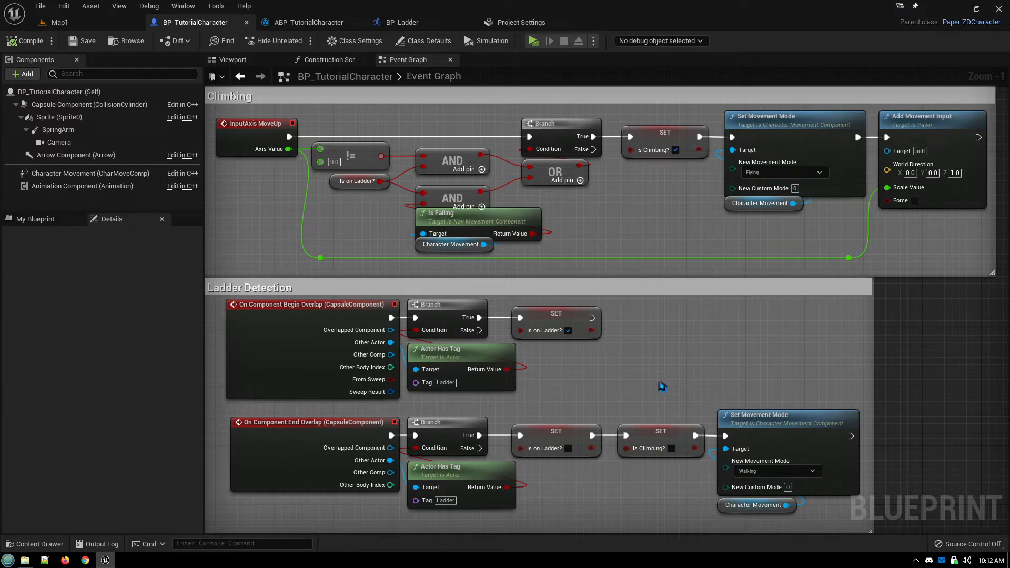
{"action": "mouse_move", "coordinate": [655, 388]}
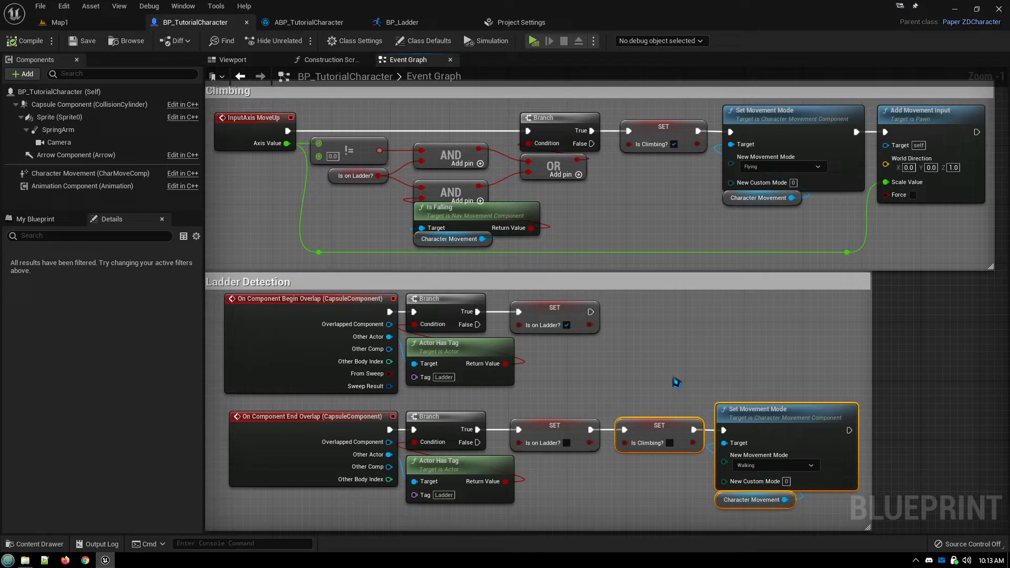
{"action": "mouse_move", "coordinate": [661, 380]}
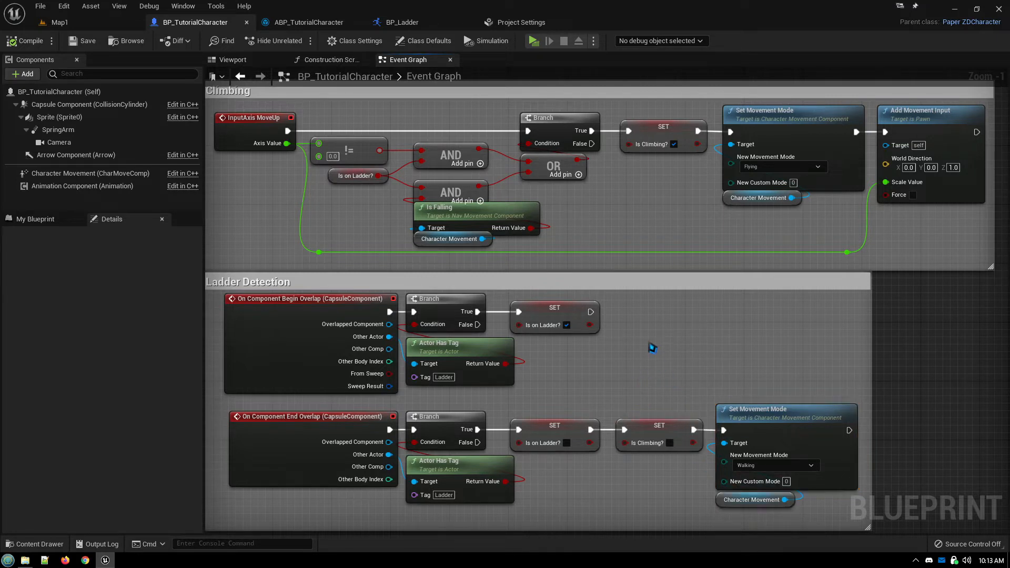
{"action": "mouse_move", "coordinate": [632, 360]}
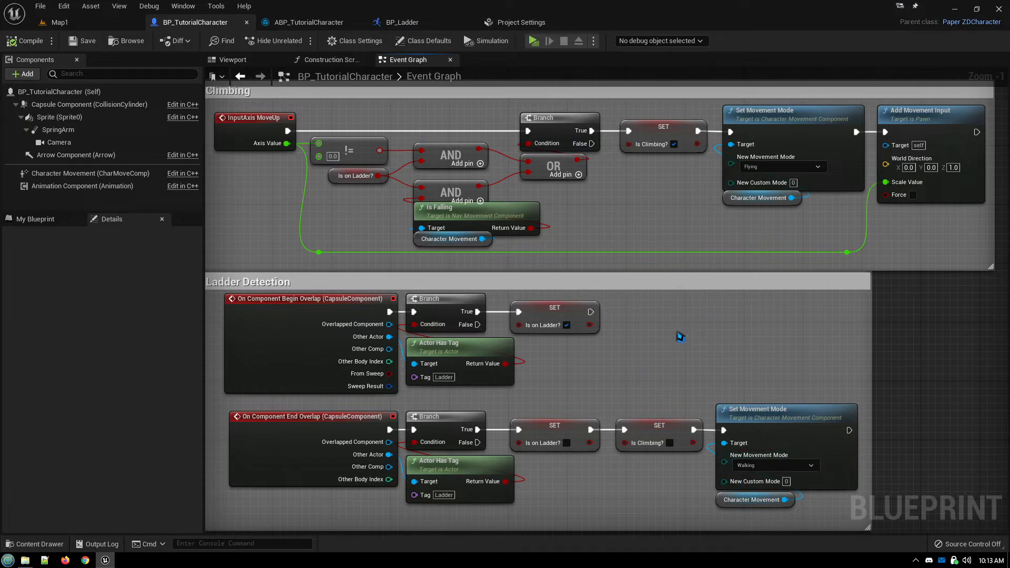
{"action": "mouse_move", "coordinate": [642, 376]}
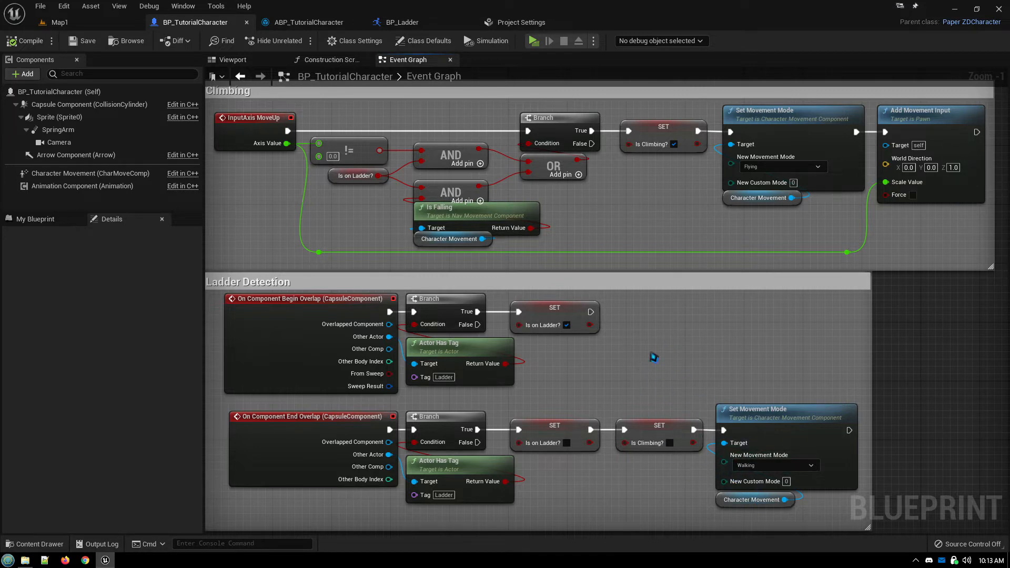
{"action": "mouse_move", "coordinate": [646, 358]}
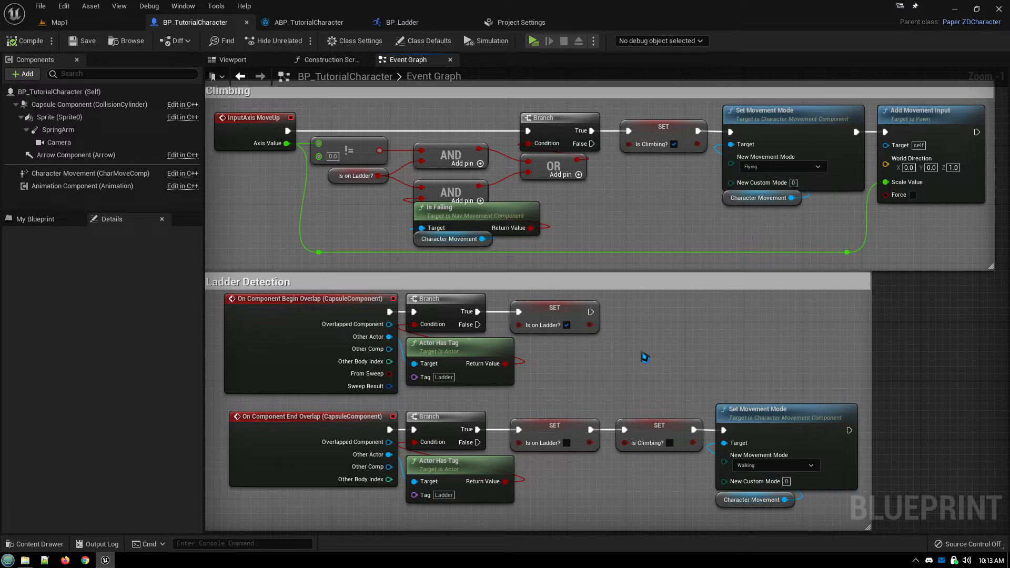
{"action": "mouse_move", "coordinate": [669, 314]}
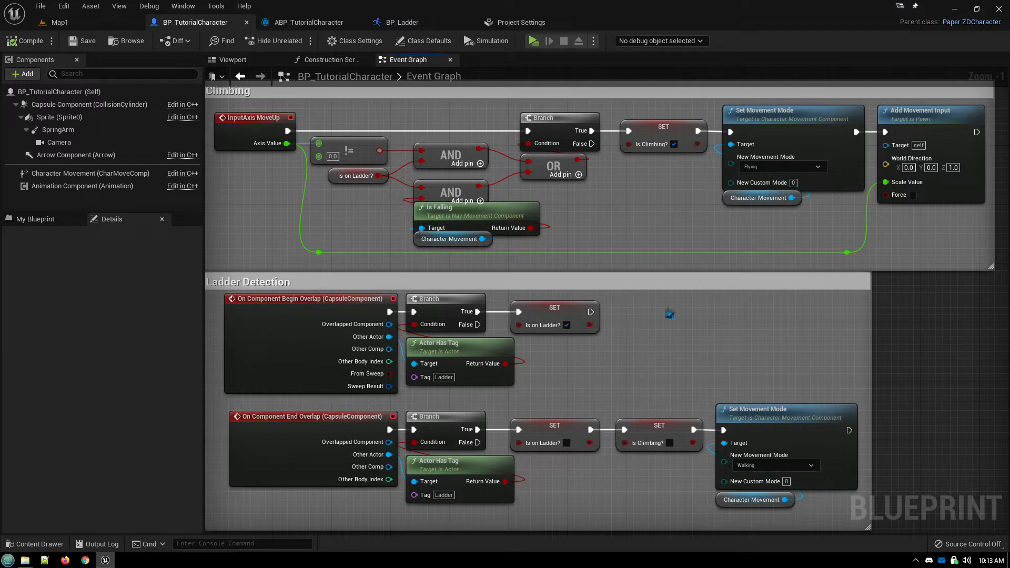
{"action": "mouse_move", "coordinate": [246, 173]}
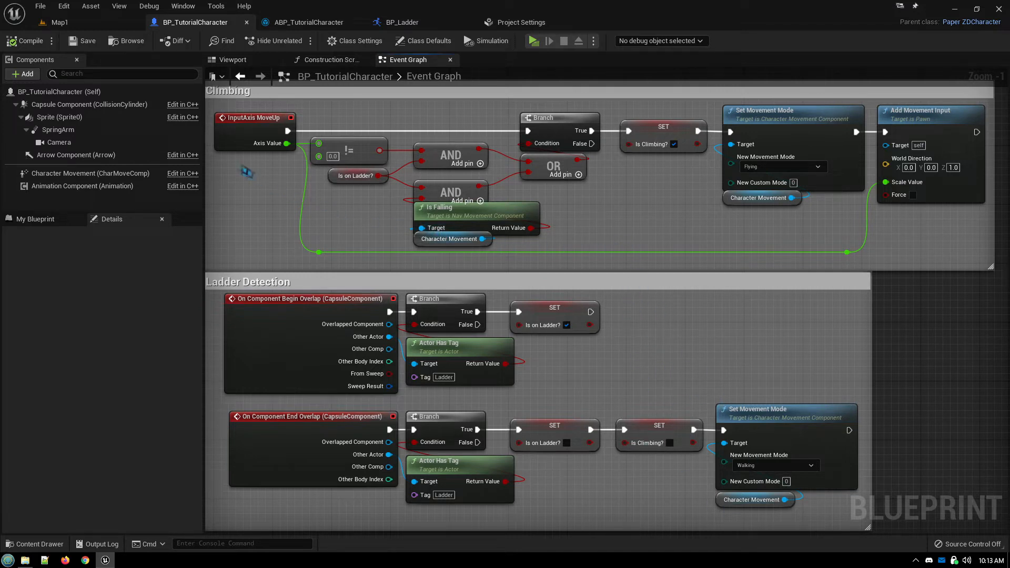
{"action": "mouse_move", "coordinate": [253, 118]}
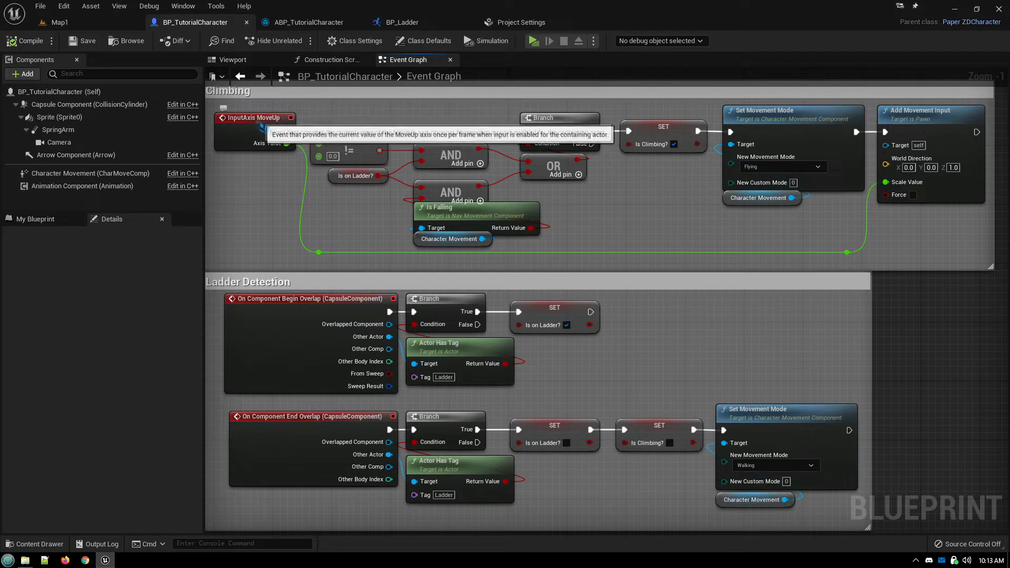
{"action": "mouse_move", "coordinate": [279, 210]}
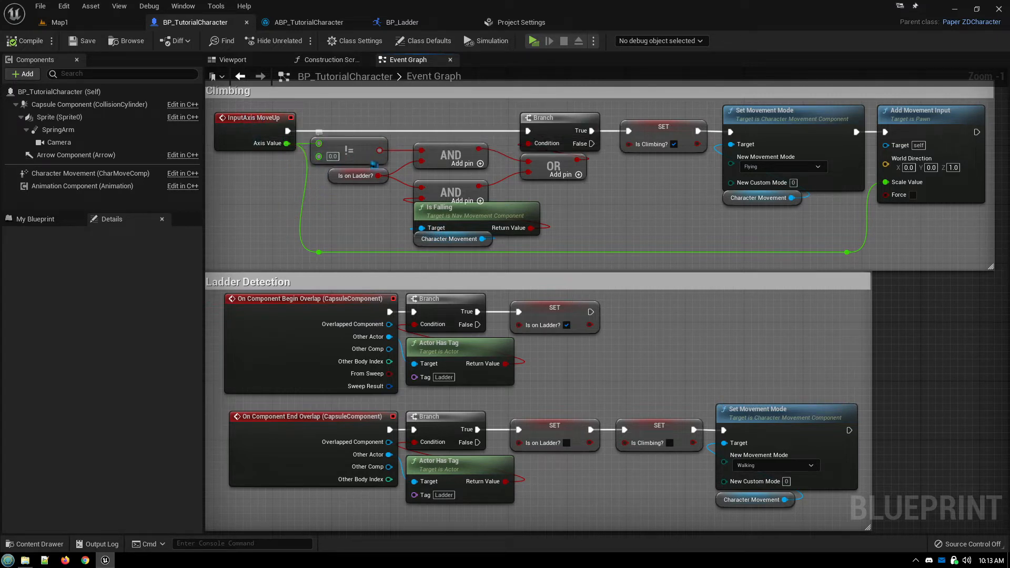
{"action": "mouse_move", "coordinate": [287, 144]}
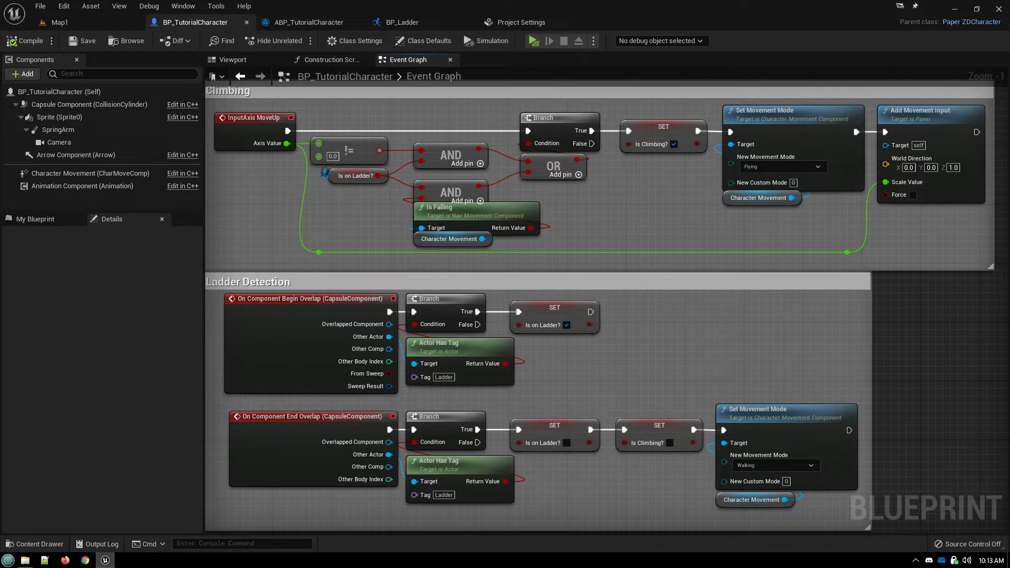
{"action": "mouse_move", "coordinate": [326, 211]}
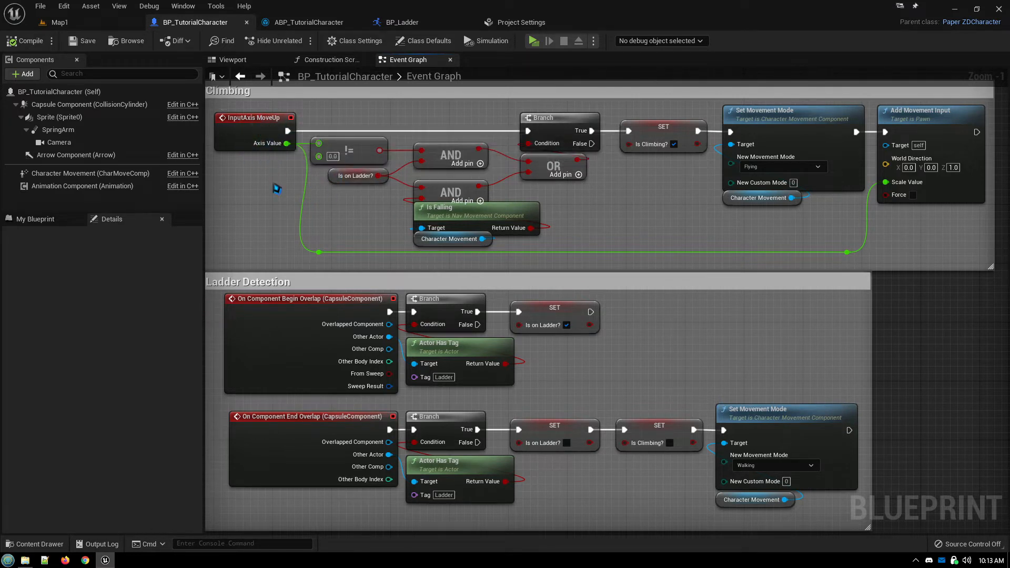
{"action": "mouse_move", "coordinate": [367, 187]}
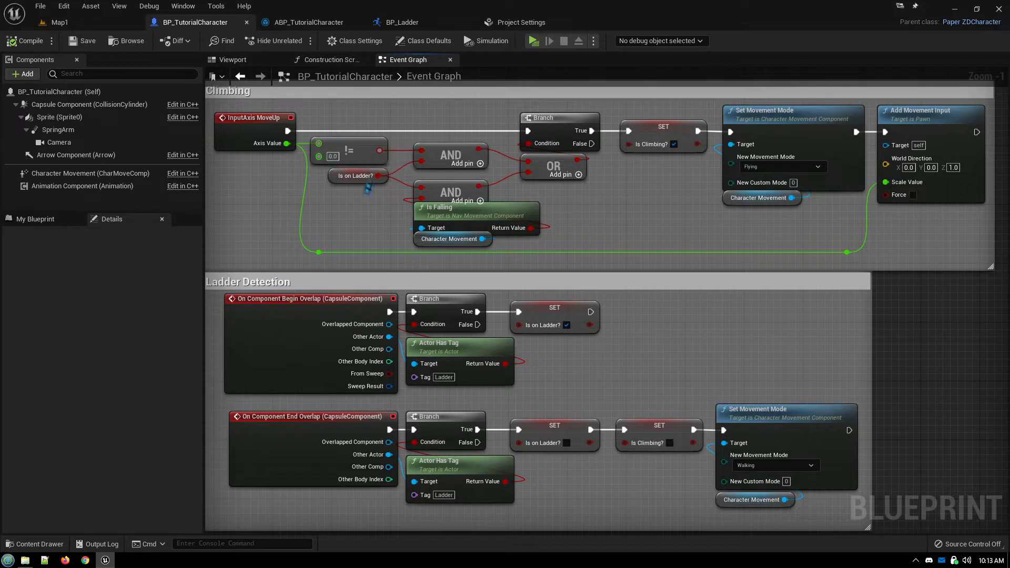
{"action": "mouse_move", "coordinate": [360, 236]}
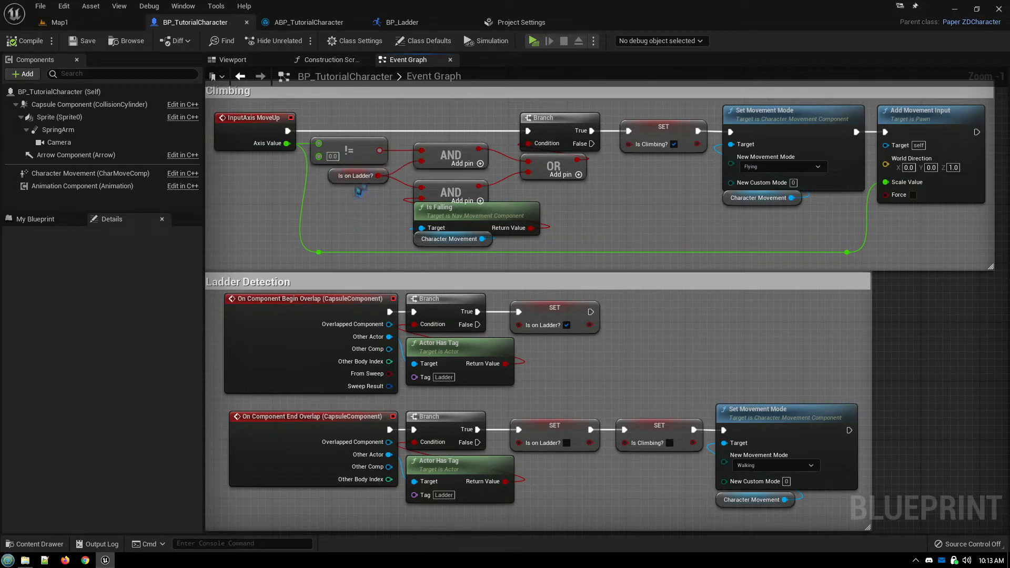
{"action": "mouse_move", "coordinate": [331, 225]}
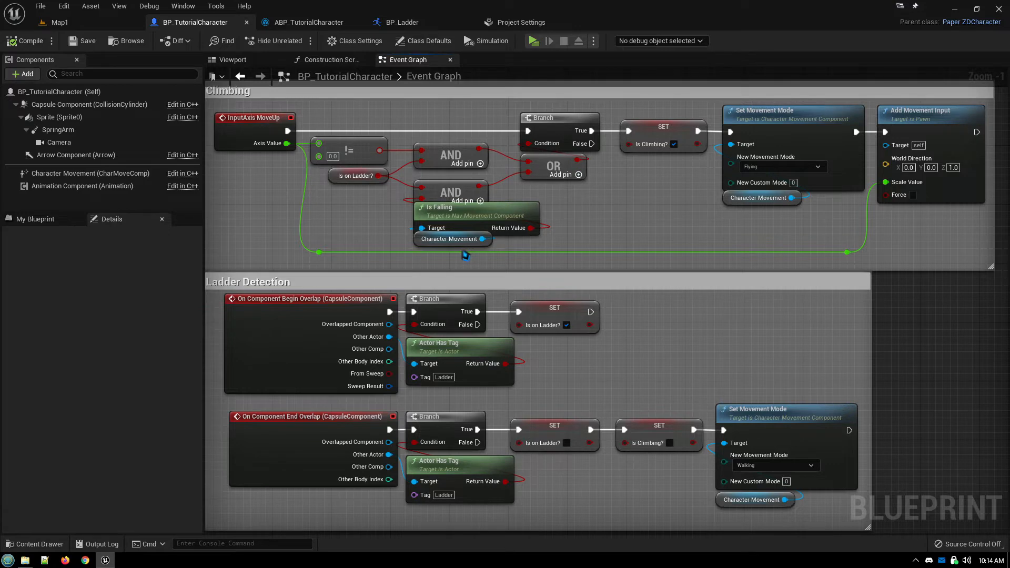
{"action": "mouse_move", "coordinate": [438, 207]}
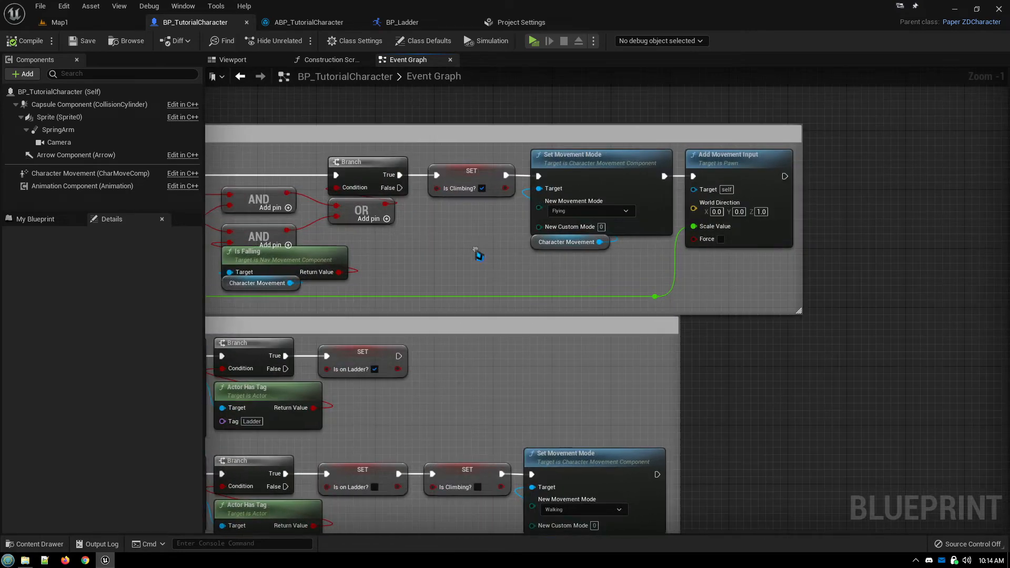
{"action": "mouse_move", "coordinate": [560, 267]}
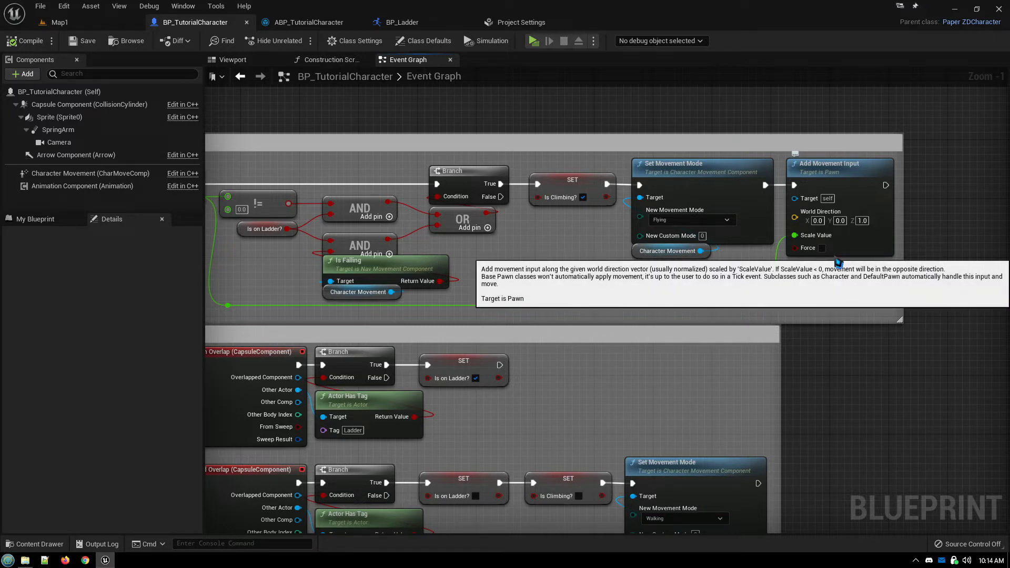
{"action": "mouse_move", "coordinate": [854, 291]}
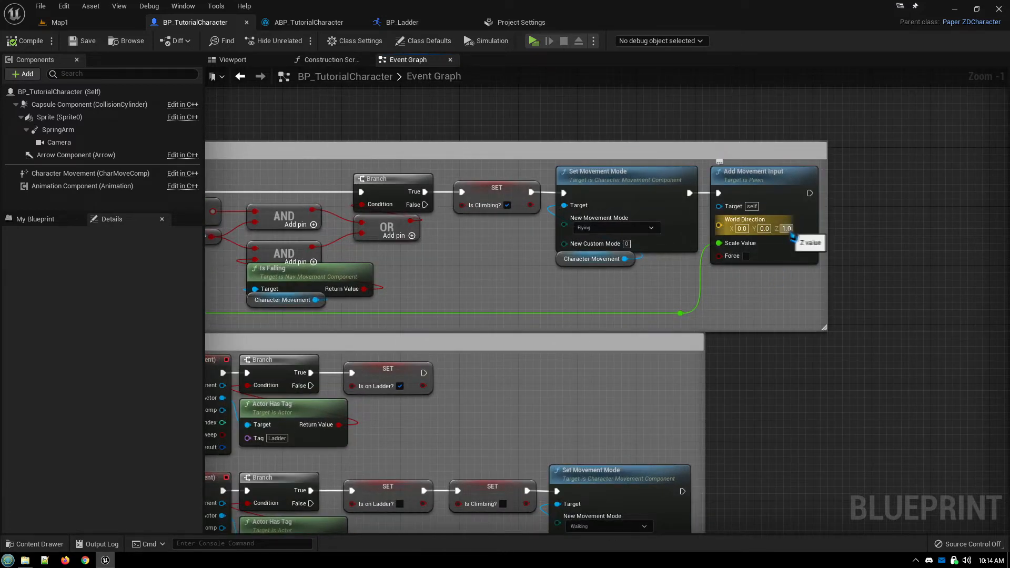
{"action": "mouse_move", "coordinate": [783, 290]}
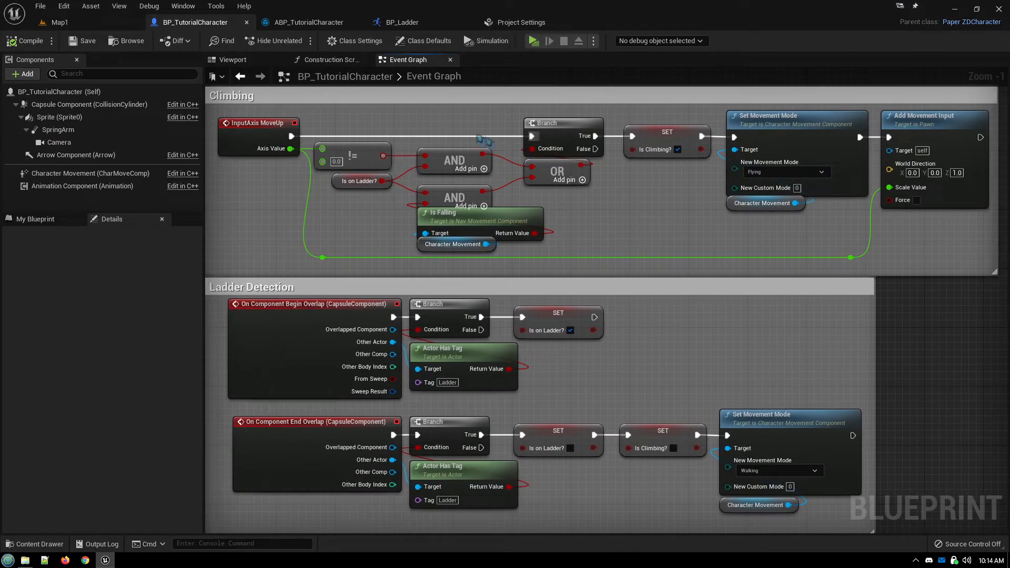
In ABP_TutorialCharacter's Locomotion state machine, highlight the Airborne/Jump/Fall, Idle/Walk/Run and Climb states.
{"action": "left_click", "coordinate": [308, 22]}
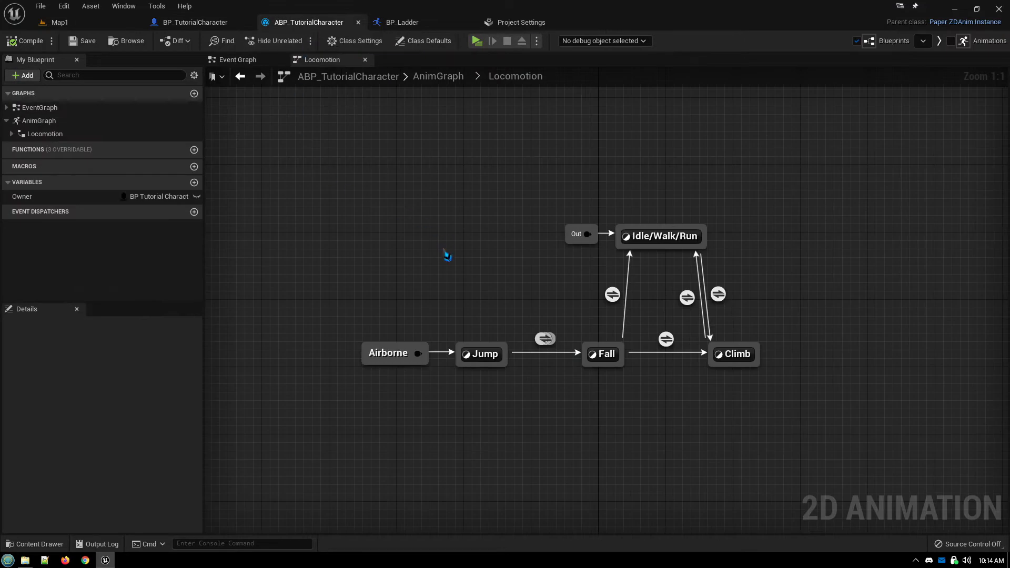
{"action": "mouse_move", "coordinate": [455, 254]}
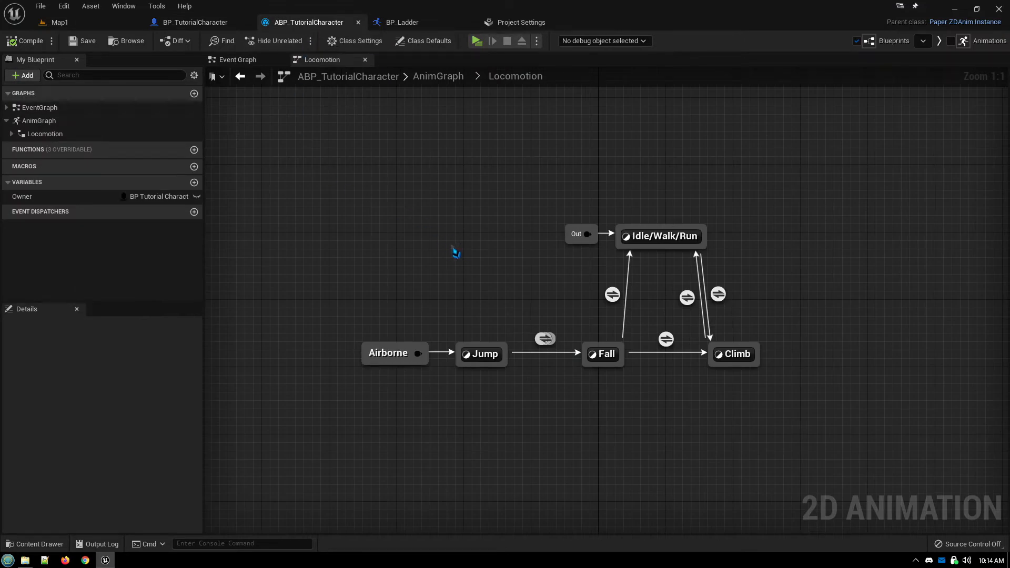
{"action": "left_click", "coordinate": [237, 59]}
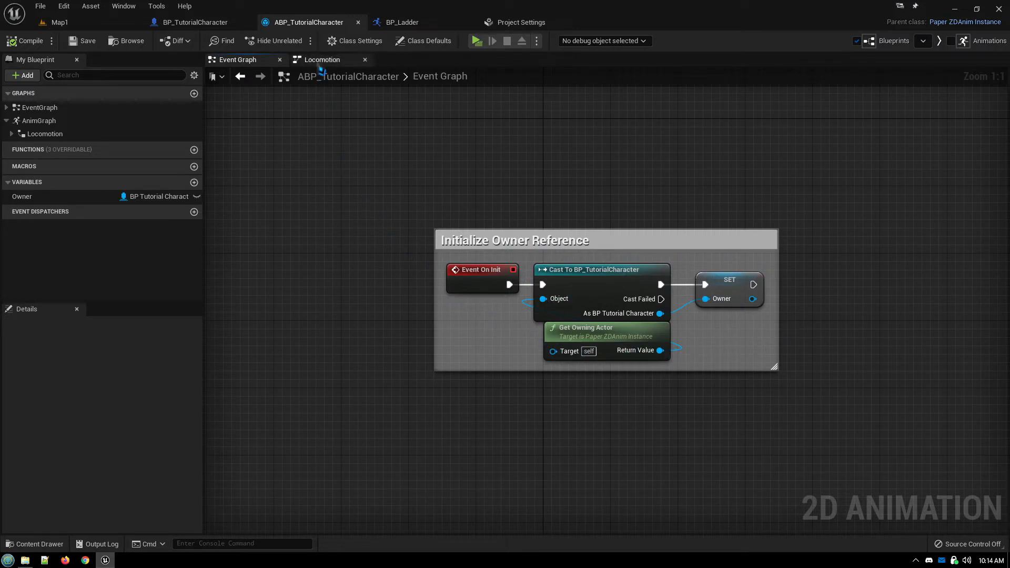
{"action": "left_click", "coordinate": [322, 59]}
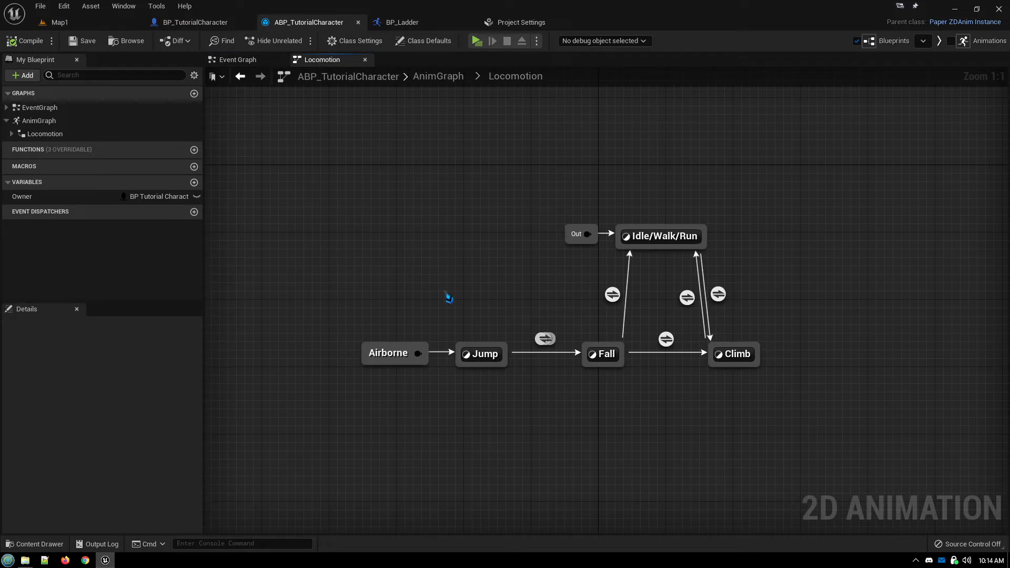
{"action": "mouse_move", "coordinate": [457, 293]}
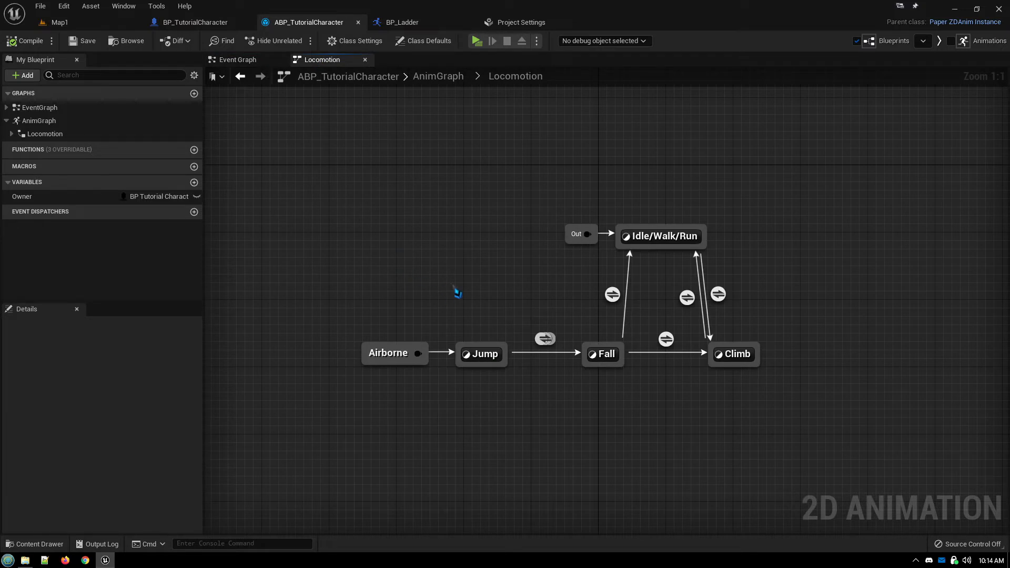
{"action": "left_click", "coordinate": [392, 354]}
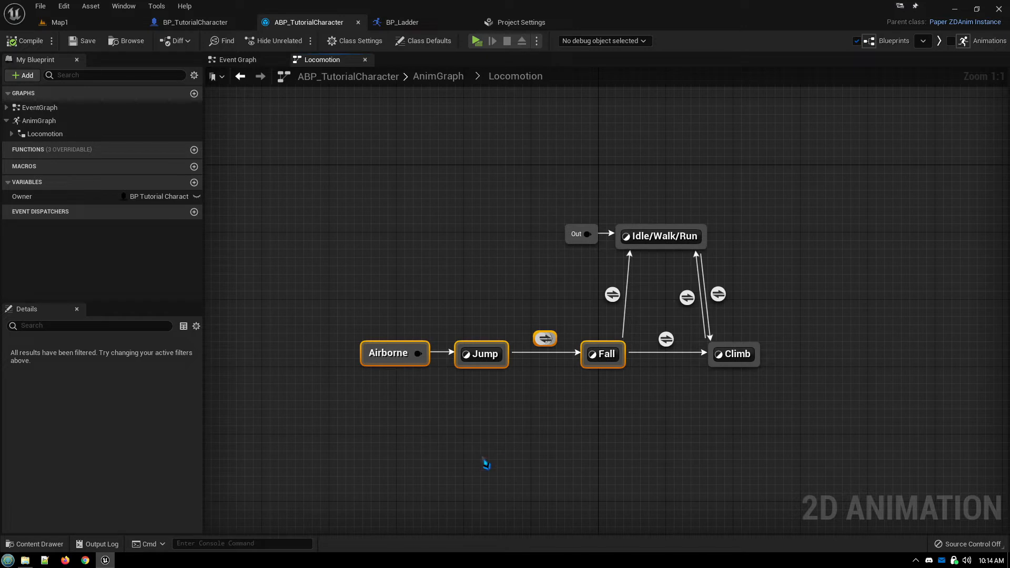
{"action": "mouse_move", "coordinate": [630, 190]}
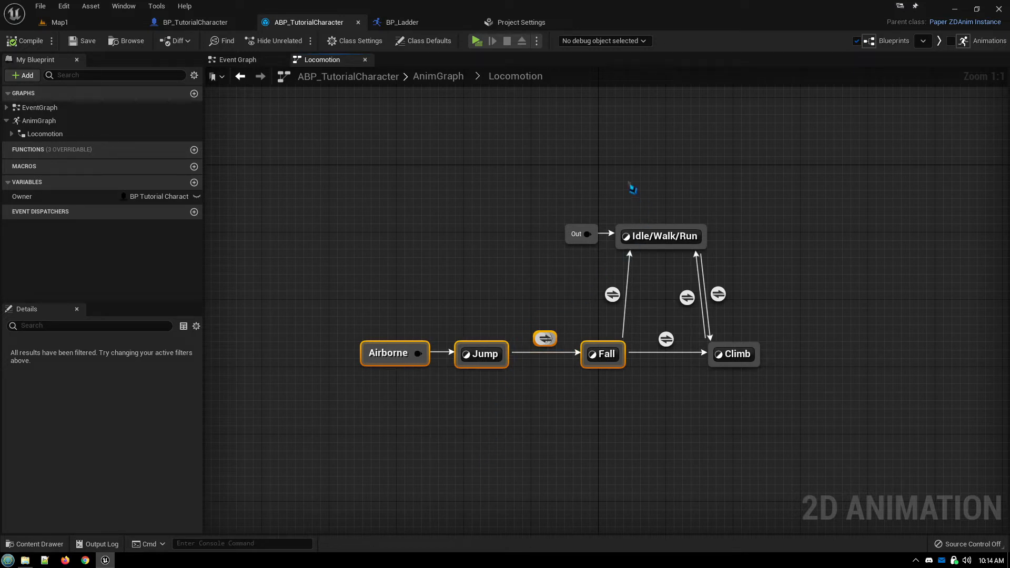
{"action": "left_click", "coordinate": [661, 236]}
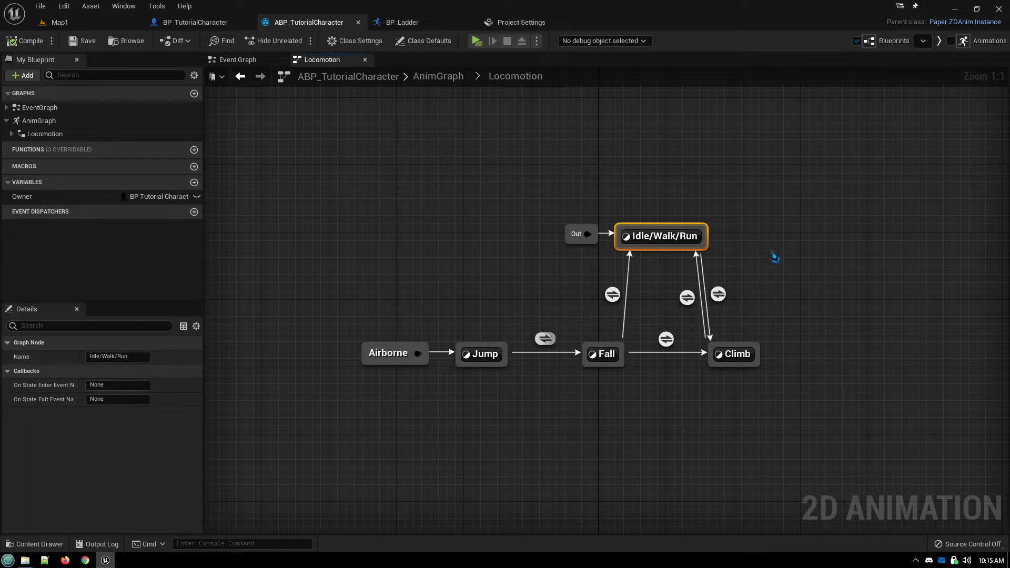
{"action": "mouse_move", "coordinate": [733, 329]}
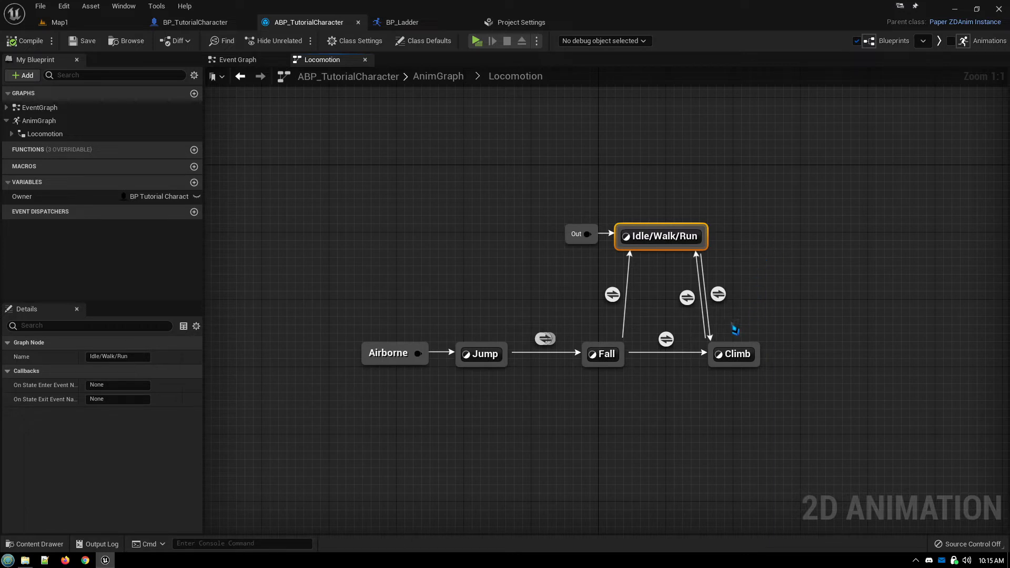
{"action": "left_click", "coordinate": [734, 354]}
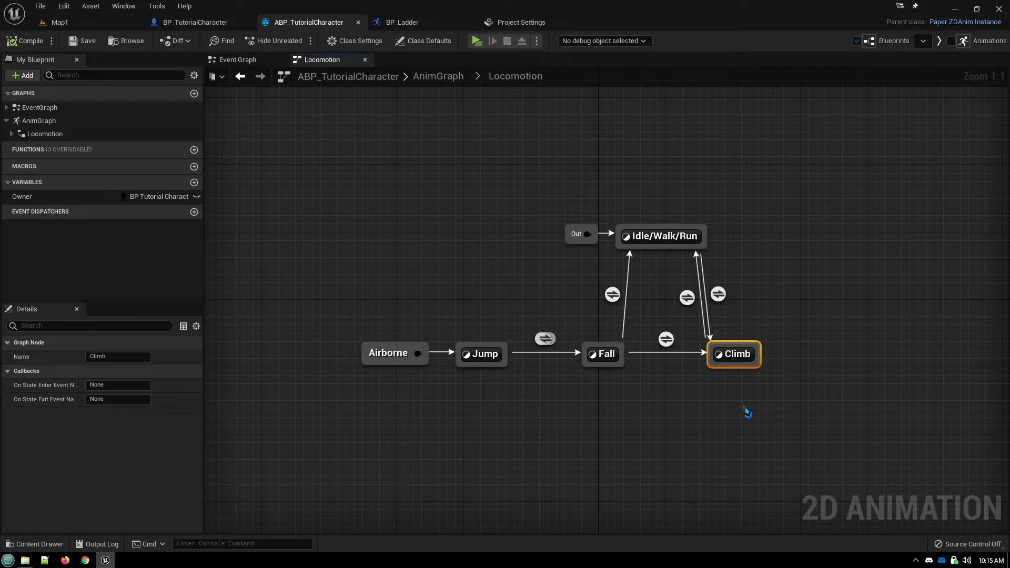
Open the Climb state's graph showing LadderGrab play rate selected by owner velocity.
{"action": "double_click", "coordinate": [734, 353]}
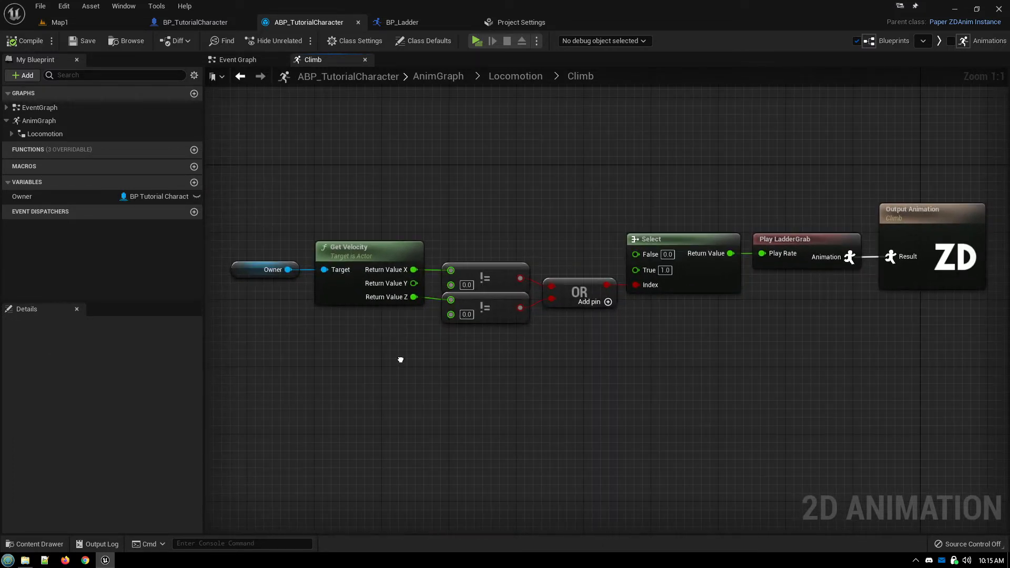
{"action": "mouse_move", "coordinate": [379, 261]}
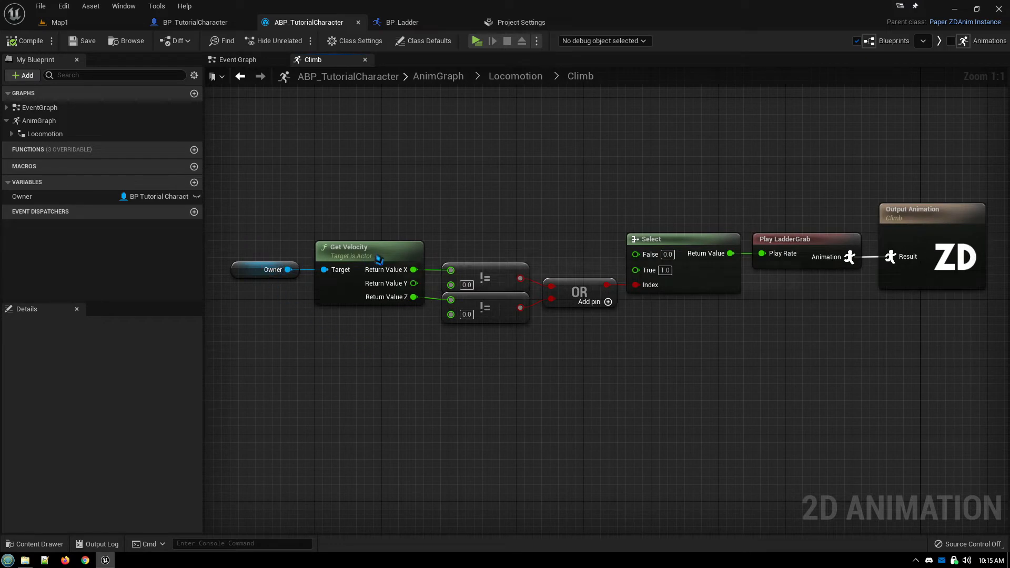
{"action": "mouse_move", "coordinate": [381, 328]}
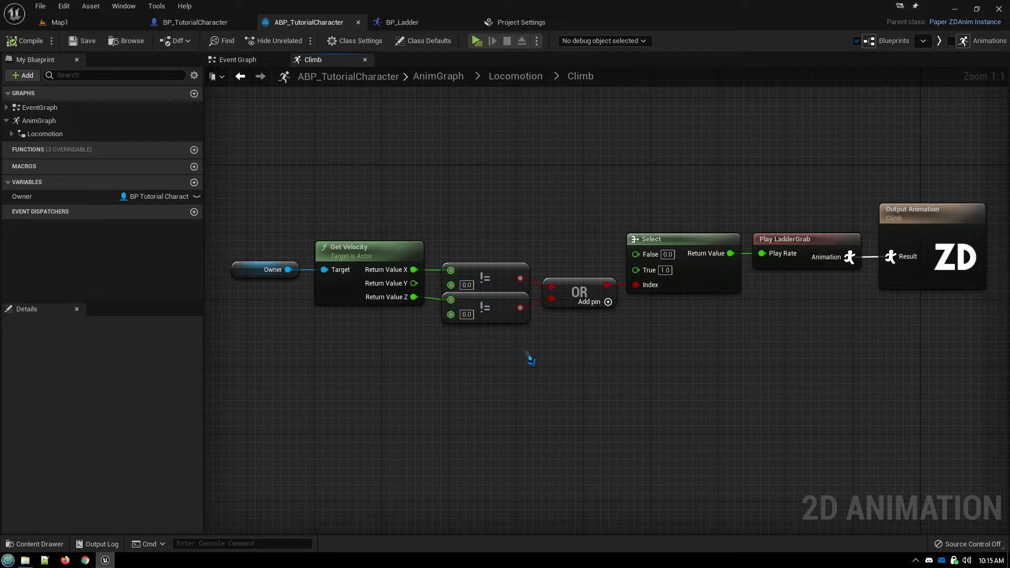
{"action": "mouse_move", "coordinate": [661, 303]}
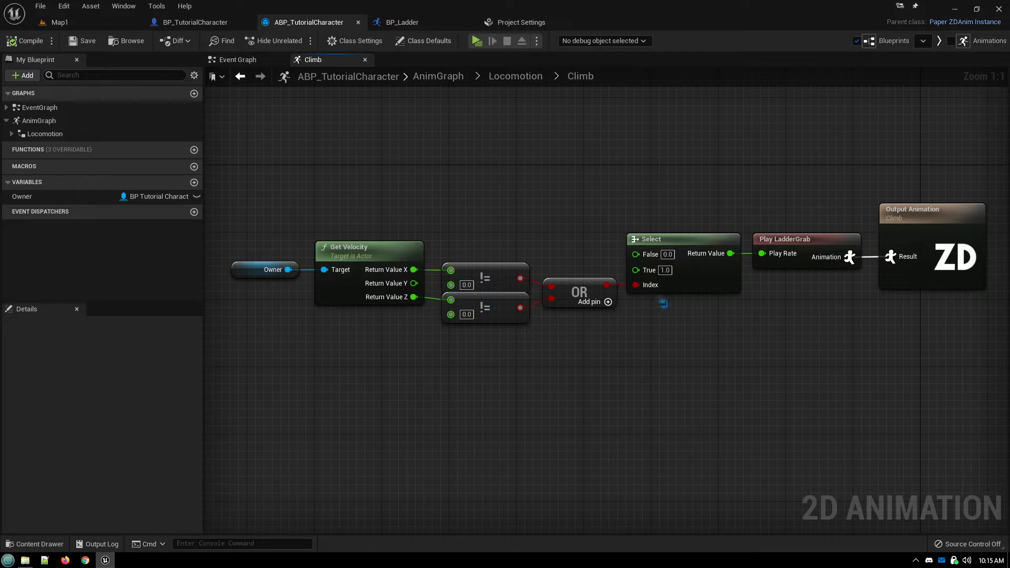
{"action": "mouse_move", "coordinate": [680, 288]}
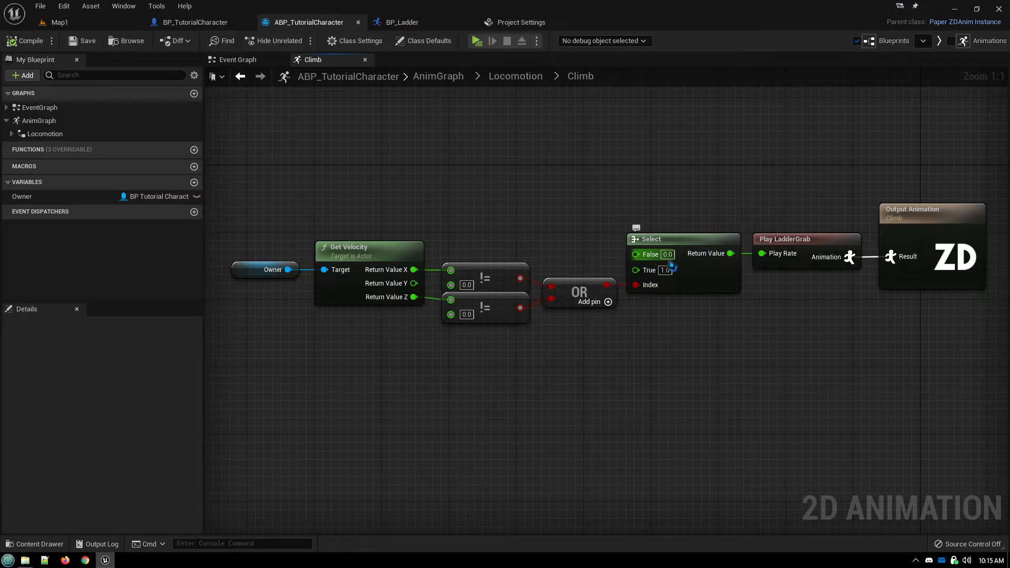
{"action": "mouse_move", "coordinate": [637, 254]}
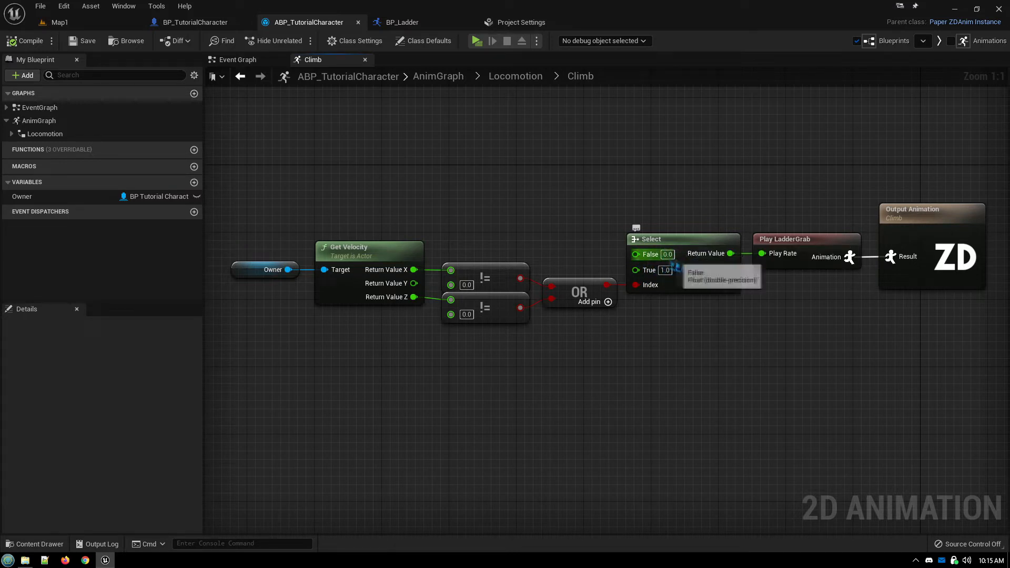
{"action": "mouse_move", "coordinate": [714, 316]}
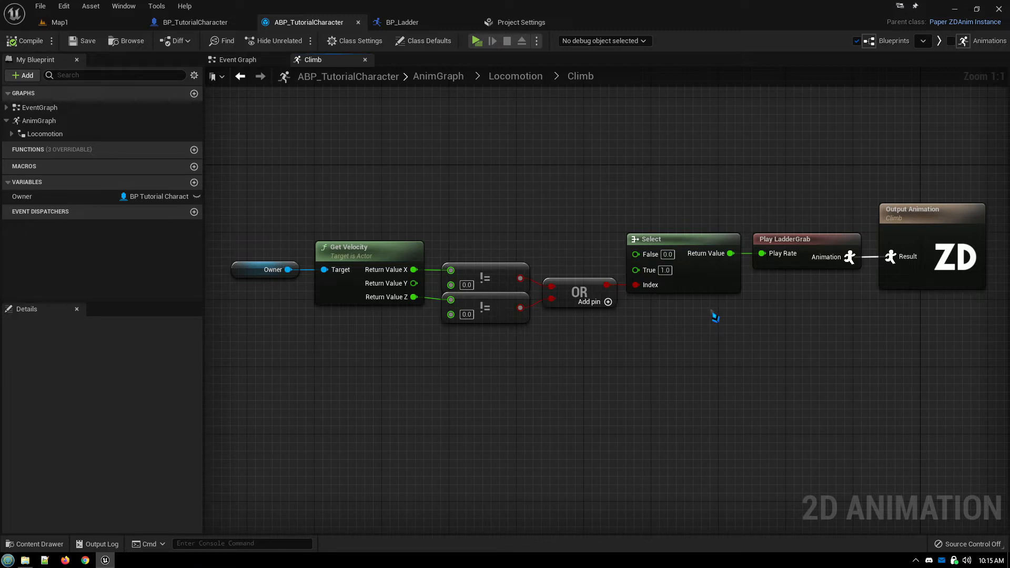
{"action": "mouse_move", "coordinate": [523, 139]}
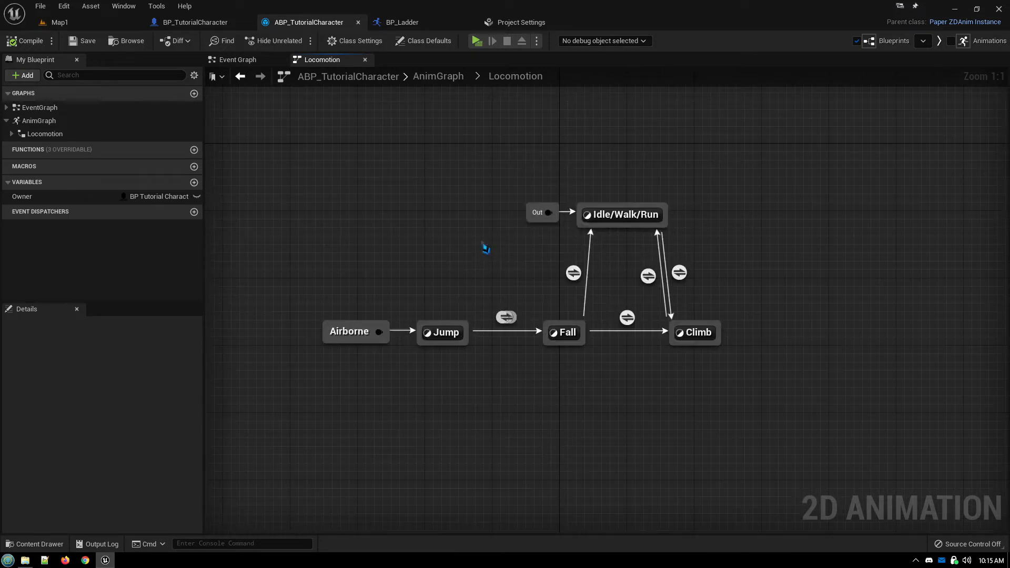
{"action": "mouse_move", "coordinate": [631, 349]}
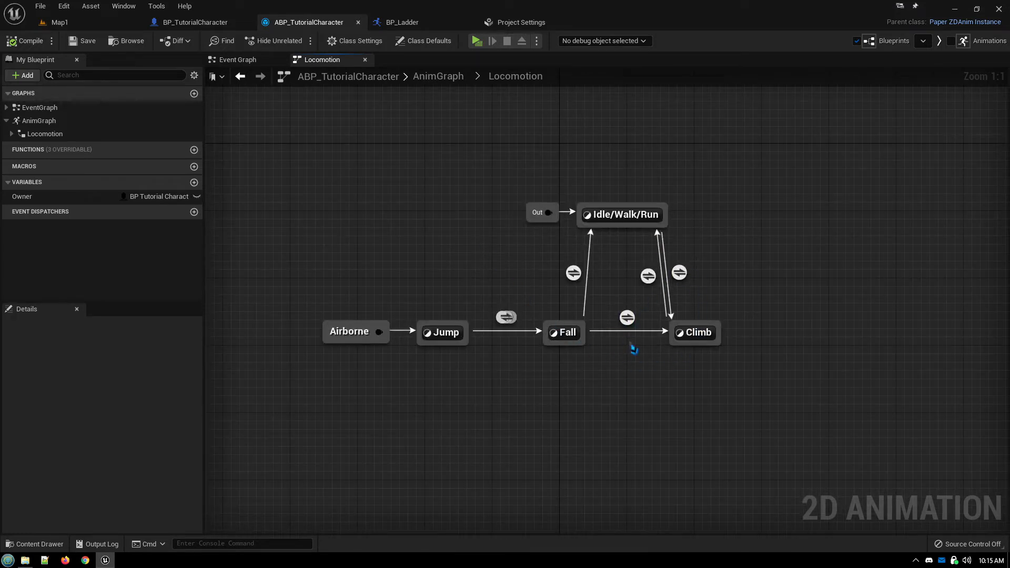
{"action": "mouse_move", "coordinate": [712, 282]}
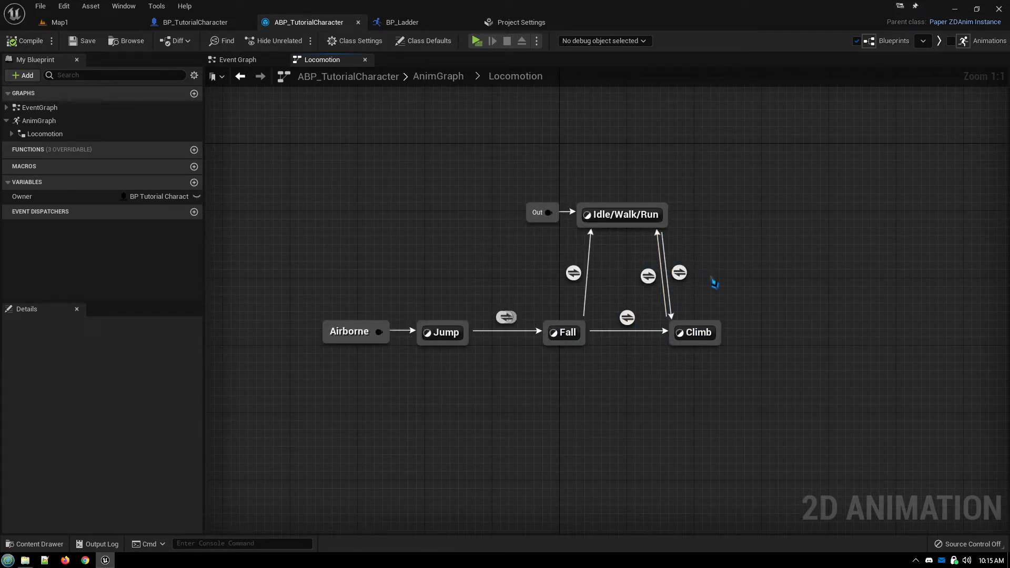
{"action": "mouse_move", "coordinate": [686, 242]}
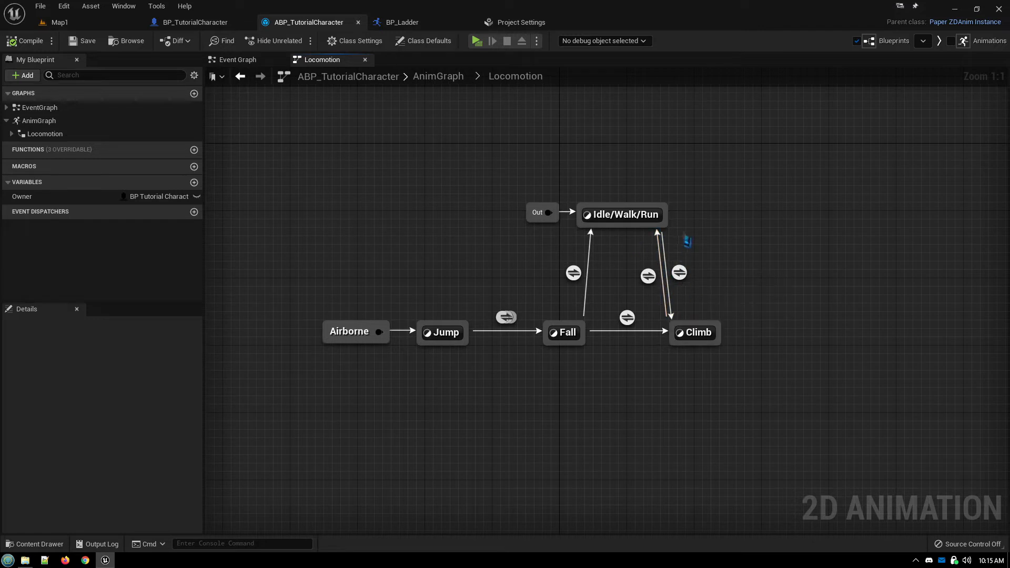
{"action": "mouse_move", "coordinate": [655, 299]}
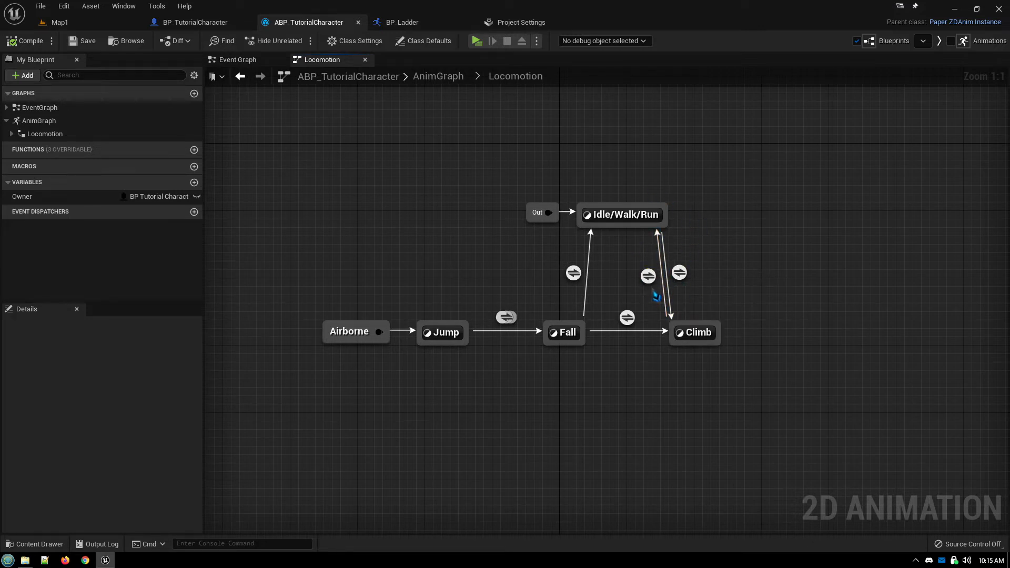
{"action": "double_click", "coordinate": [648, 276]}
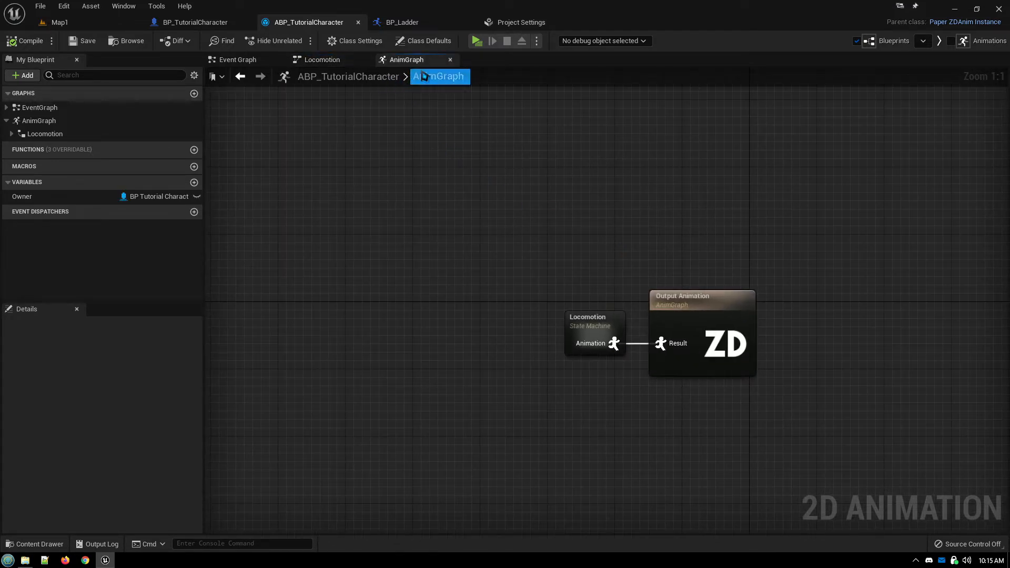
{"action": "double_click", "coordinate": [596, 333]}
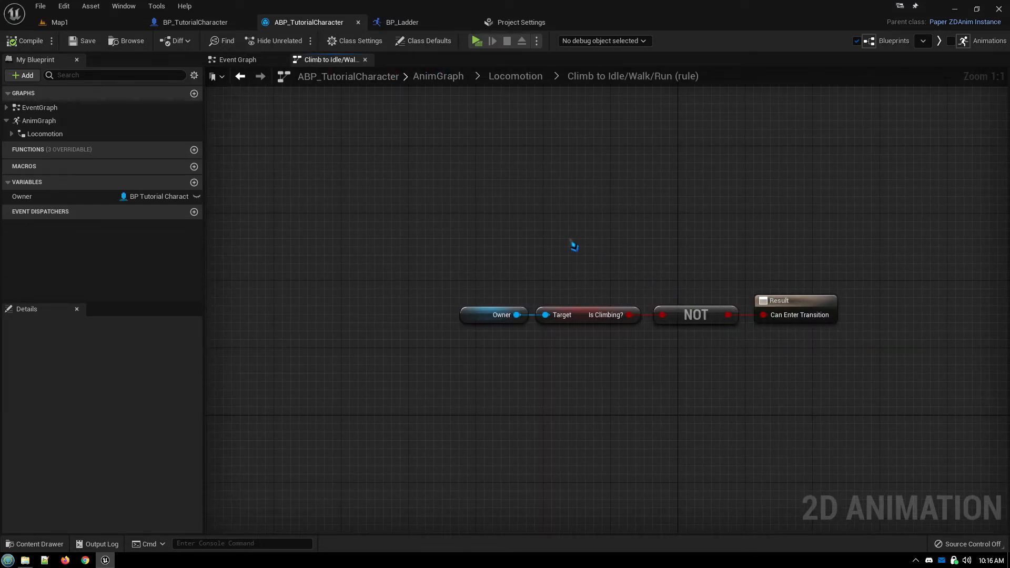
{"action": "mouse_move", "coordinate": [589, 240]}
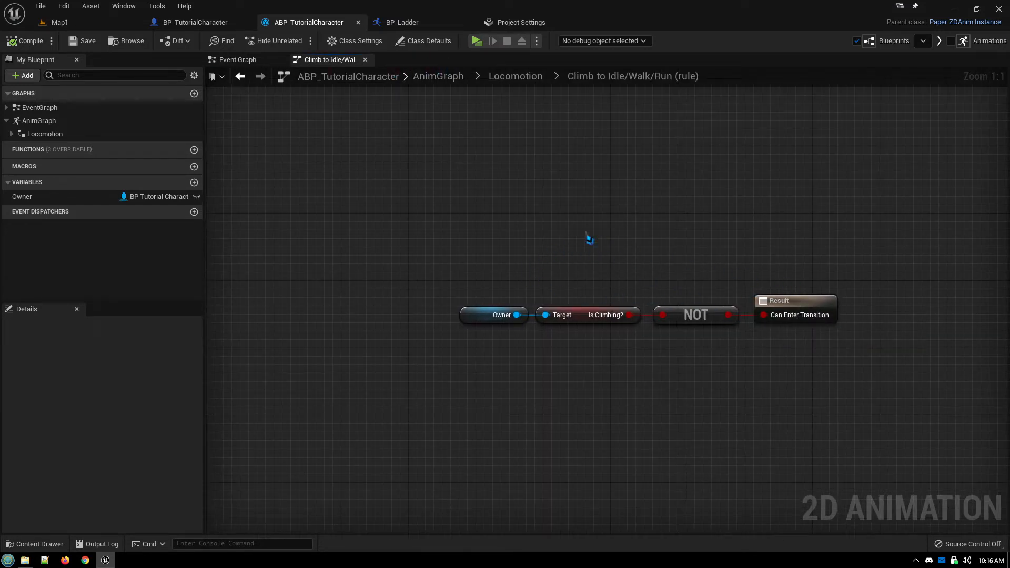
{"action": "left_click", "coordinate": [516, 76]}
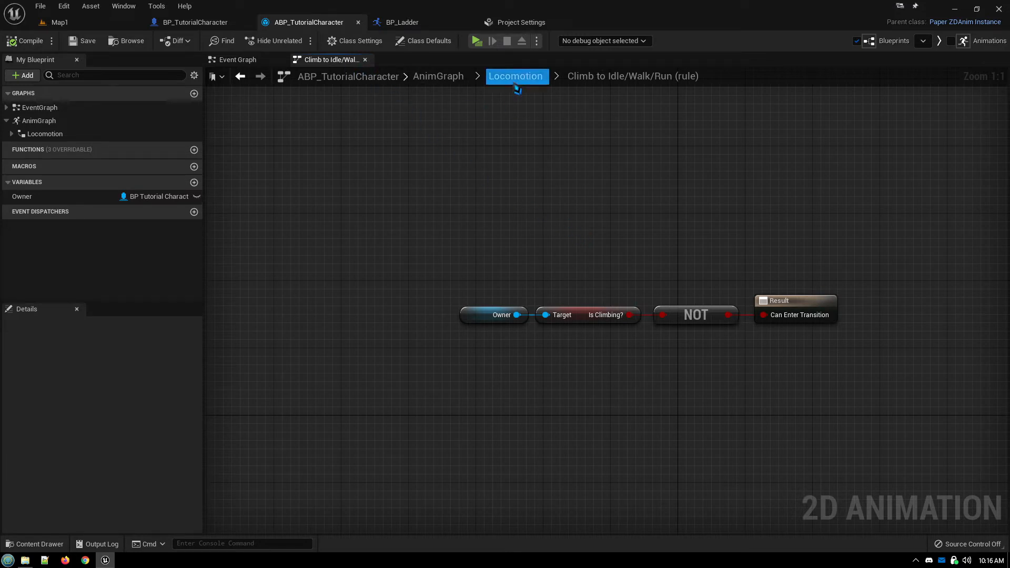
{"action": "left_click", "coordinate": [516, 76]}
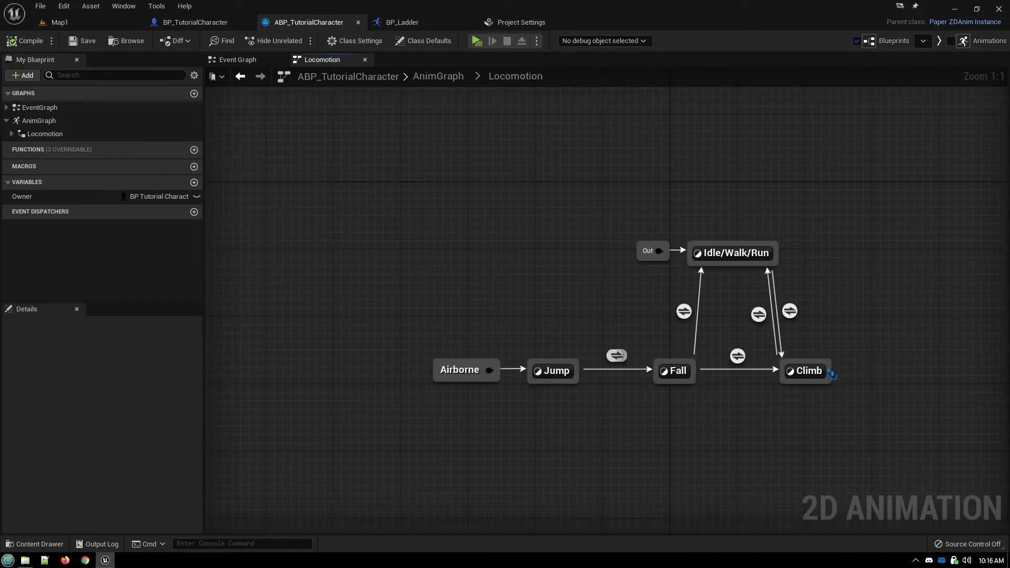
{"action": "mouse_move", "coordinate": [740, 327]}
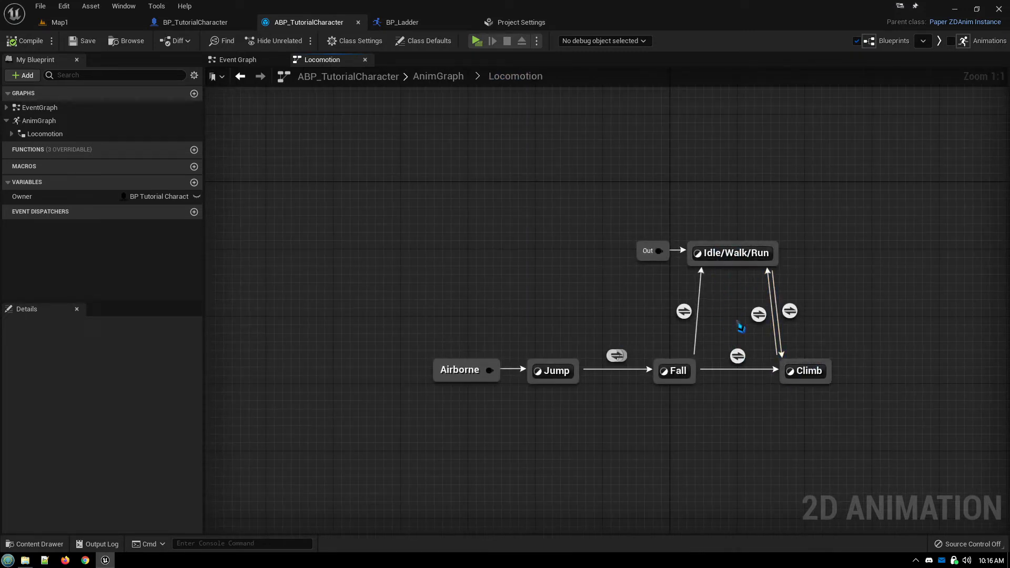
{"action": "mouse_move", "coordinate": [735, 330]}
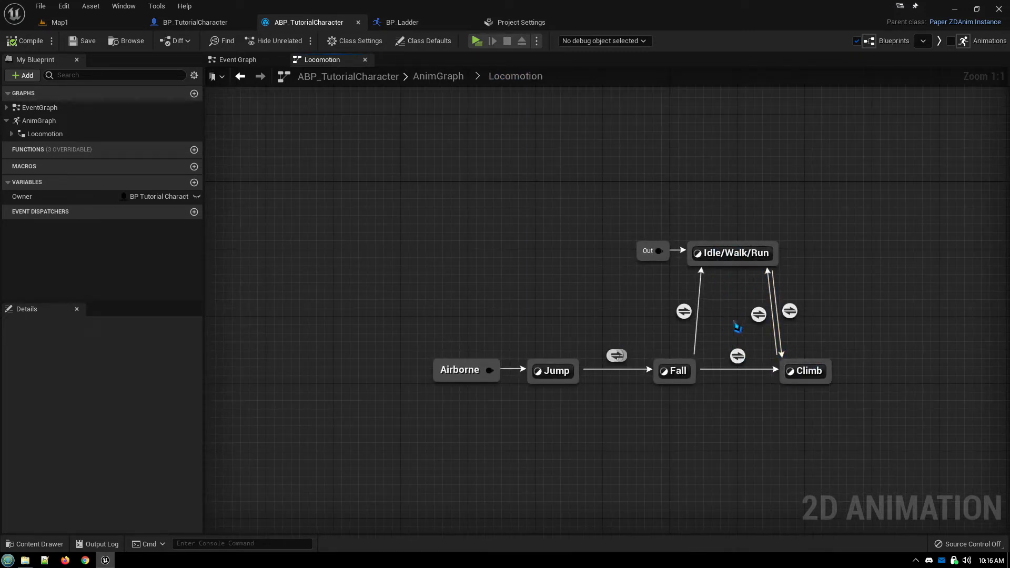
{"action": "mouse_move", "coordinate": [736, 376]}
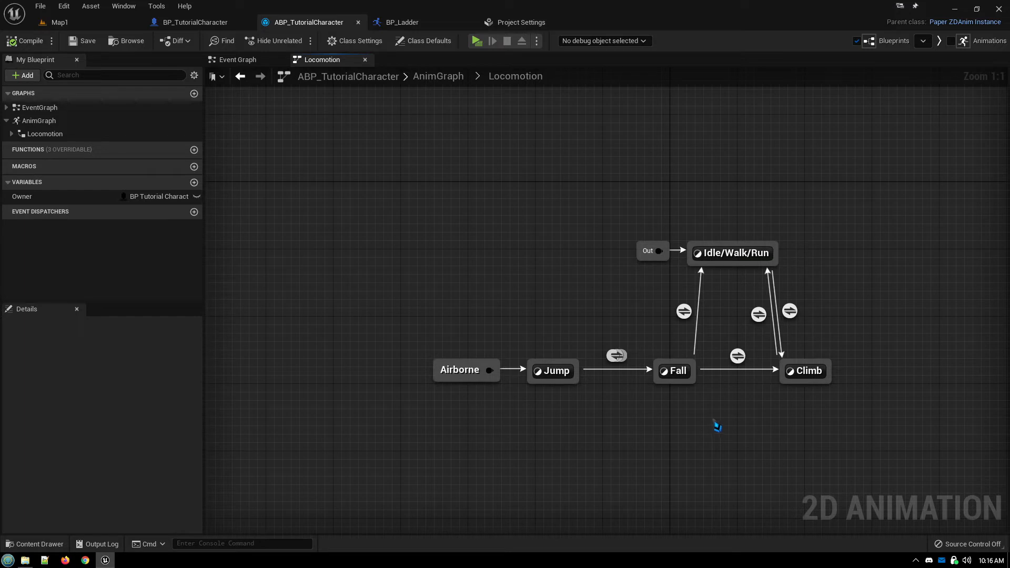
{"action": "left_click", "coordinate": [674, 370]}
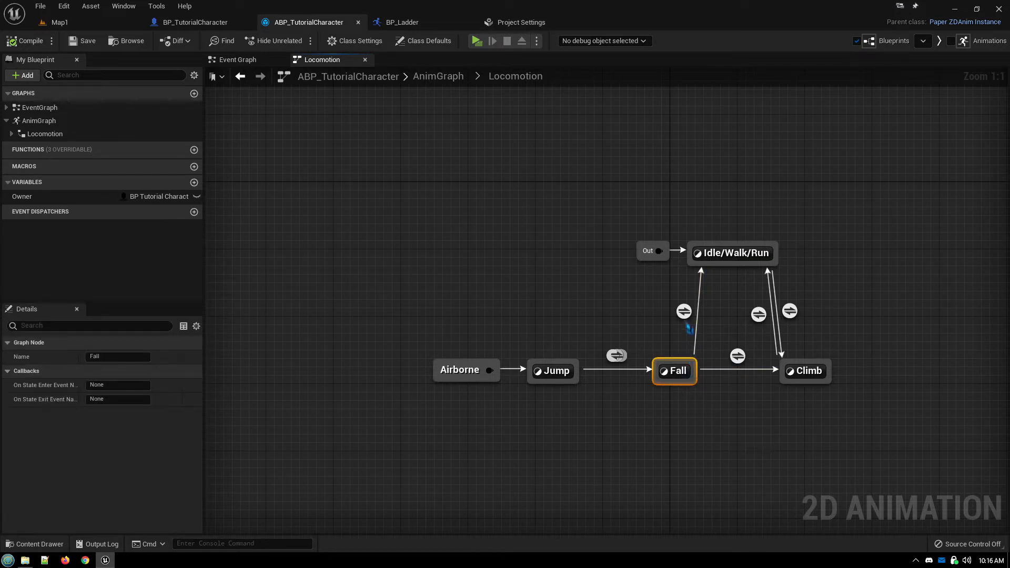
{"action": "left_click", "coordinate": [685, 312]}
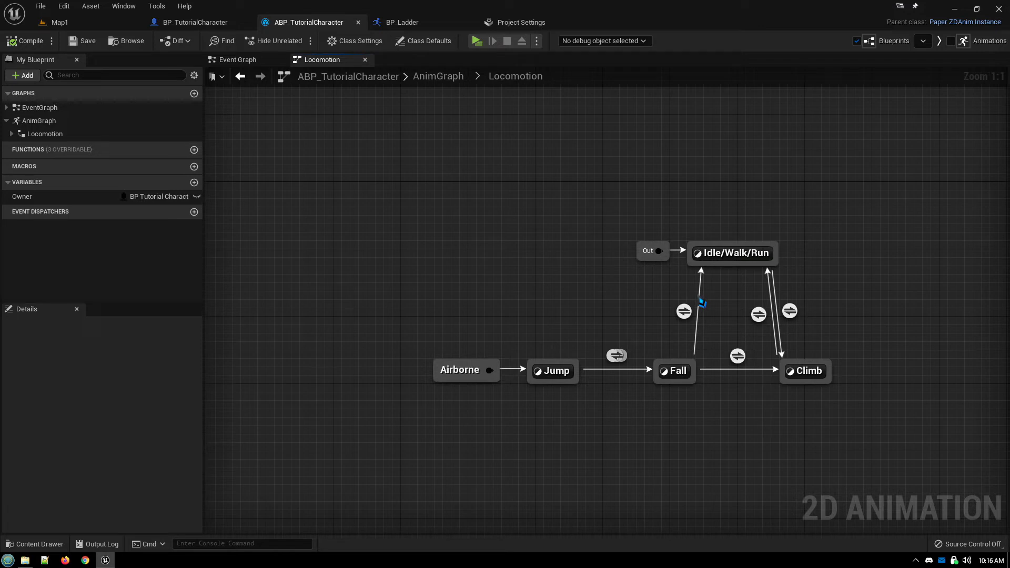
{"action": "mouse_move", "coordinate": [833, 404]}
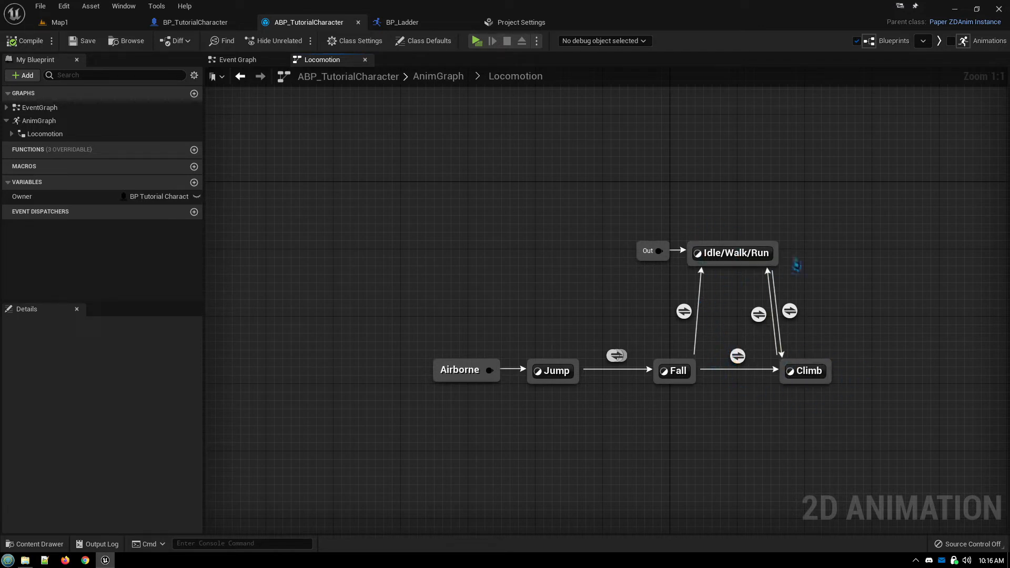
{"action": "mouse_move", "coordinate": [834, 348]}
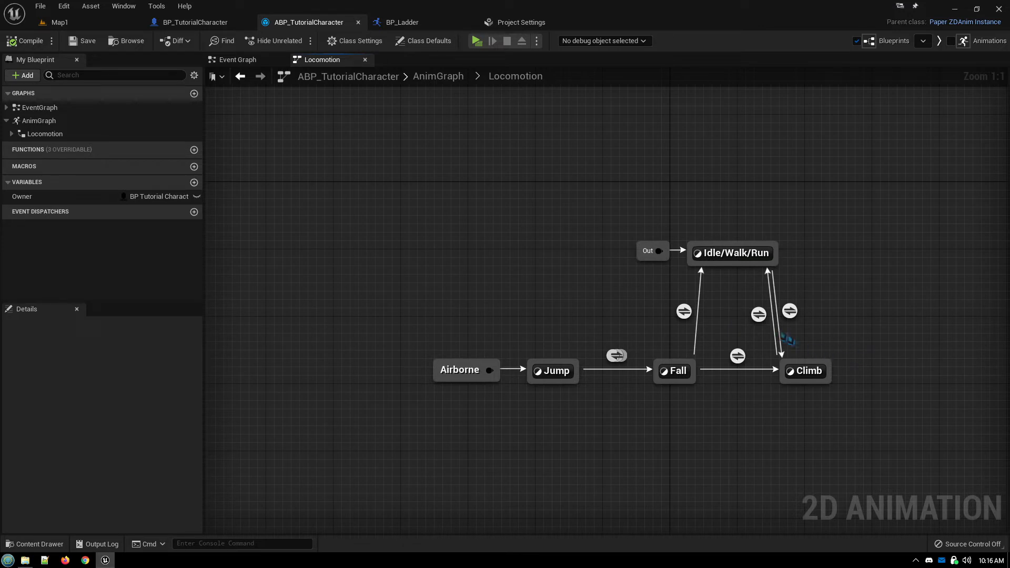
{"action": "mouse_move", "coordinate": [732, 268]}
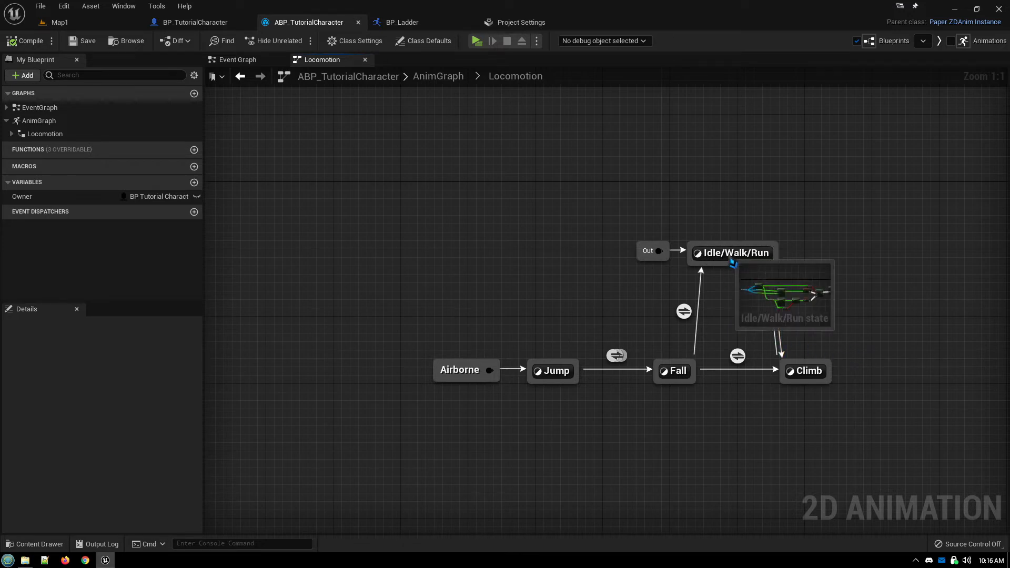
Open the Idle/Walk/Run state's graph with its velocity and stamina play-rate logic.
{"action": "double_click", "coordinate": [732, 253]}
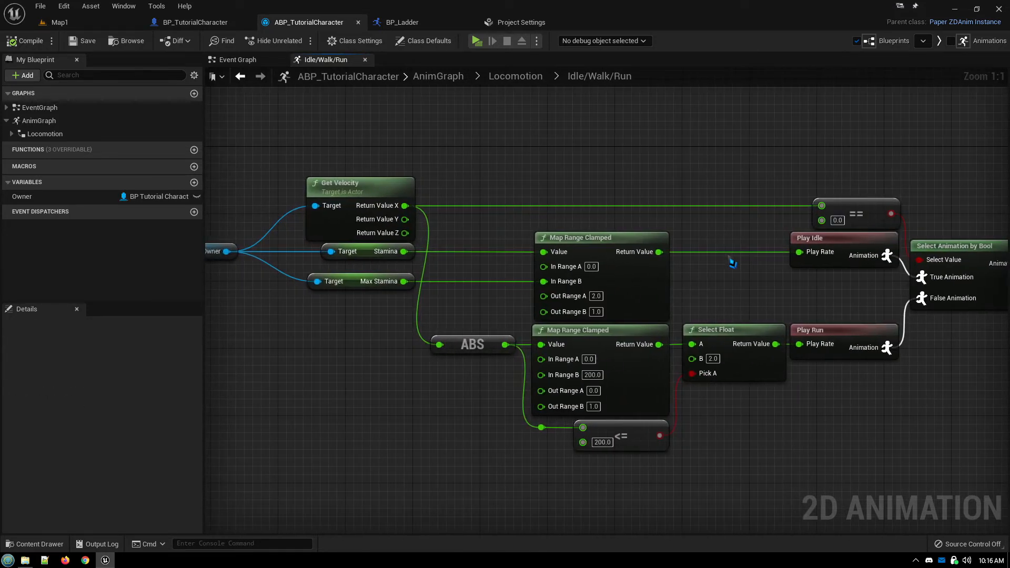
{"action": "mouse_move", "coordinate": [726, 261]}
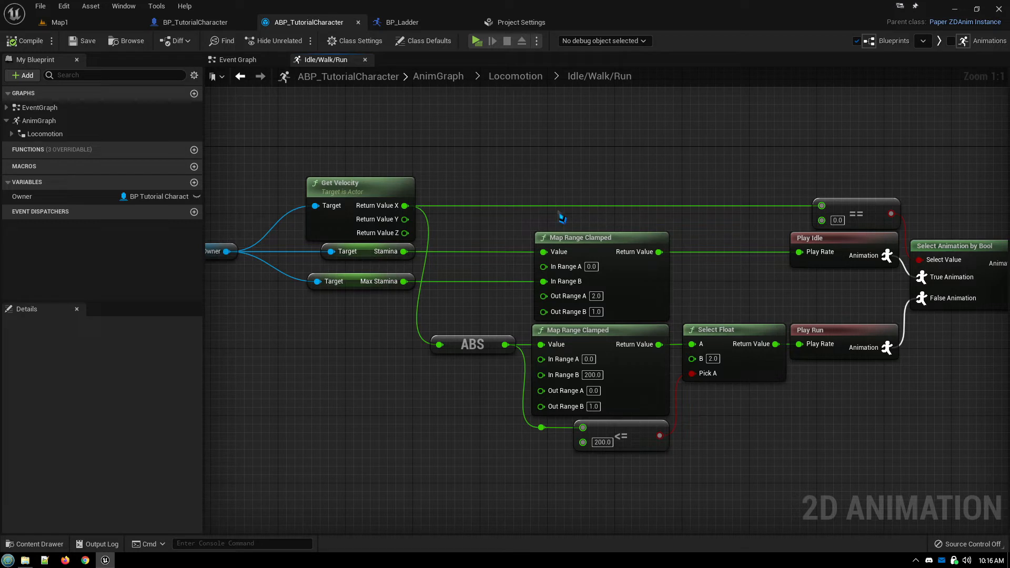
{"action": "mouse_move", "coordinate": [552, 227]}
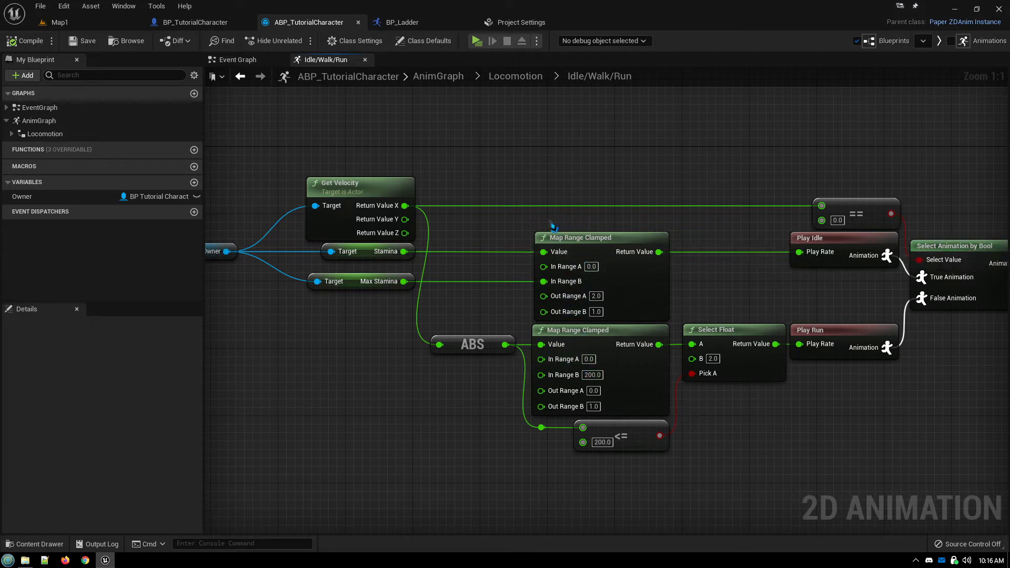
{"action": "mouse_move", "coordinate": [401, 299]}
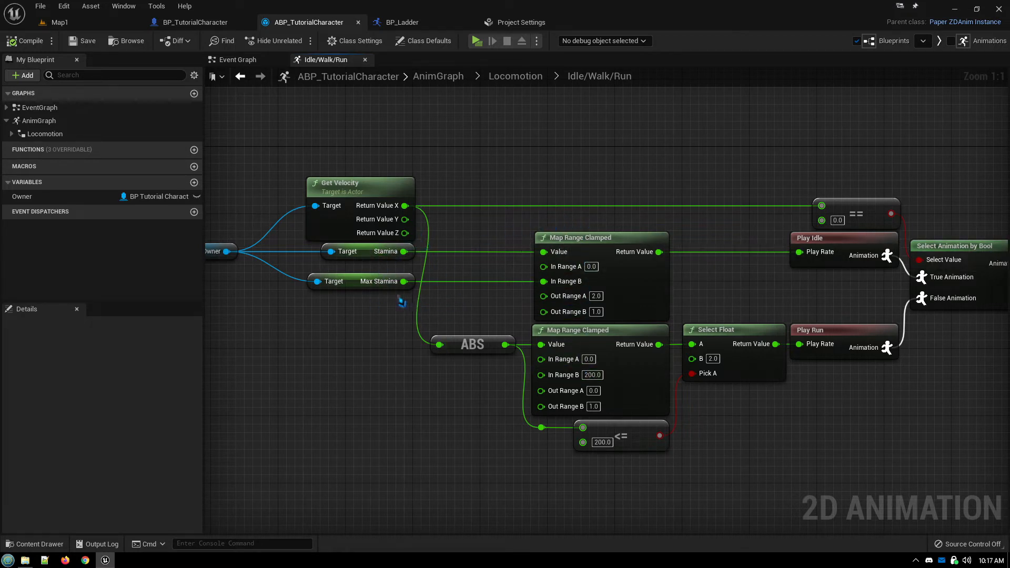
{"action": "mouse_move", "coordinate": [438, 274]}
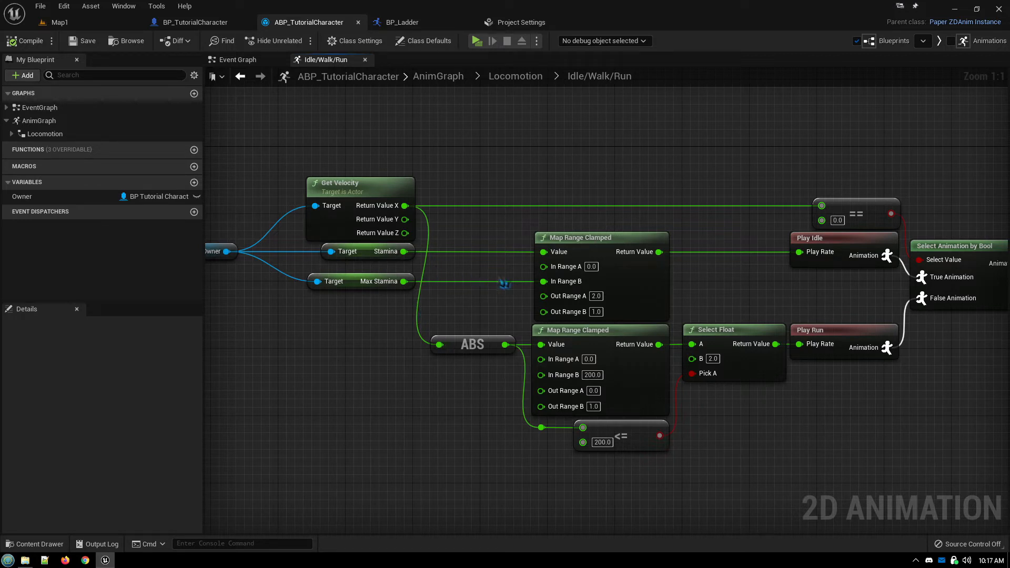
{"action": "mouse_move", "coordinate": [784, 278]}
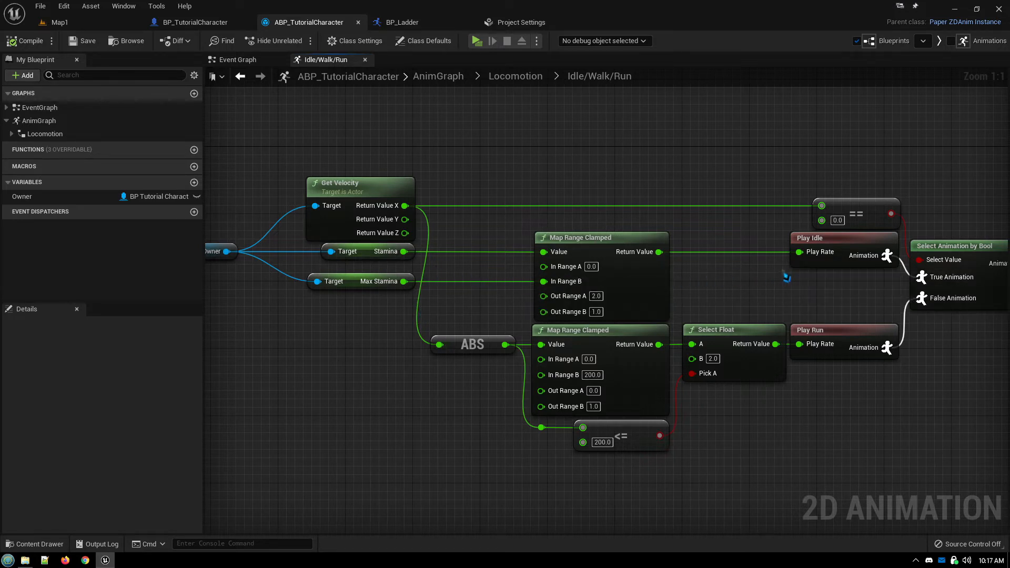
{"action": "mouse_move", "coordinate": [769, 279]}
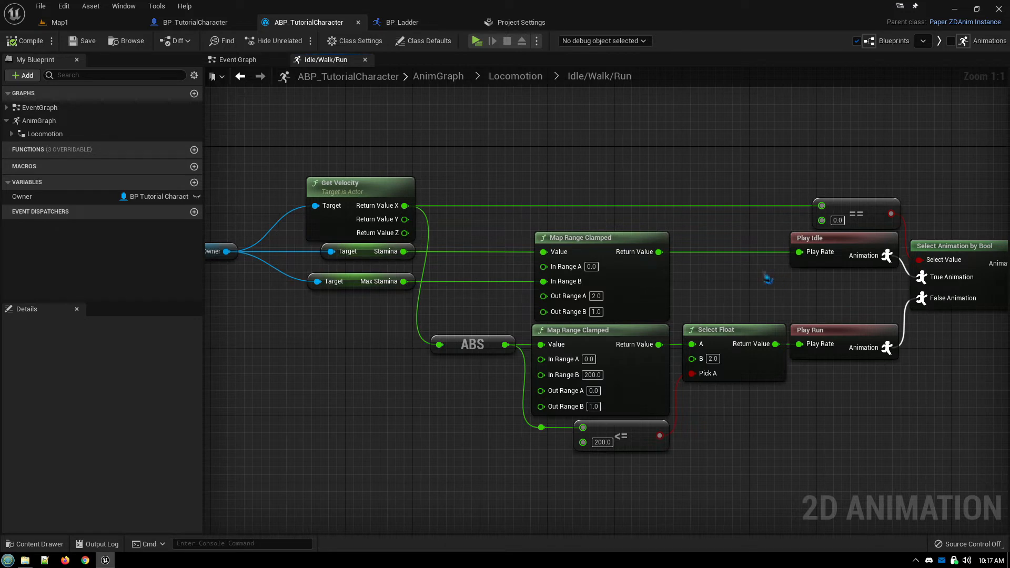
{"action": "mouse_move", "coordinate": [815, 286]}
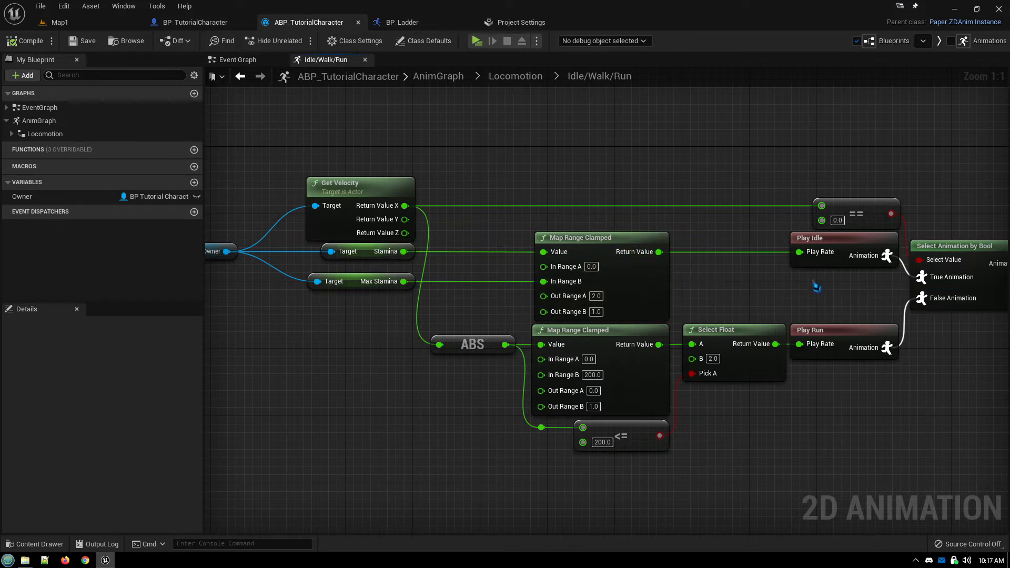
{"action": "mouse_move", "coordinate": [591, 227]}
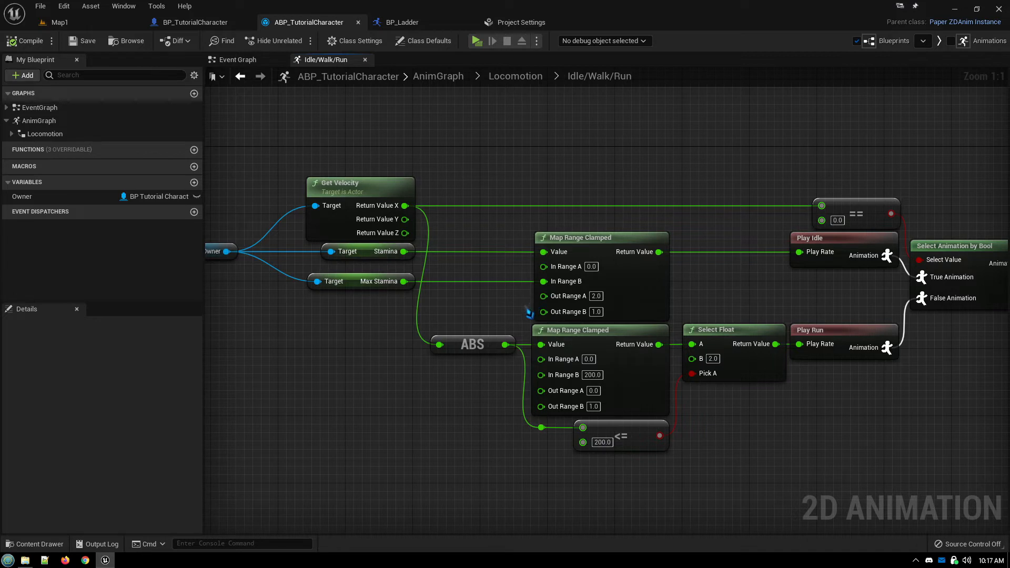
{"action": "mouse_move", "coordinate": [453, 279]}
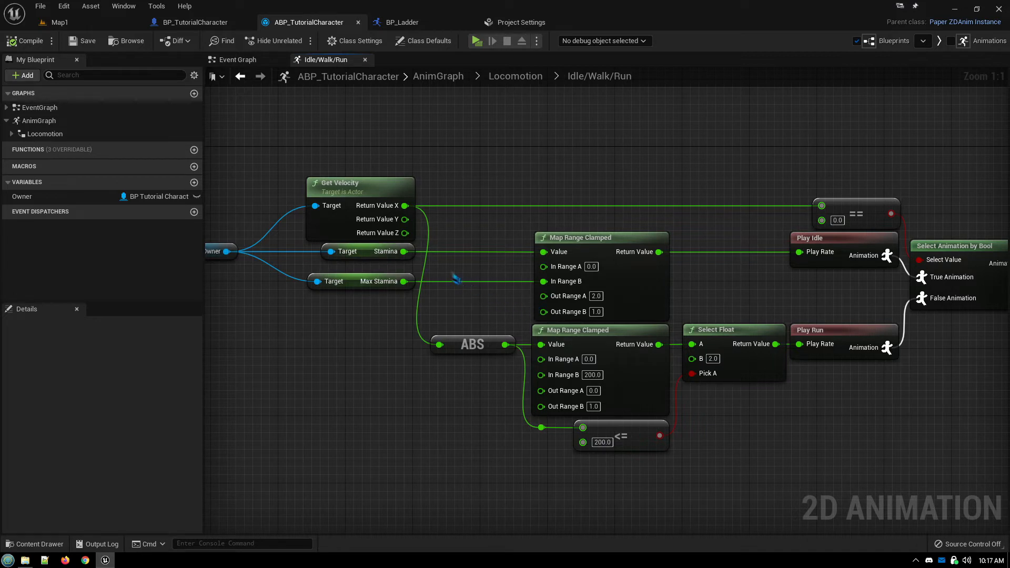
{"action": "mouse_move", "coordinate": [493, 299]}
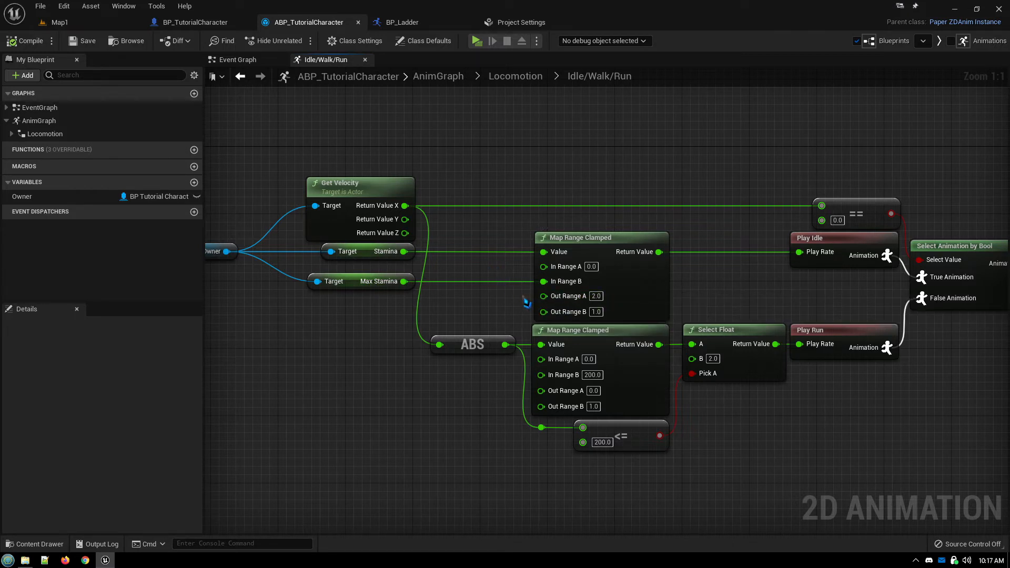
{"action": "mouse_move", "coordinate": [524, 292]}
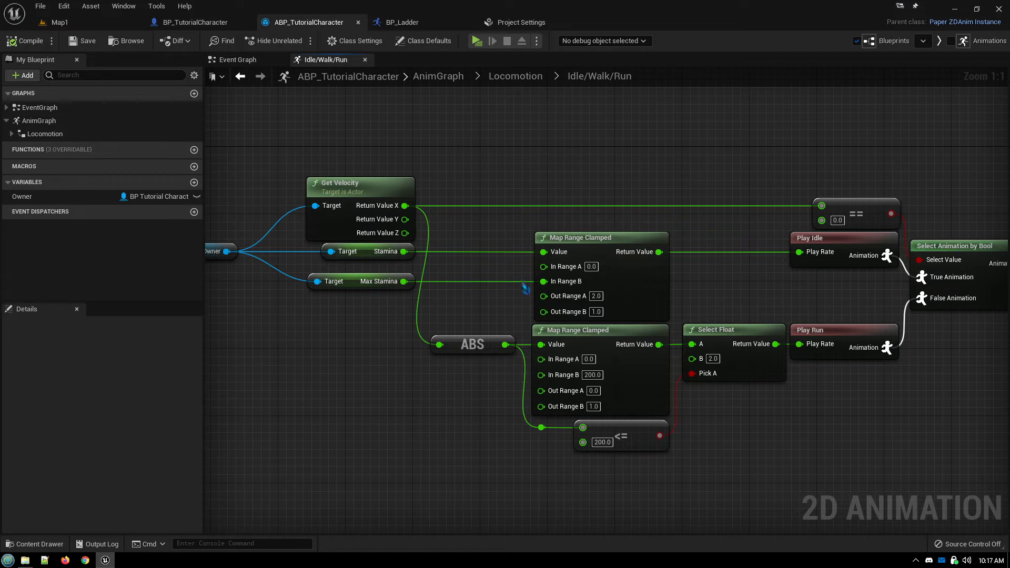
{"action": "mouse_move", "coordinate": [511, 241]}
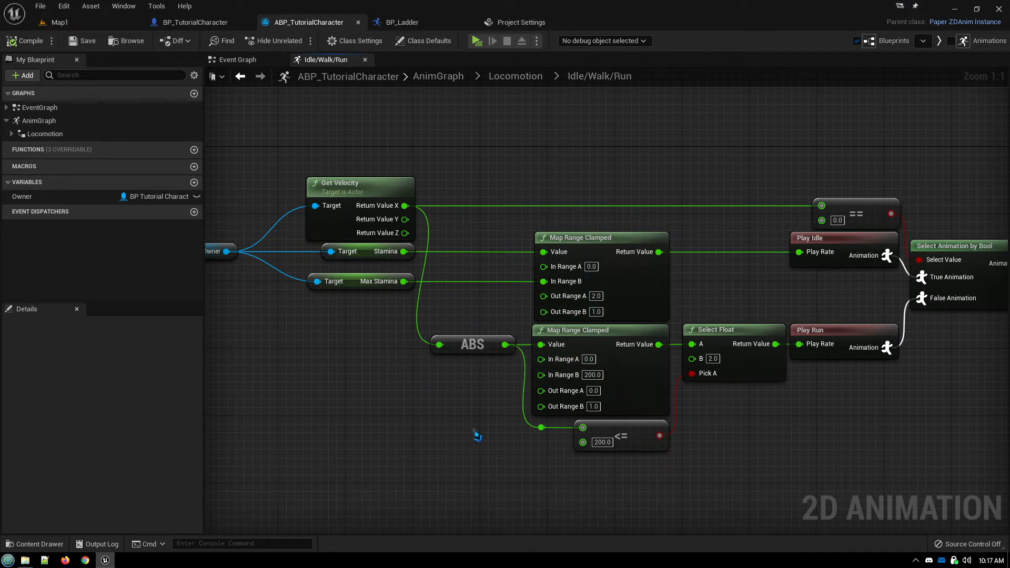
{"action": "mouse_move", "coordinate": [469, 410]}
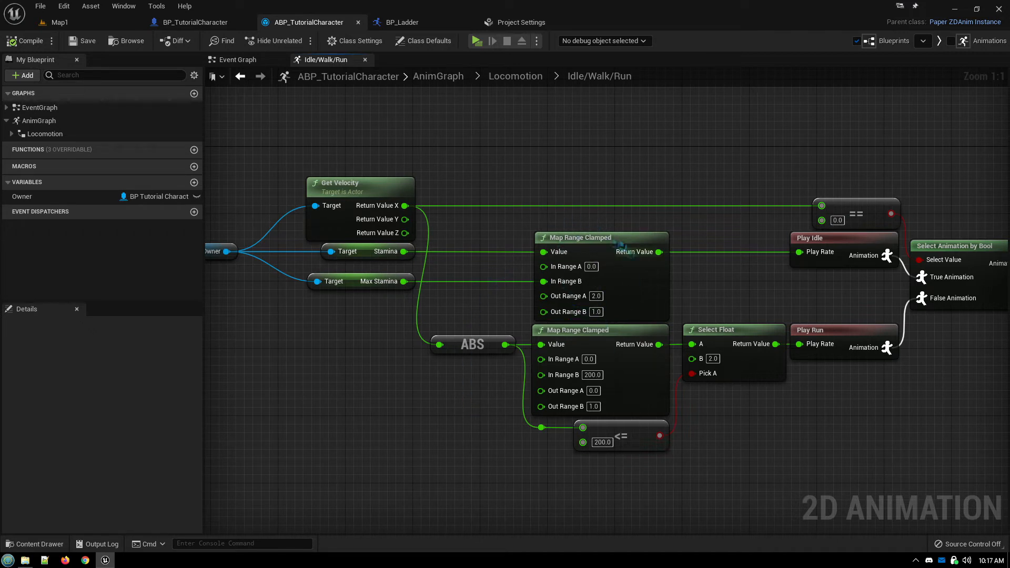
{"action": "mouse_move", "coordinate": [471, 175]}
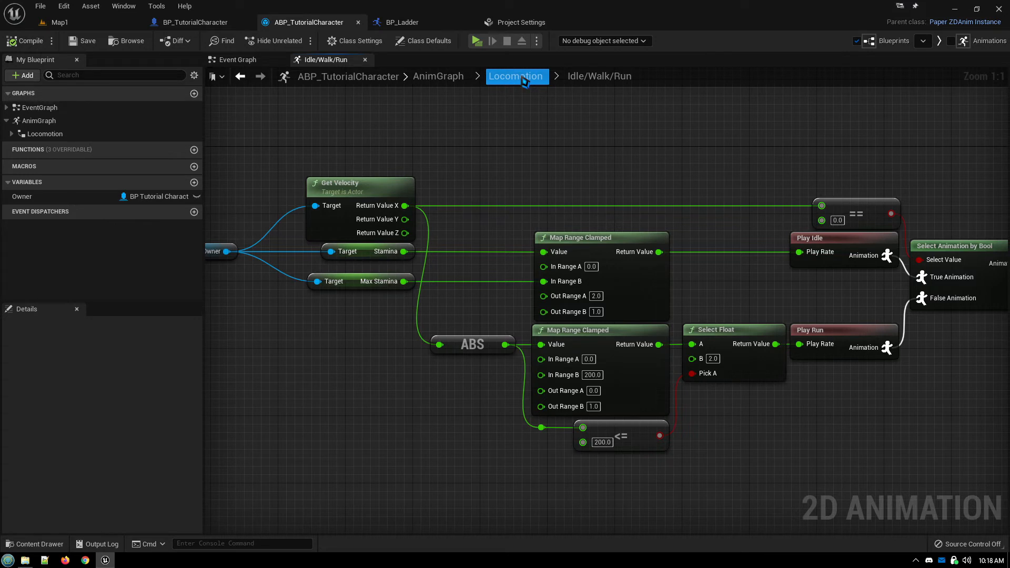
Revisit BP_Ladder and BP_TutorialCharacter, then return to the ABP Locomotion state machine.
{"action": "left_click", "coordinate": [516, 76]}
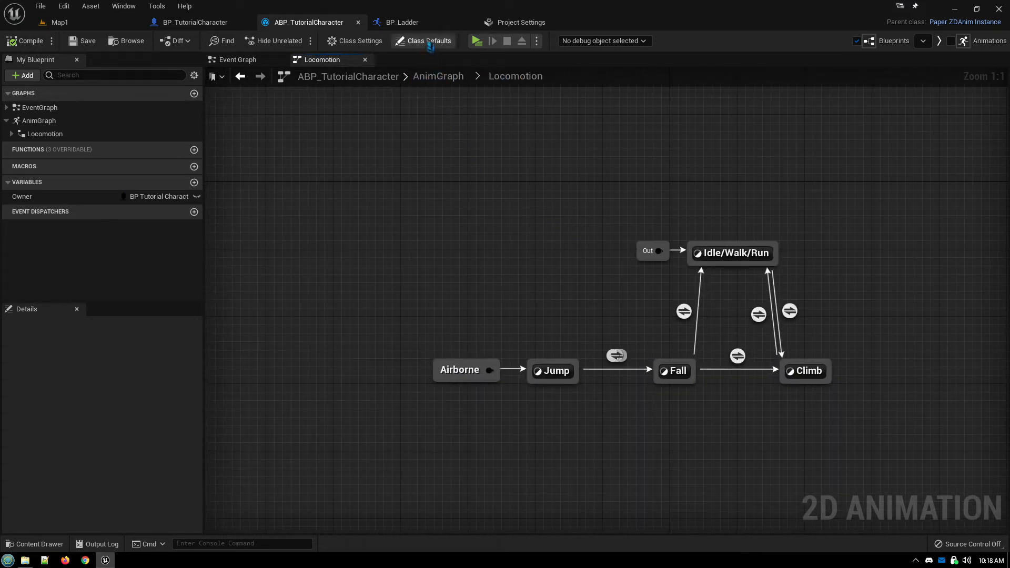
{"action": "left_click", "coordinate": [404, 22]}
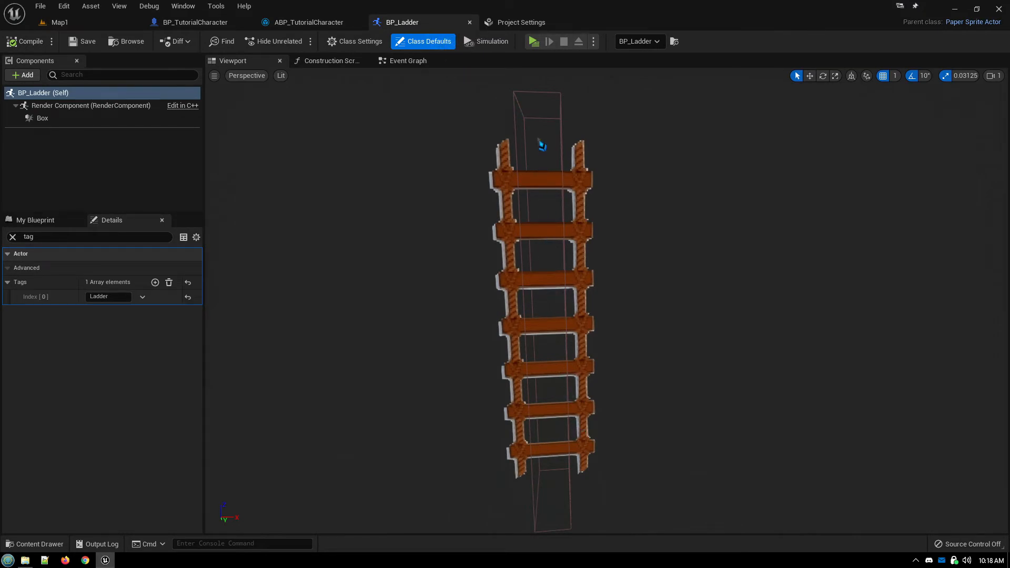
{"action": "left_click", "coordinate": [194, 22]}
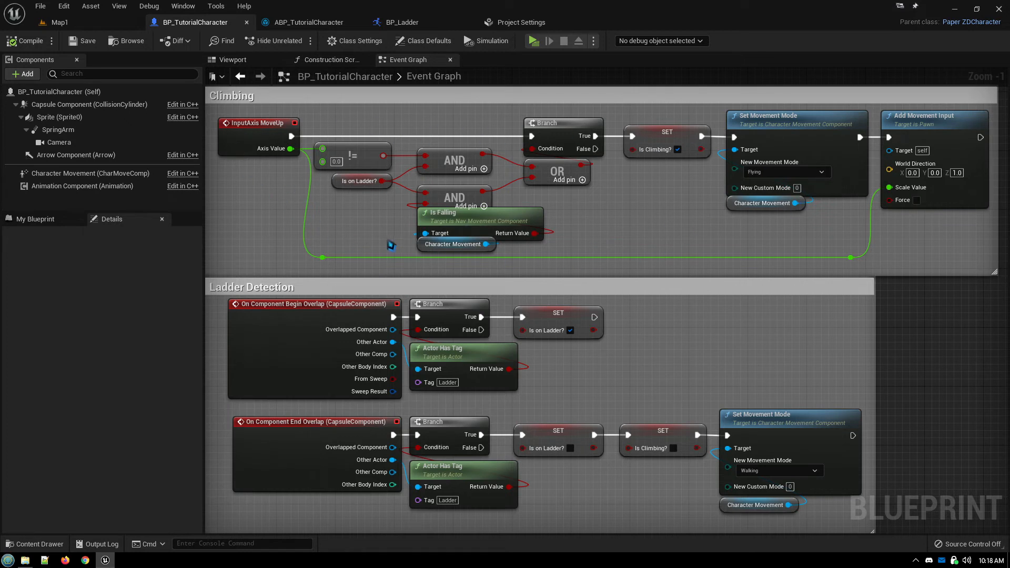
{"action": "mouse_move", "coordinate": [386, 243]}
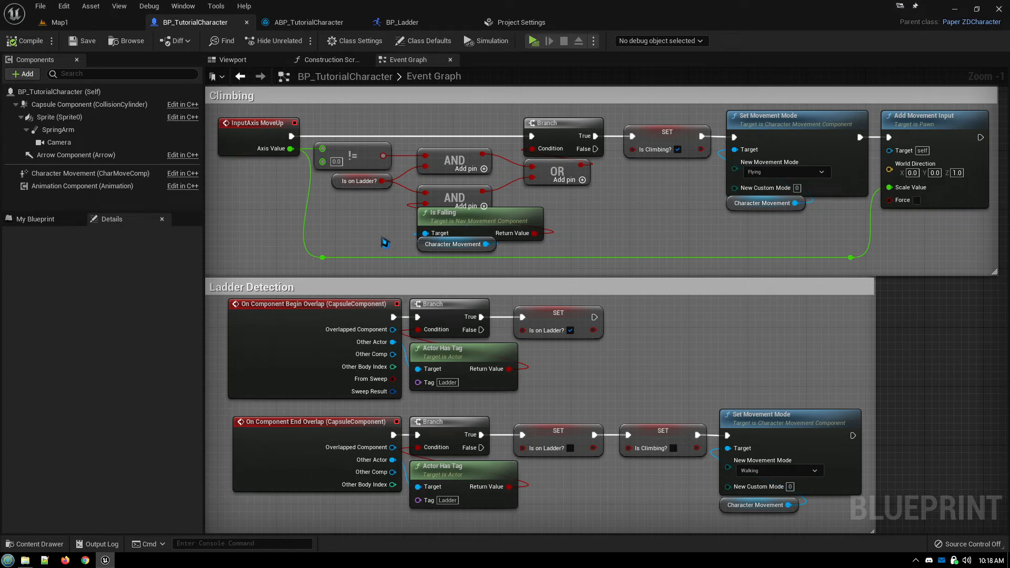
{"action": "mouse_move", "coordinate": [360, 193]}
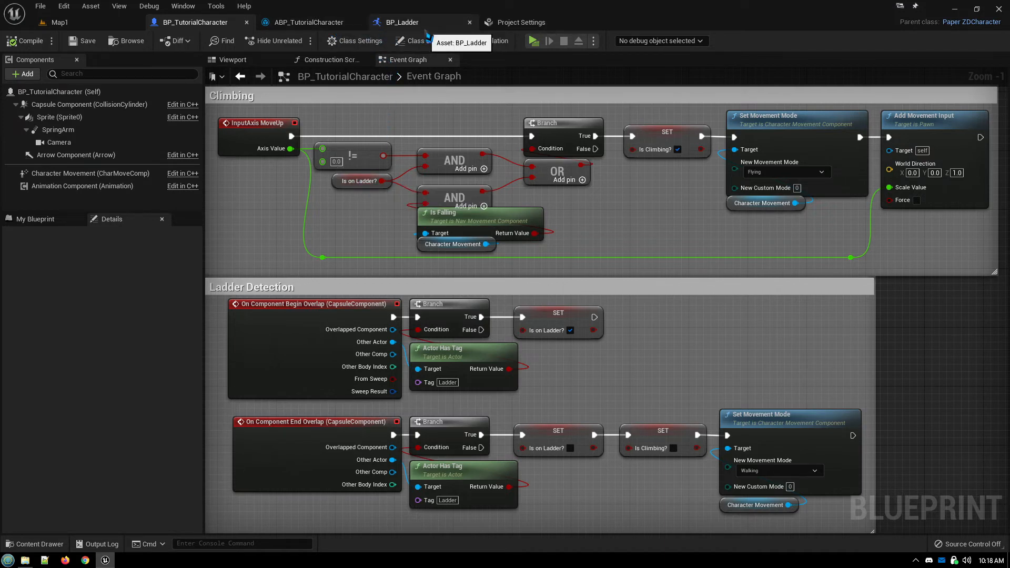
{"action": "left_click", "coordinate": [307, 23]}
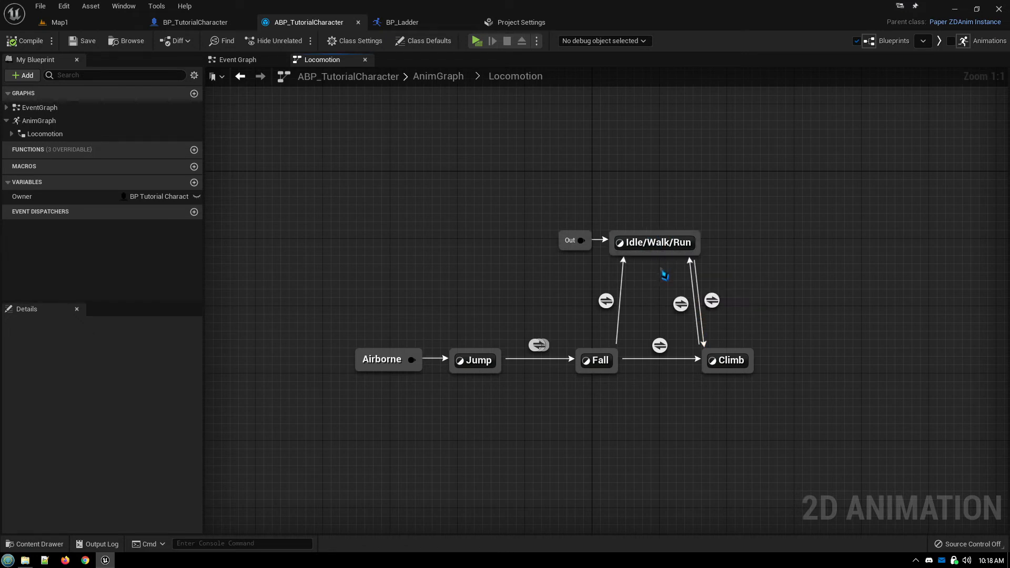
{"action": "mouse_move", "coordinate": [734, 386]}
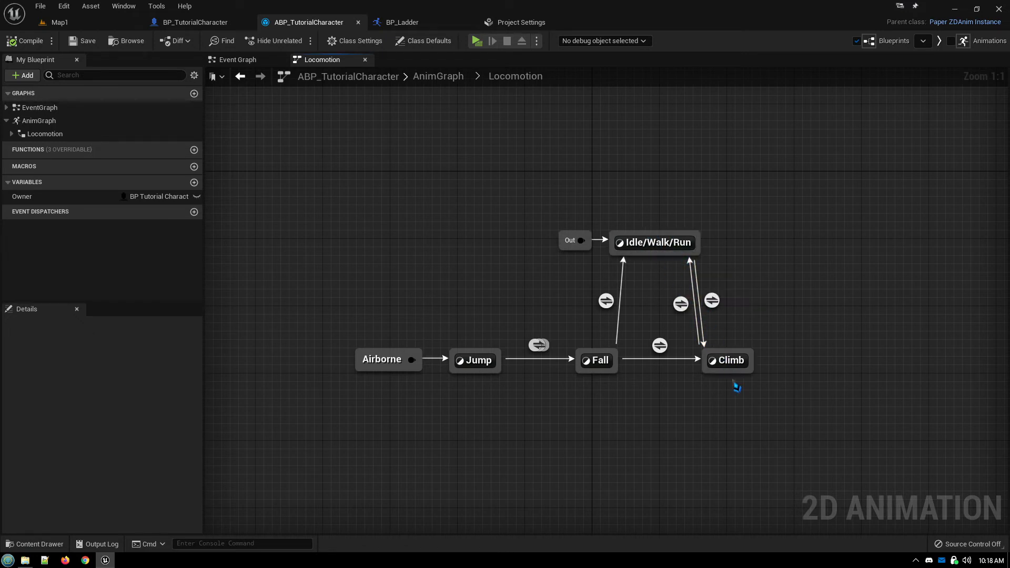
{"action": "mouse_move", "coordinate": [442, 361]}
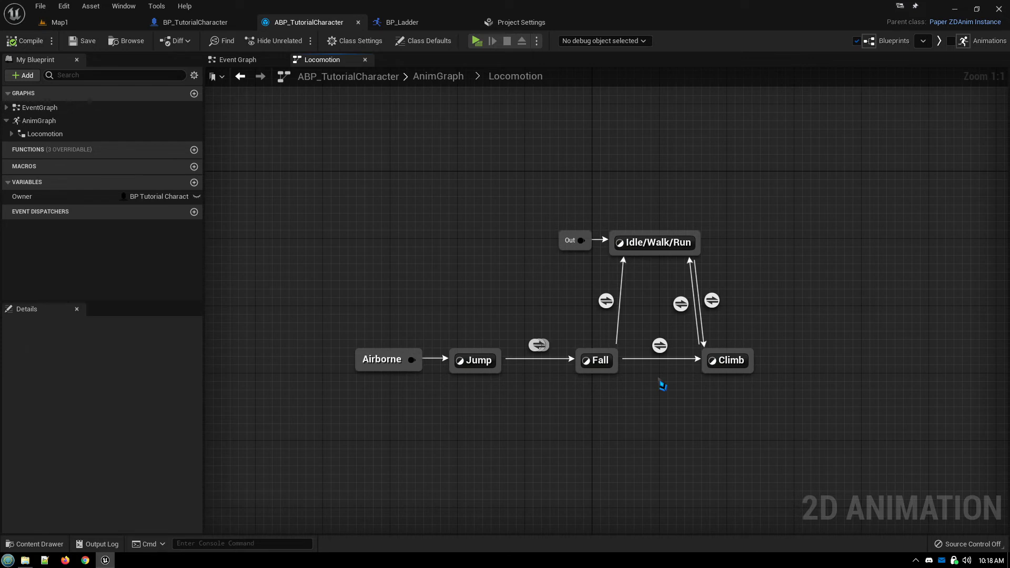
{"action": "mouse_move", "coordinate": [380, 364]}
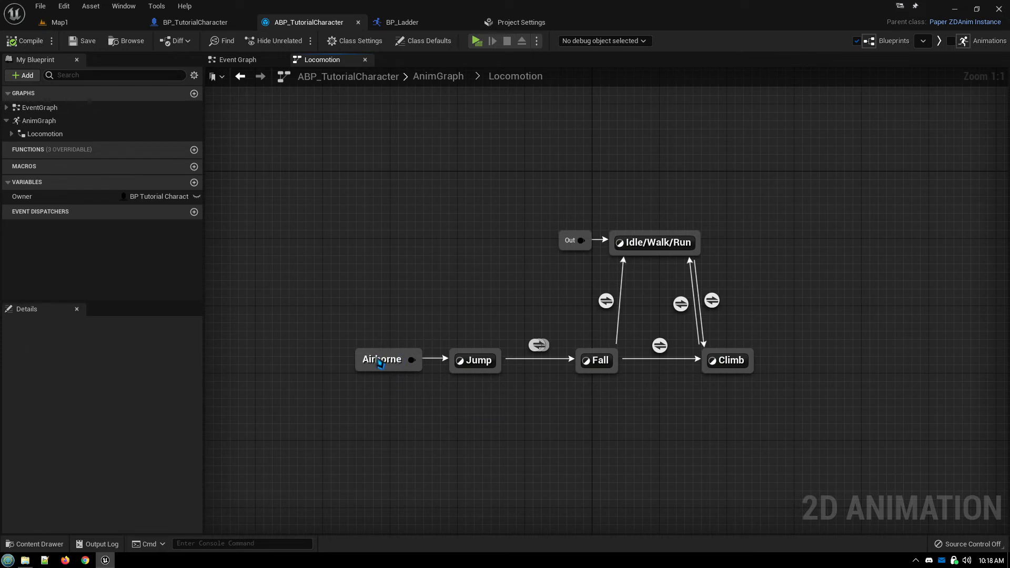
{"action": "left_click", "coordinate": [381, 360]}
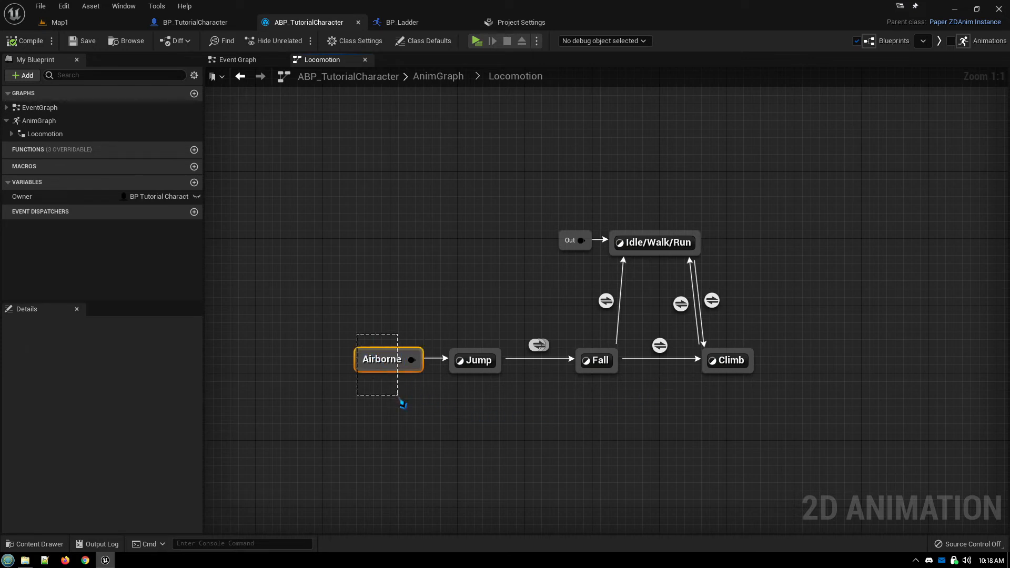
{"action": "left_click", "coordinate": [383, 360]}
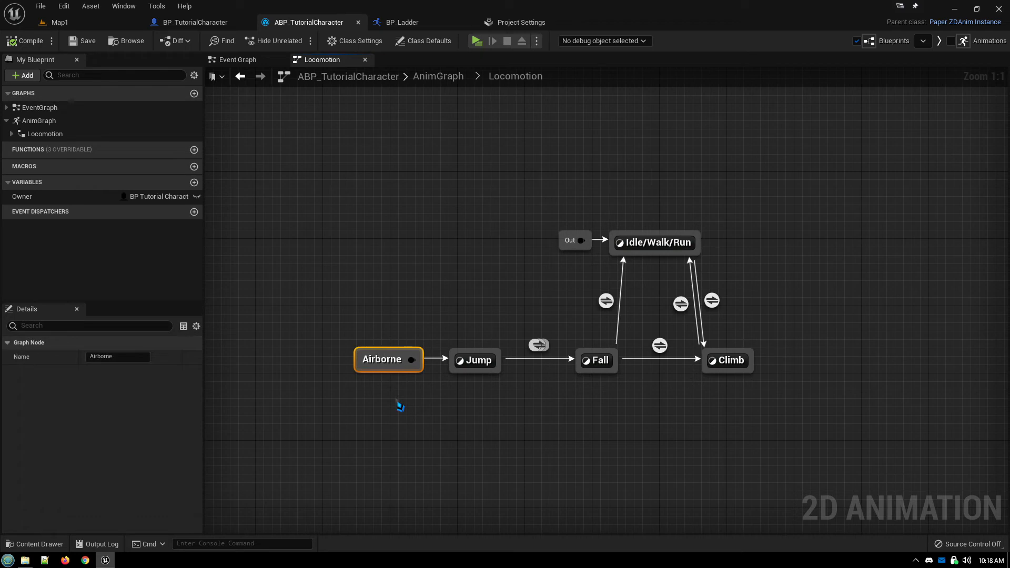
{"action": "left_click", "coordinate": [733, 378]}
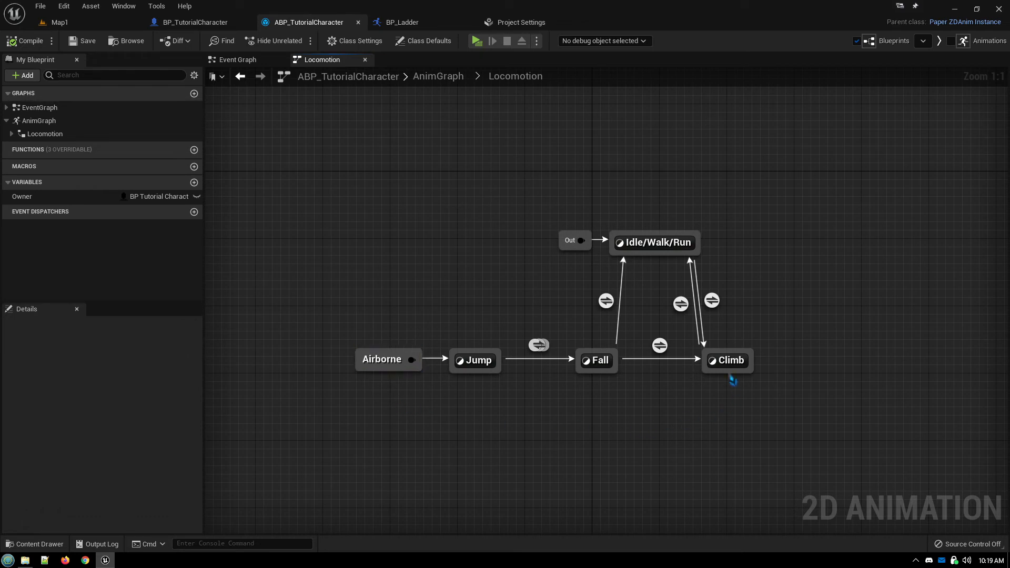
{"action": "mouse_move", "coordinate": [730, 371]}
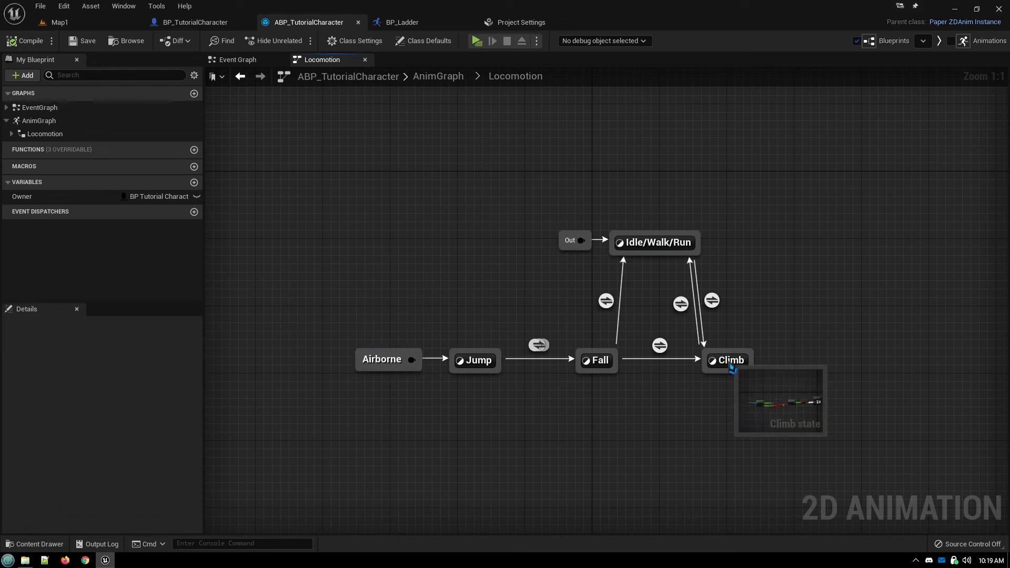
{"action": "left_click", "coordinate": [478, 40]}
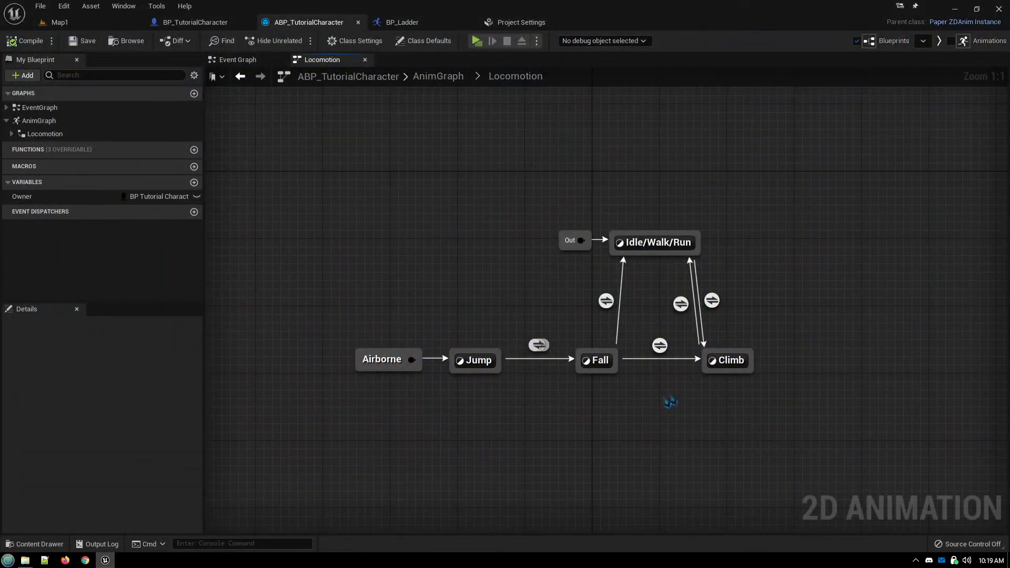
{"action": "mouse_move", "coordinate": [385, 346]}
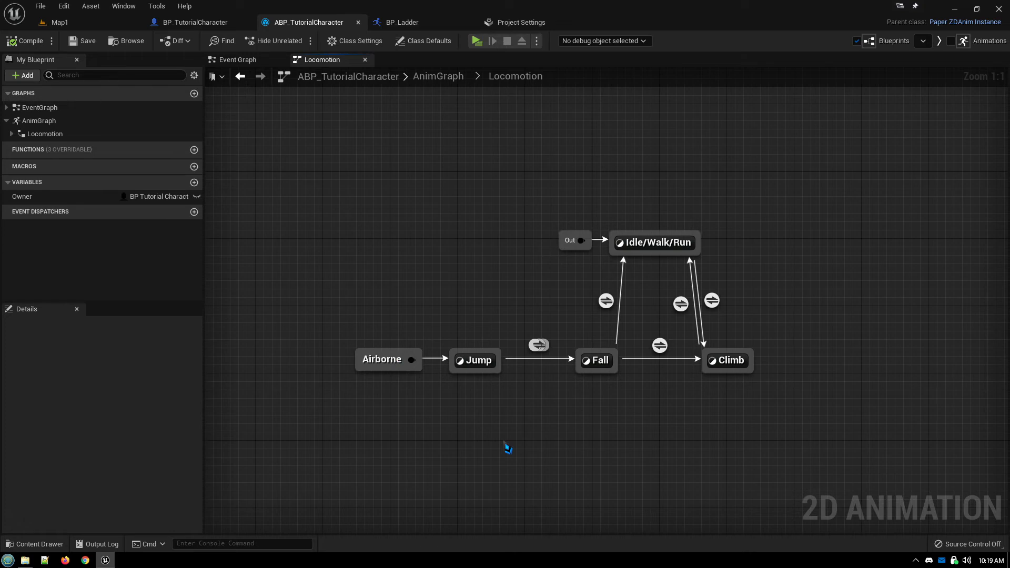
{"action": "mouse_move", "coordinate": [734, 411]}
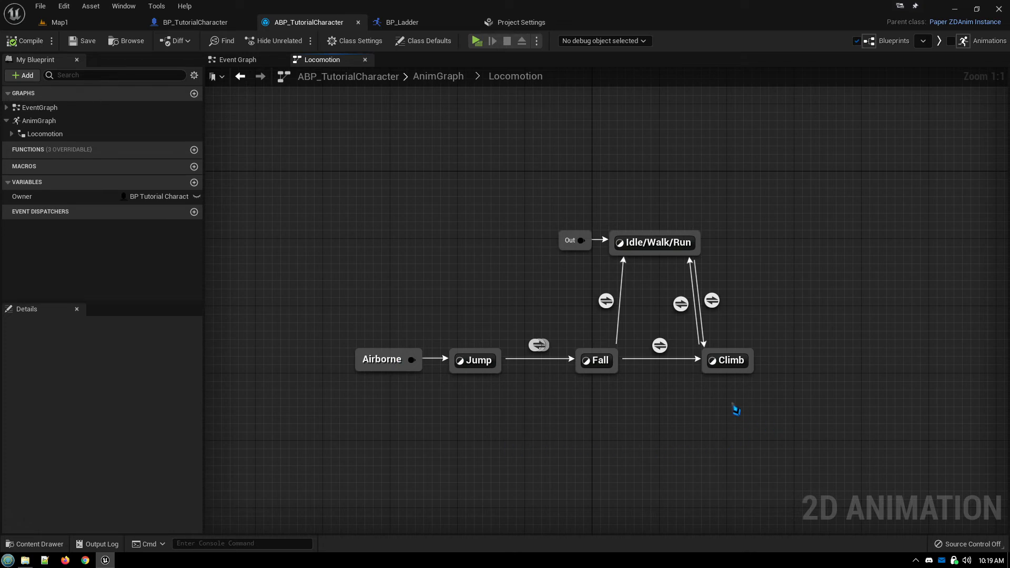
{"action": "mouse_move", "coordinate": [626, 382]}
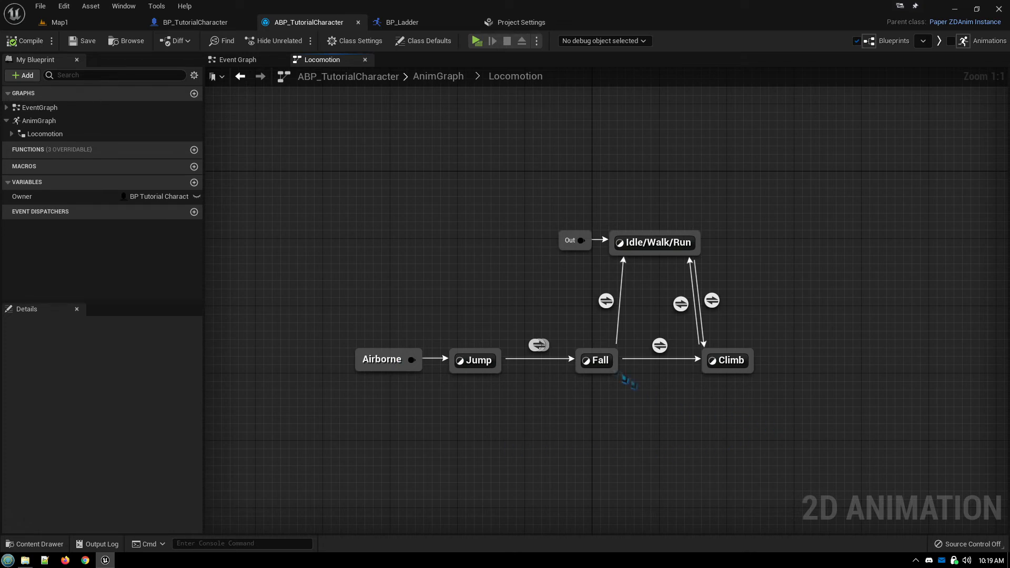
{"action": "mouse_move", "coordinate": [485, 271]}
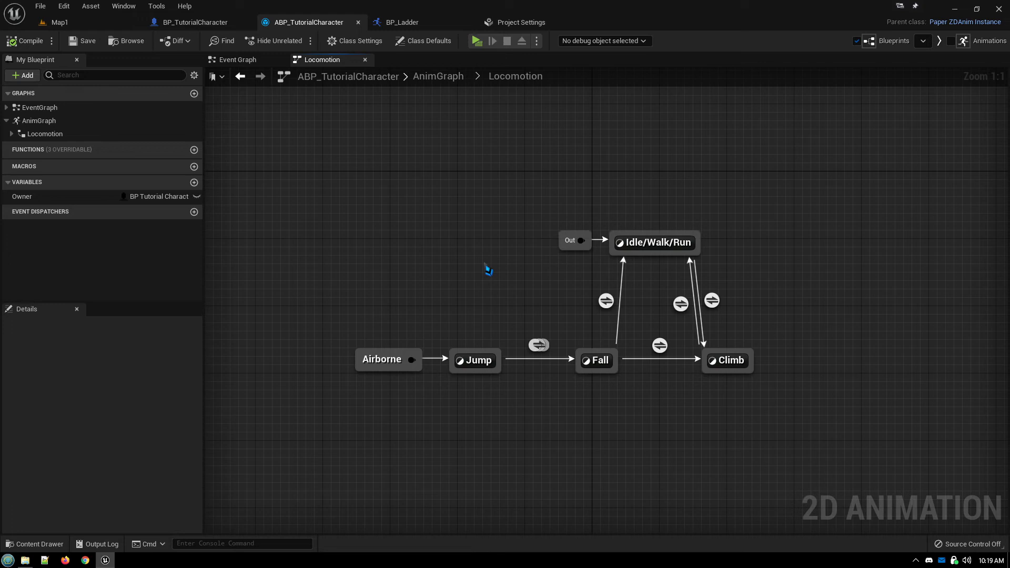
{"action": "mouse_move", "coordinate": [366, 116]}
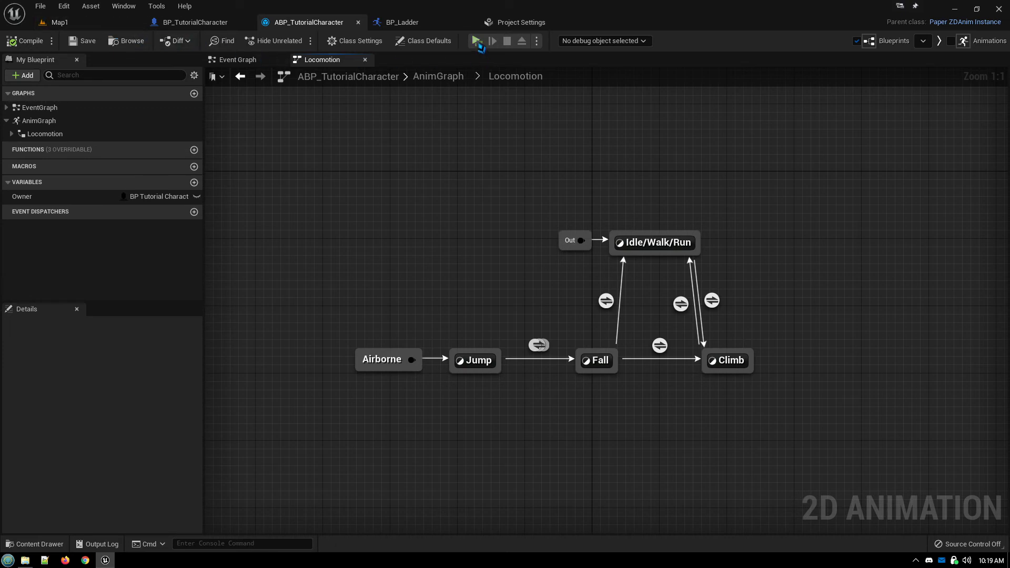
{"action": "left_click", "coordinate": [475, 40]}
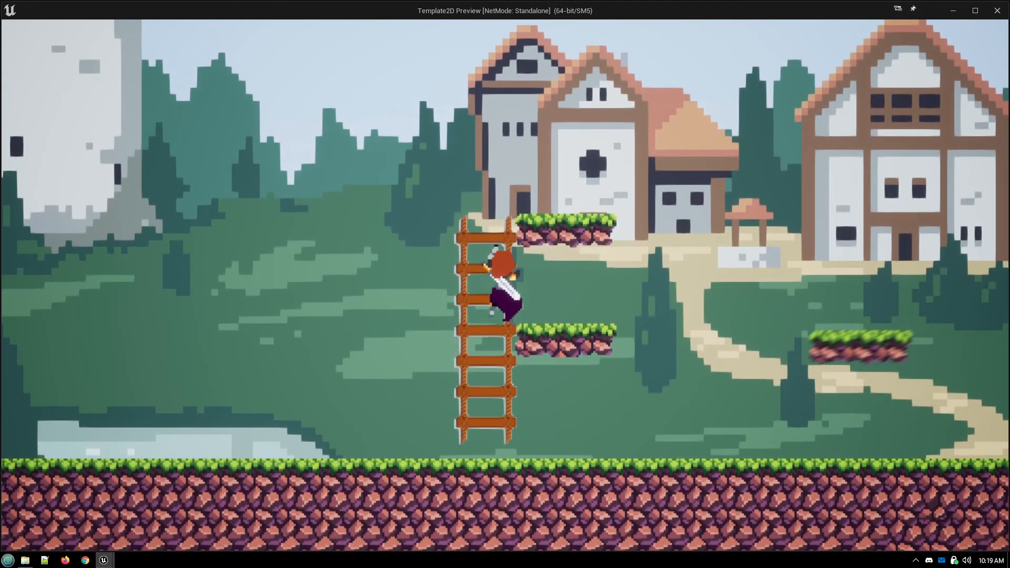
{"action": "key", "text": "Escape"}
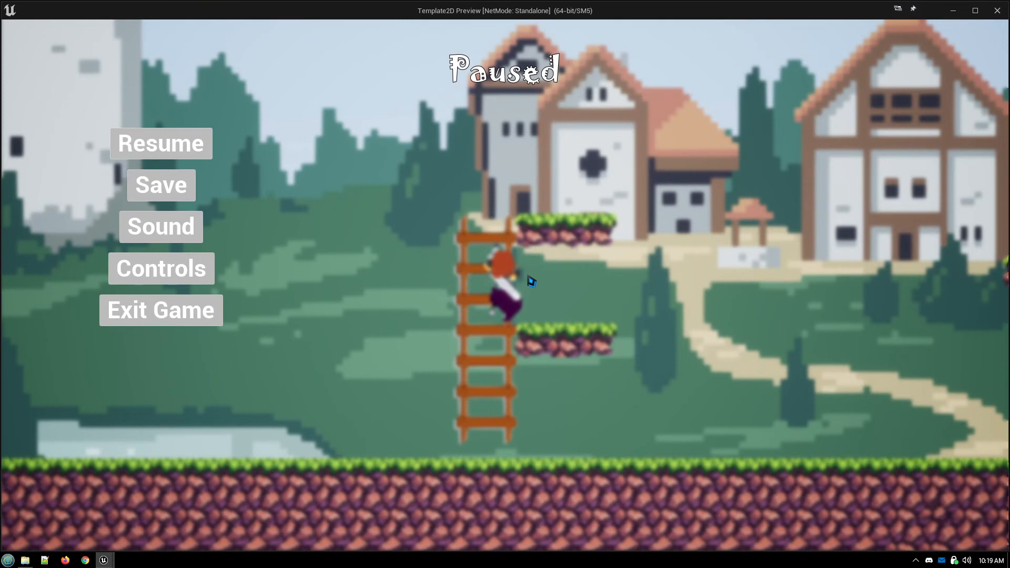
{"action": "mouse_move", "coordinate": [558, 236]}
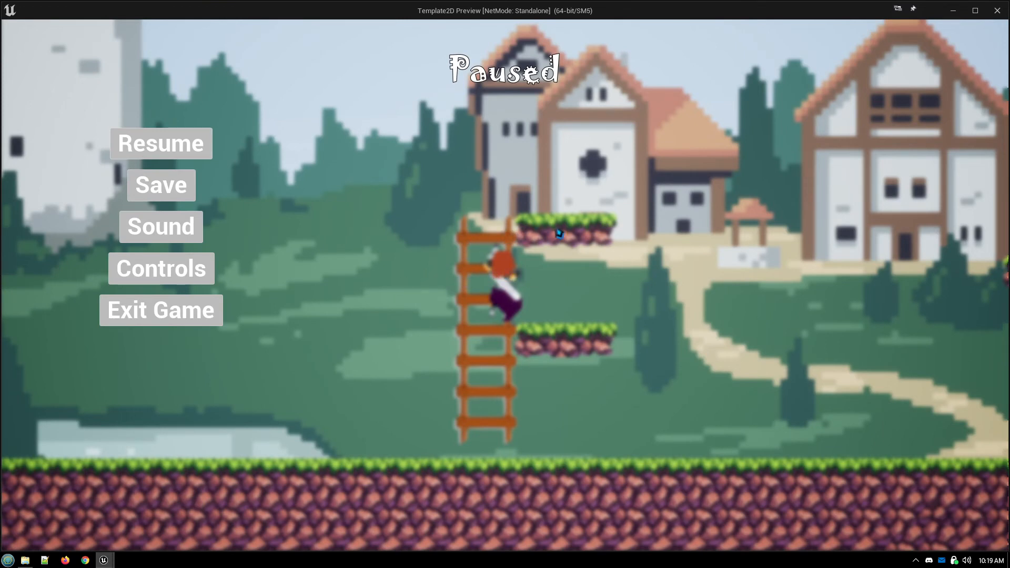
{"action": "mouse_move", "coordinate": [520, 225]}
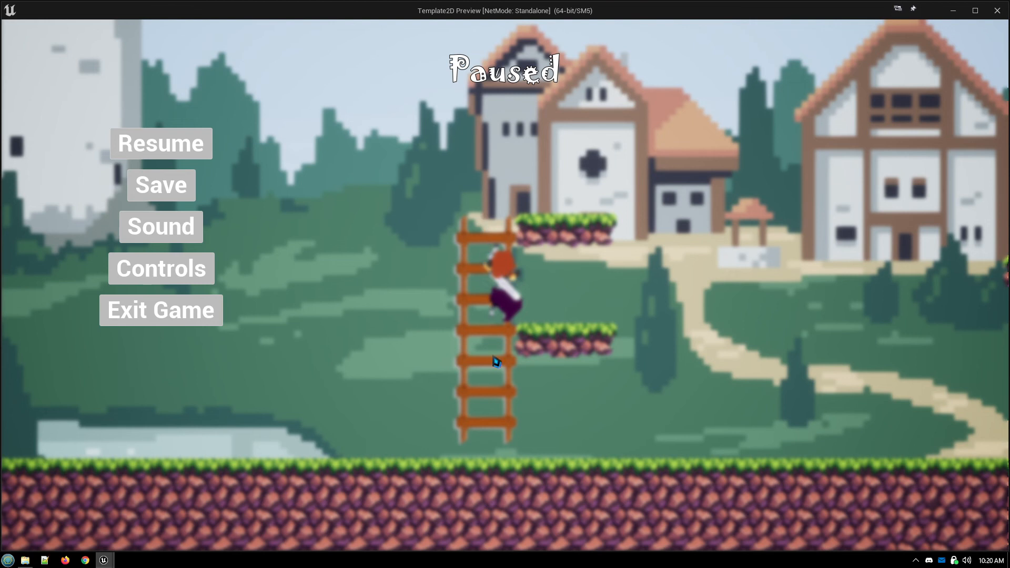
{"action": "mouse_move", "coordinate": [493, 370]}
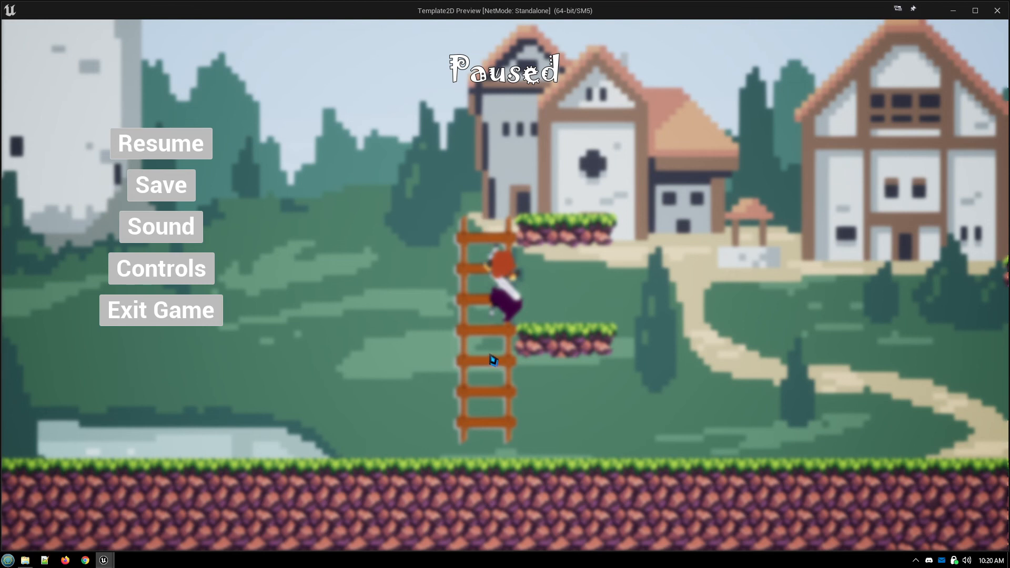
{"action": "mouse_move", "coordinate": [490, 360]}
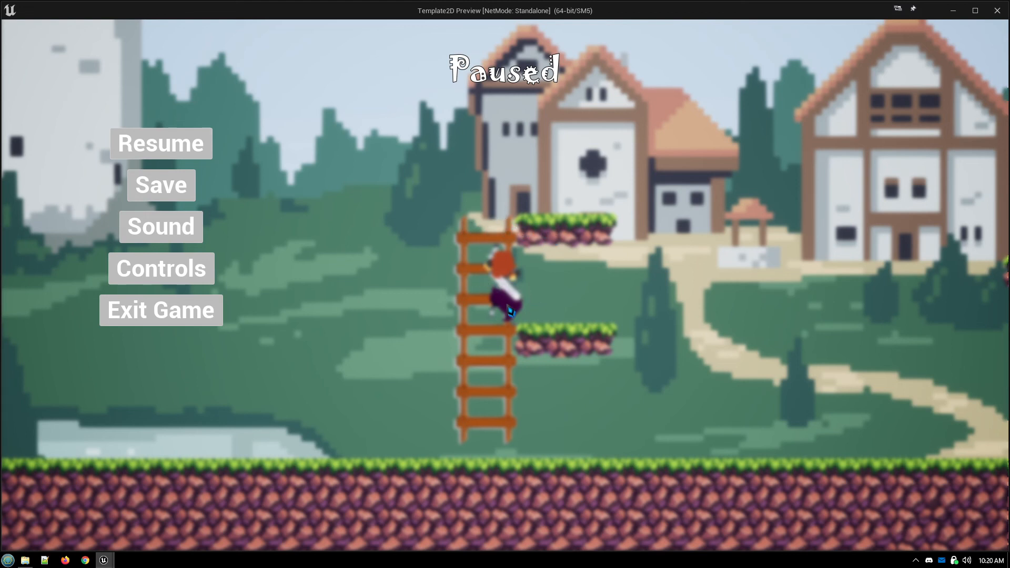
{"action": "mouse_move", "coordinate": [164, 305]}
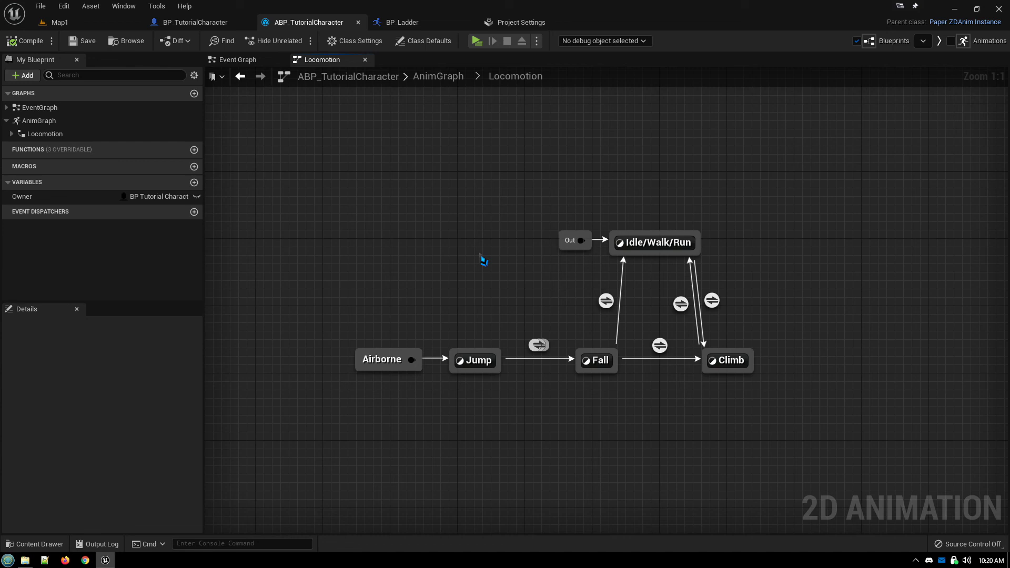
{"action": "mouse_move", "coordinate": [466, 240]}
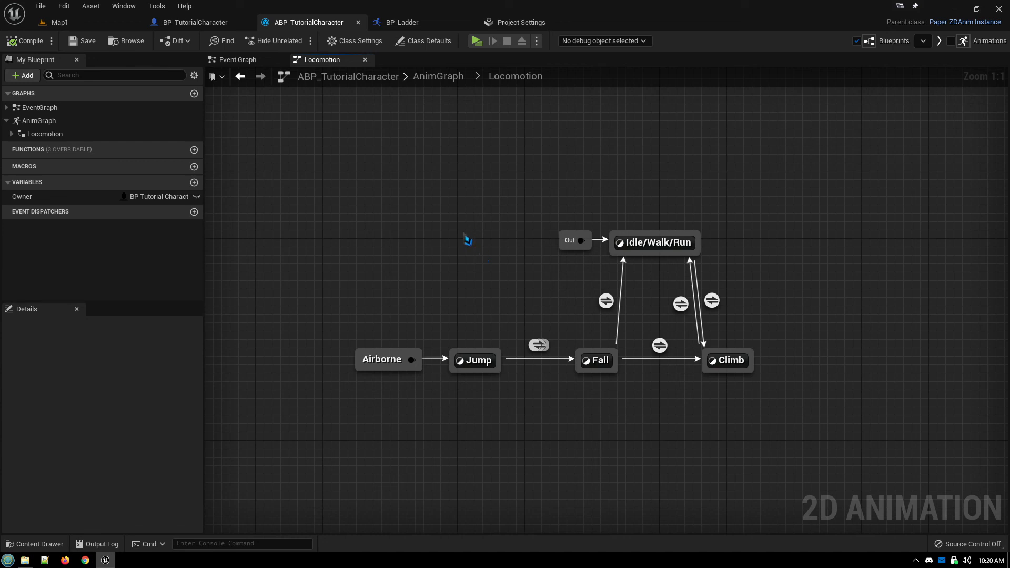
{"action": "mouse_move", "coordinate": [442, 187]}
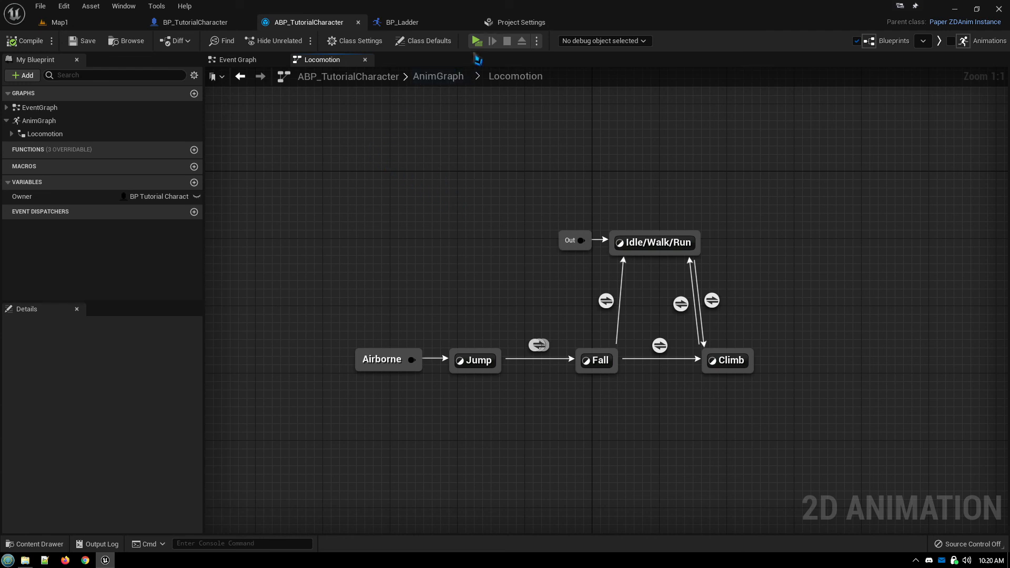
Run another brief play test, then step through the character and animation blueprints to BP_Ladder's Ladder tag.
{"action": "left_click", "coordinate": [477, 40]}
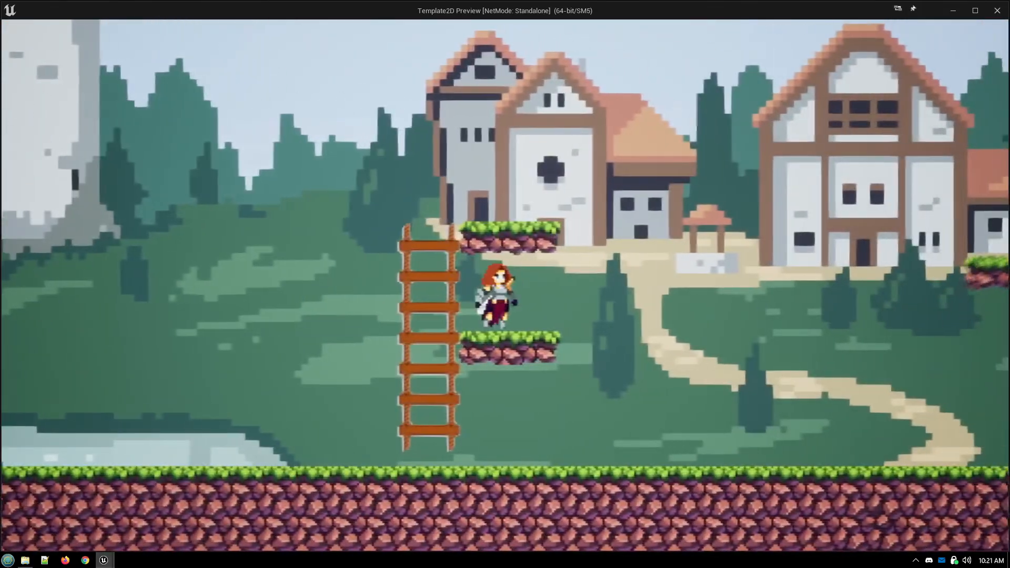
{"action": "key", "text": "Escape"}
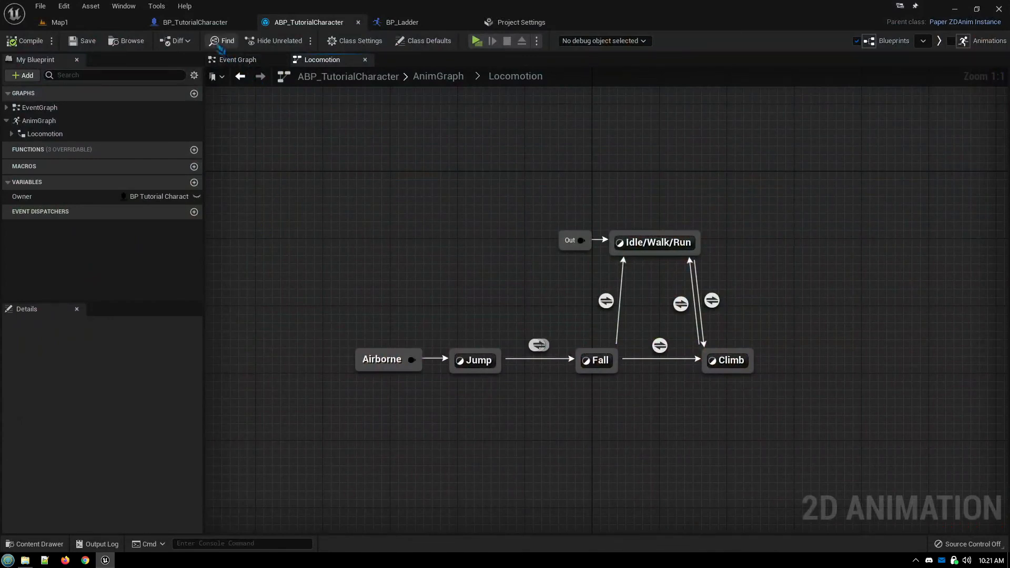
{"action": "left_click", "coordinate": [192, 22]}
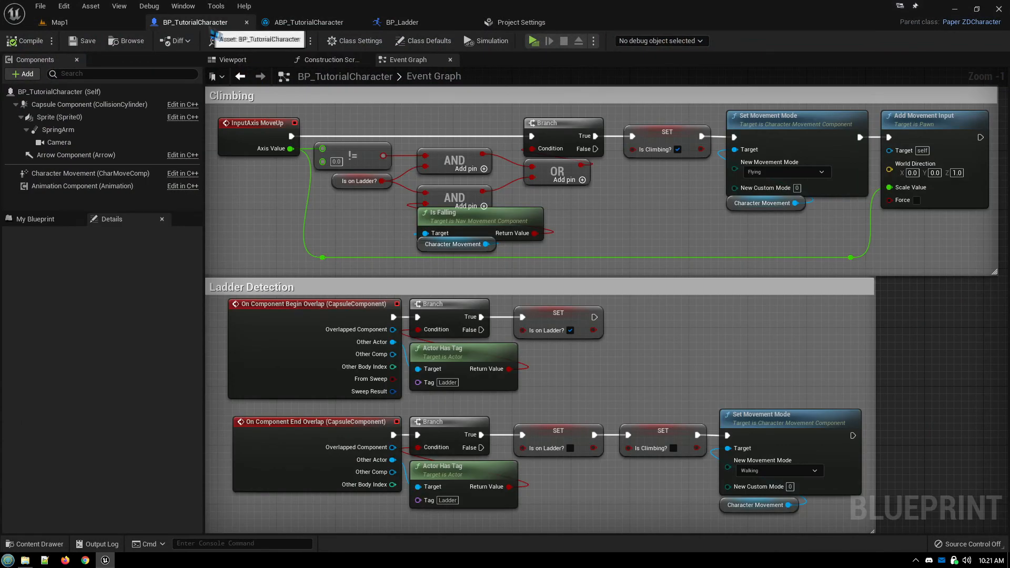
{"action": "left_click", "coordinate": [310, 22]}
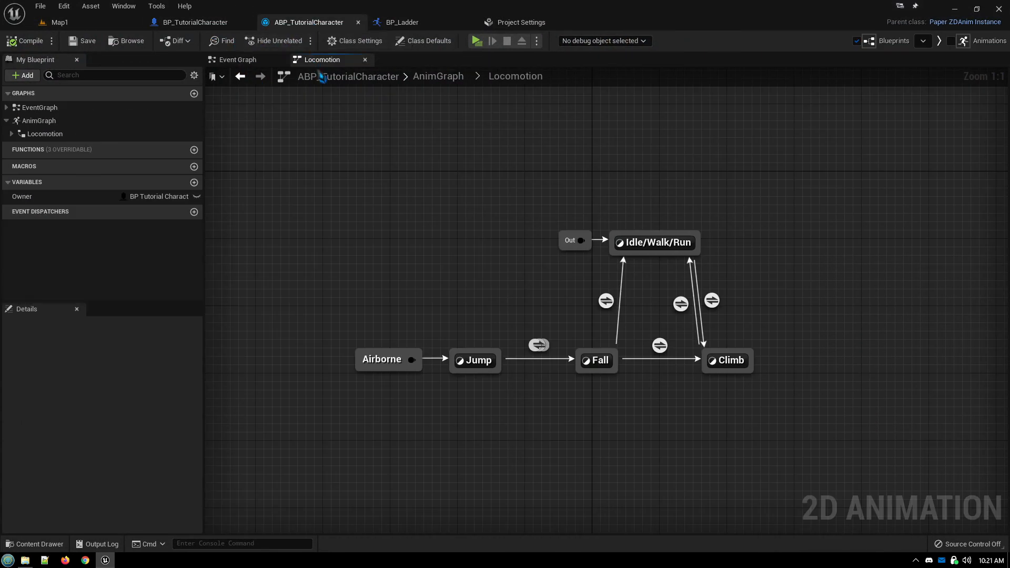
{"action": "left_click", "coordinate": [400, 22]}
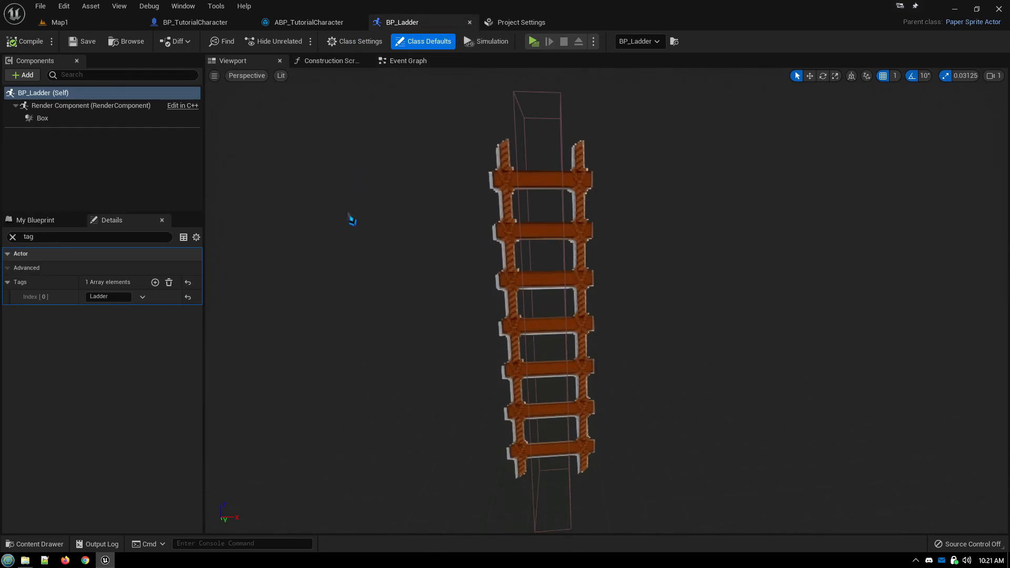